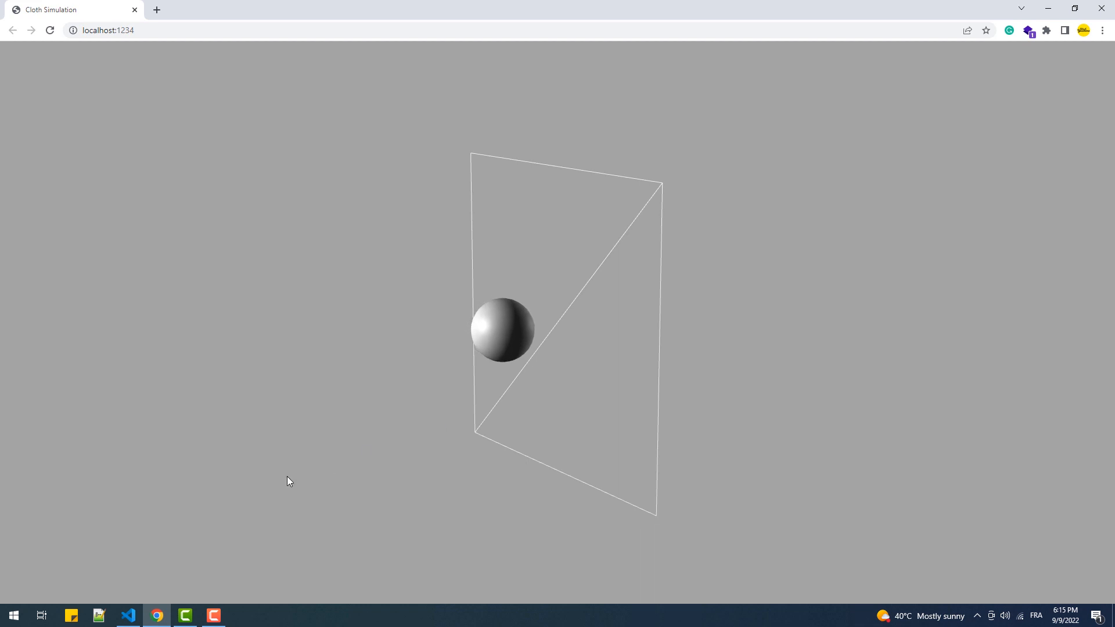
Step: Comment out the sphere code block (sphereSize through body setup) with Ctrl+/
left_click(128, 616)
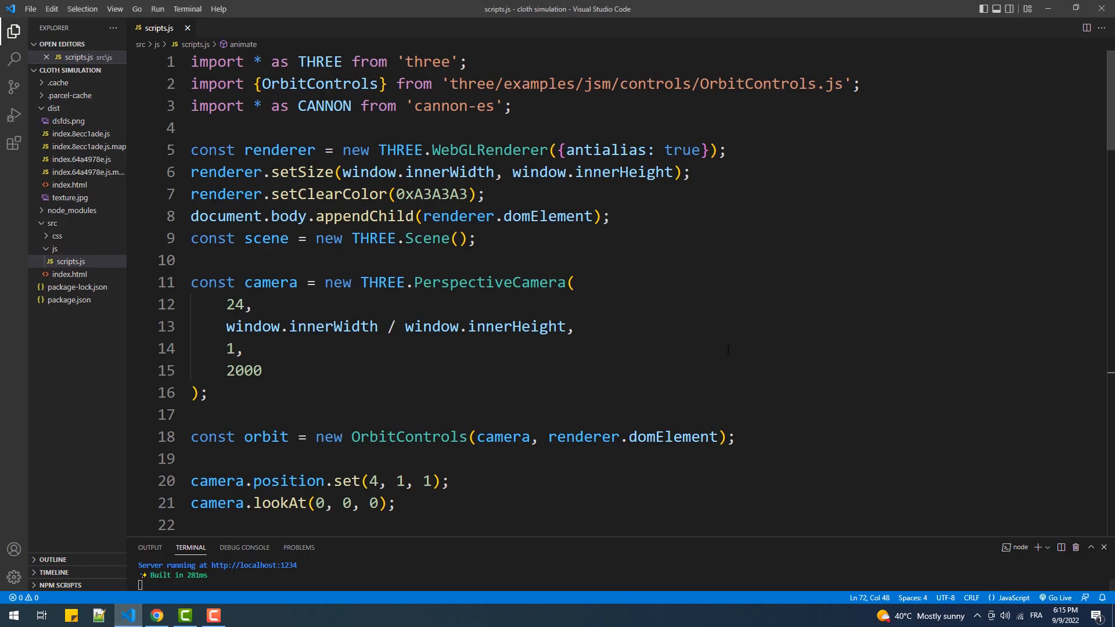
scroll("down", 3)
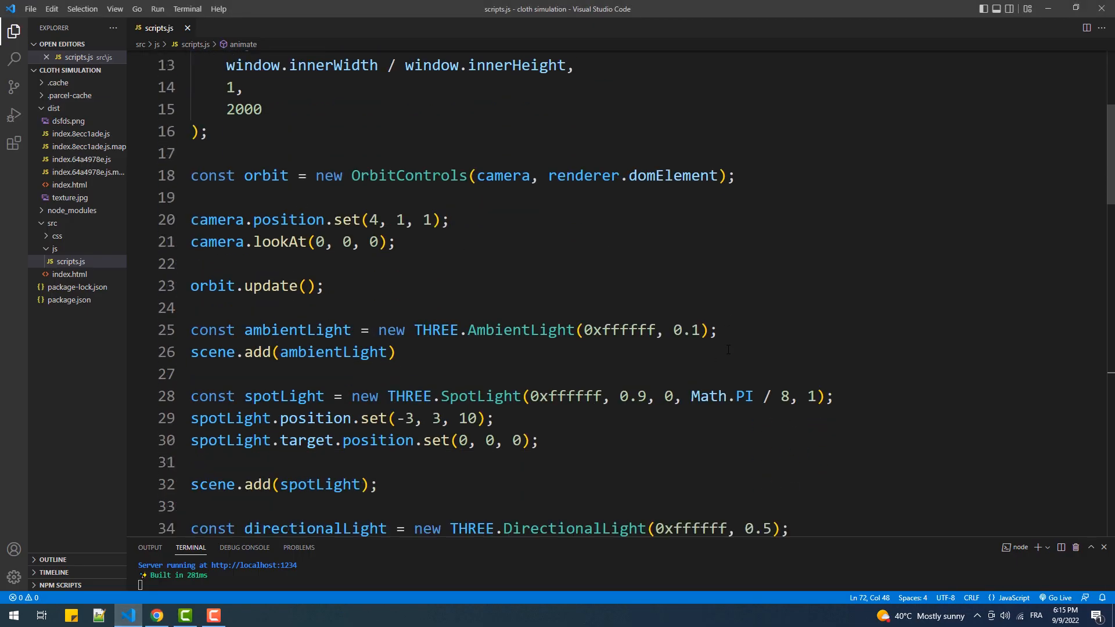
scroll("down", 3)
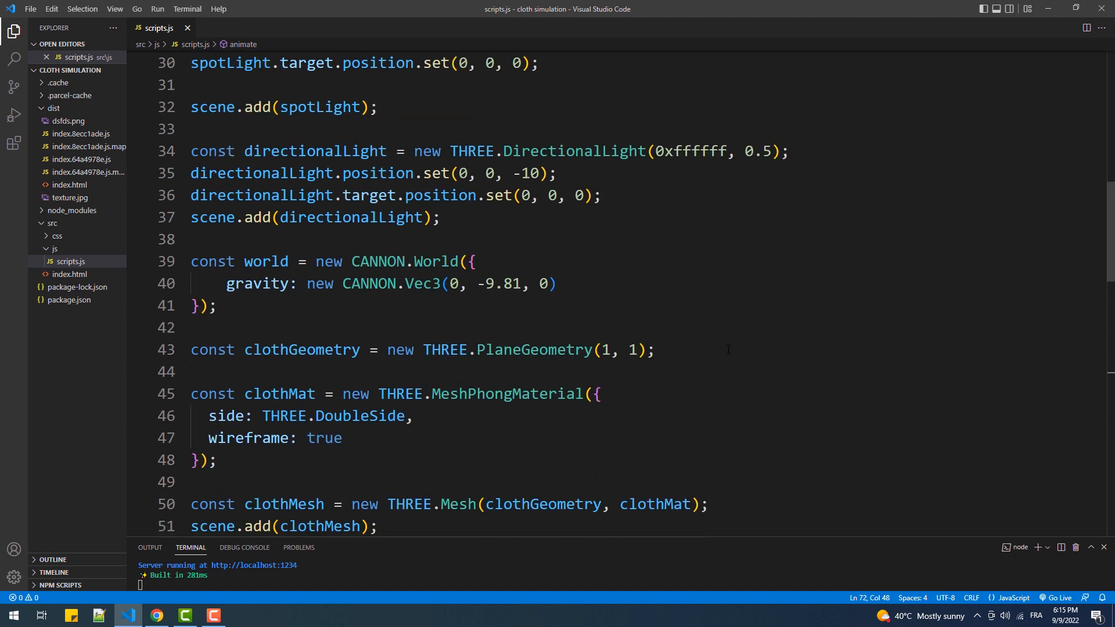
scroll("down", 3)
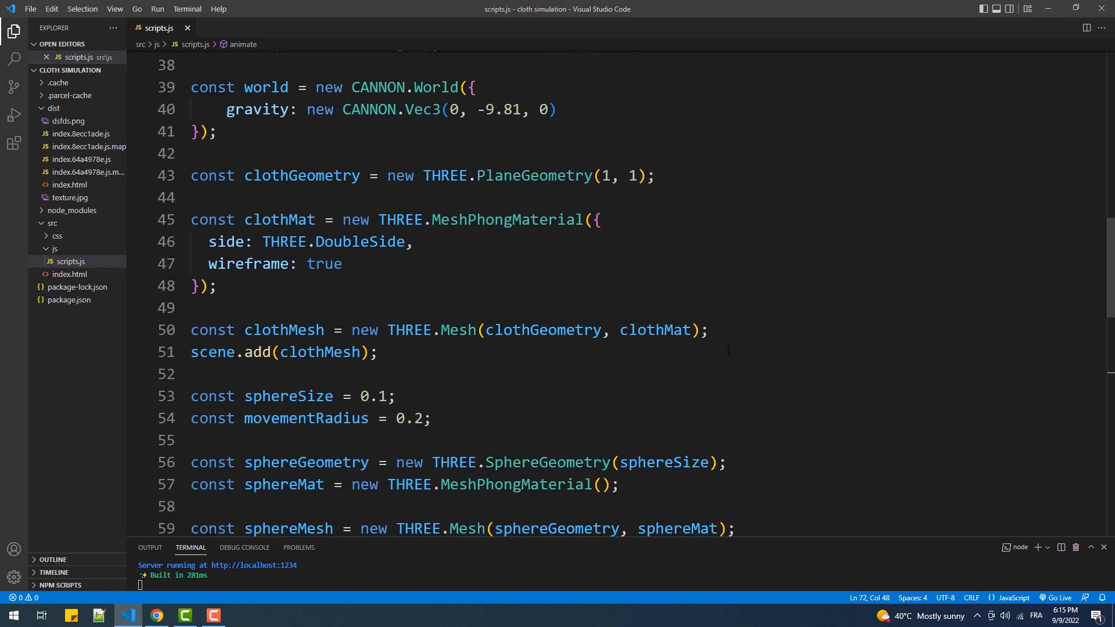
scroll("down", 3)
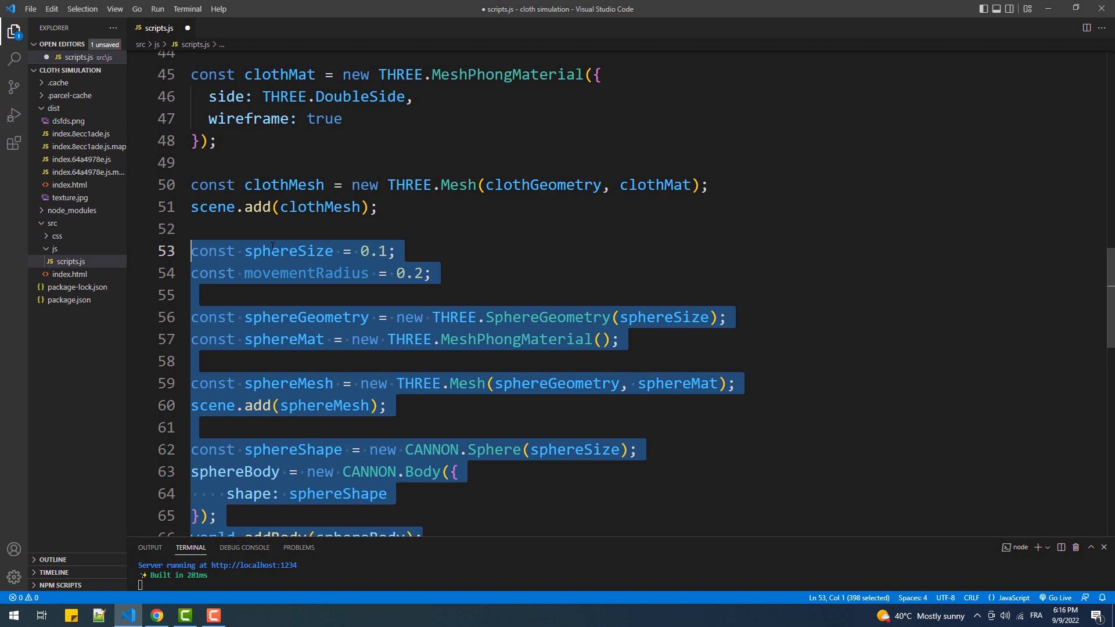
key("ctrl+/")
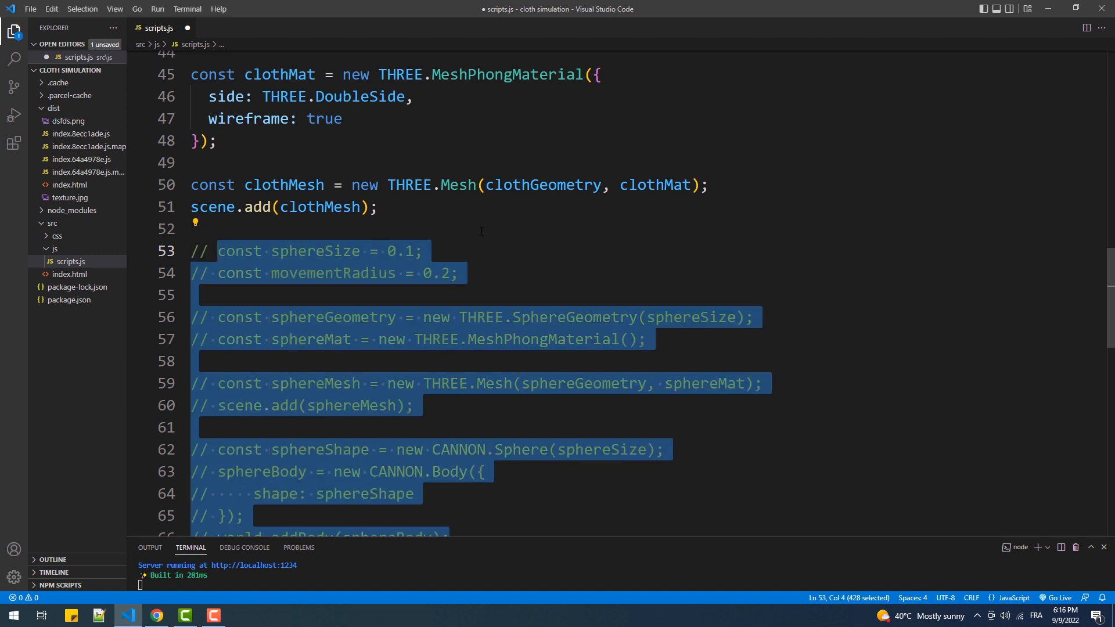
scroll("up", 3)
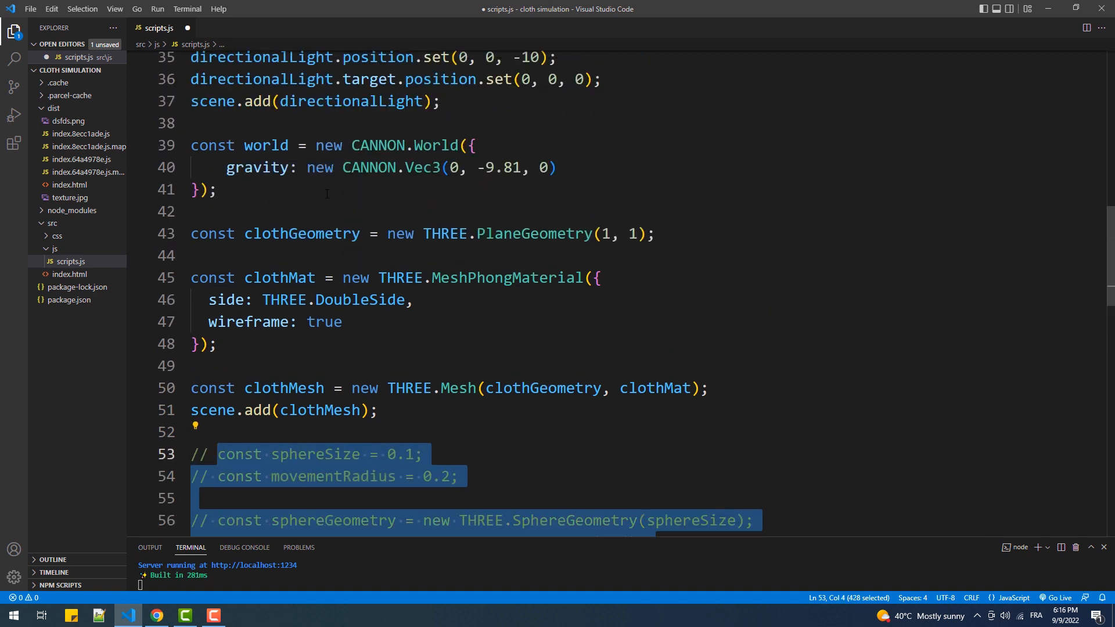
Step: Declare Nx, Ny = 15, mass, clothSize = 1 and dist = clothSize / Nx
type("const")
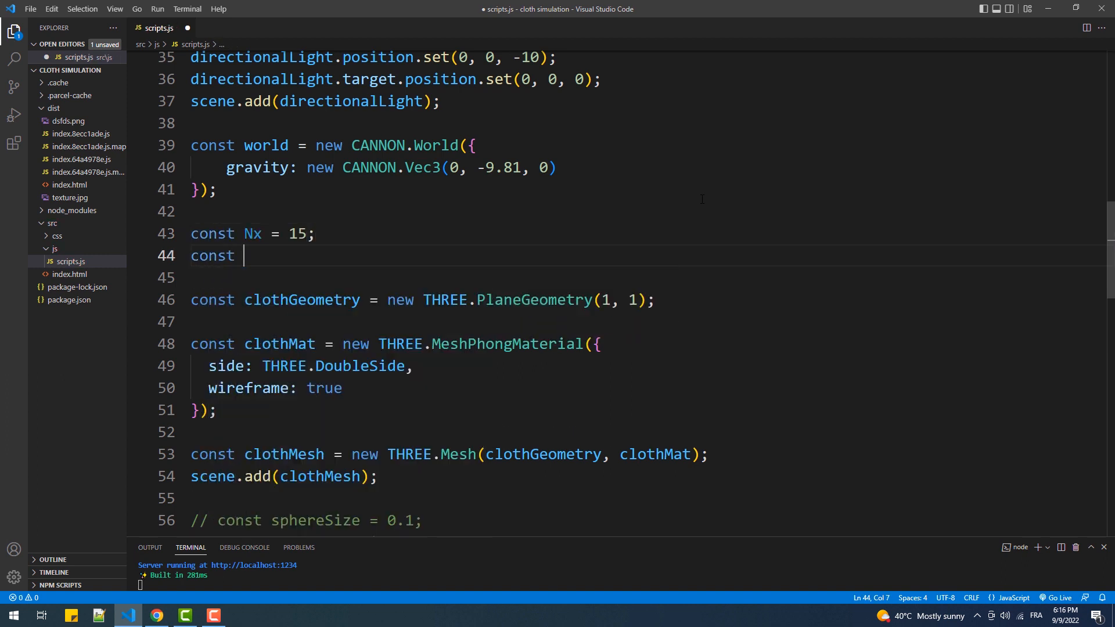
type("Ny = 15;")
type("cons")
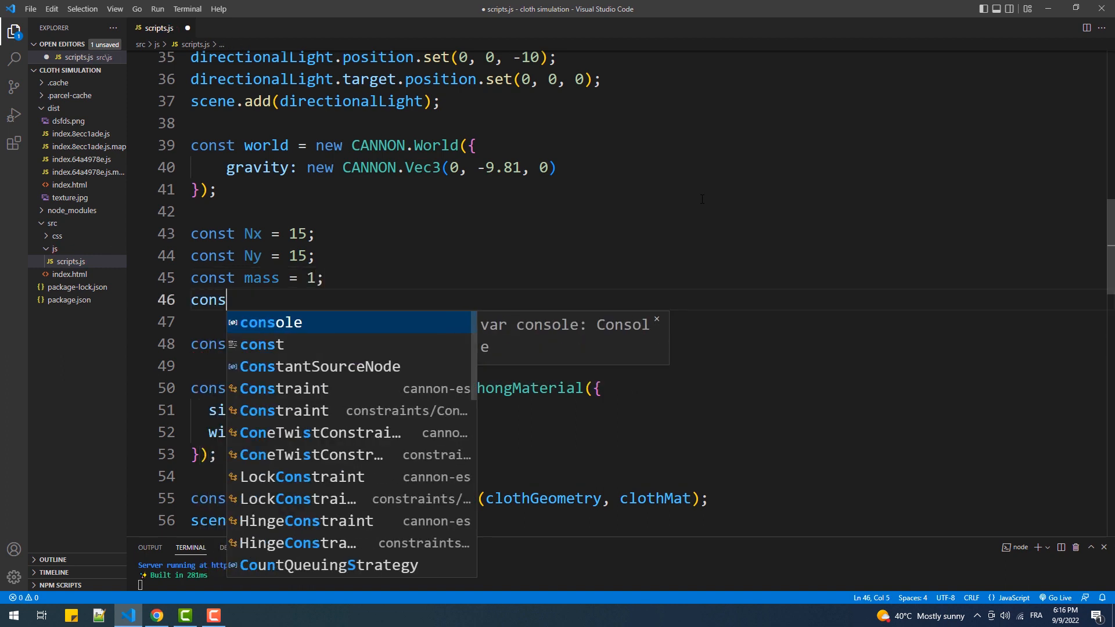
type("t clothS")
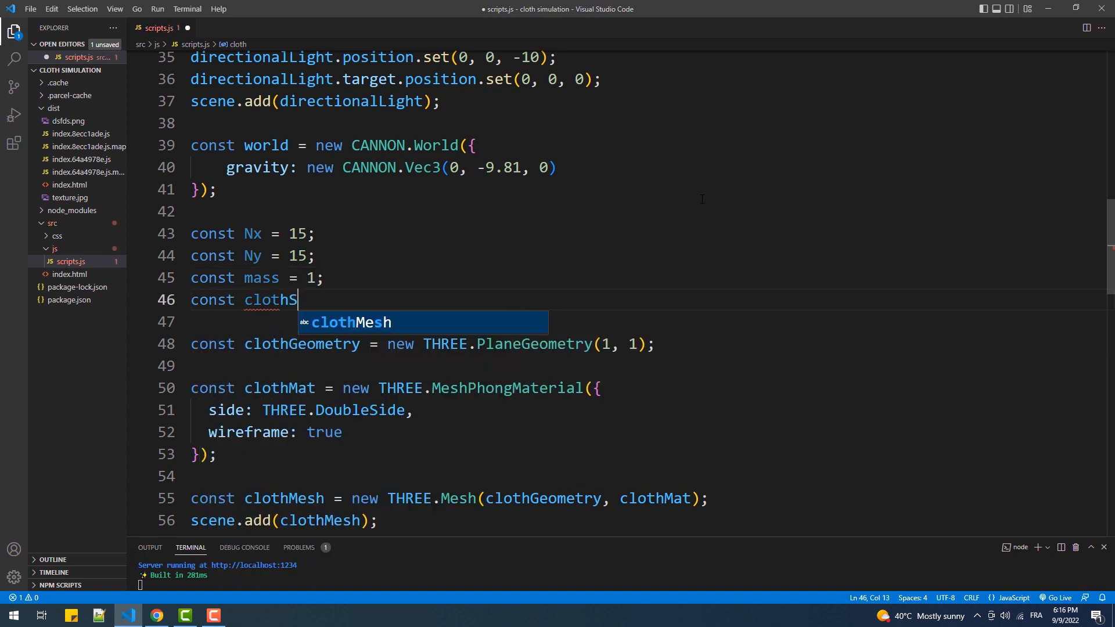
type("ize = 1")
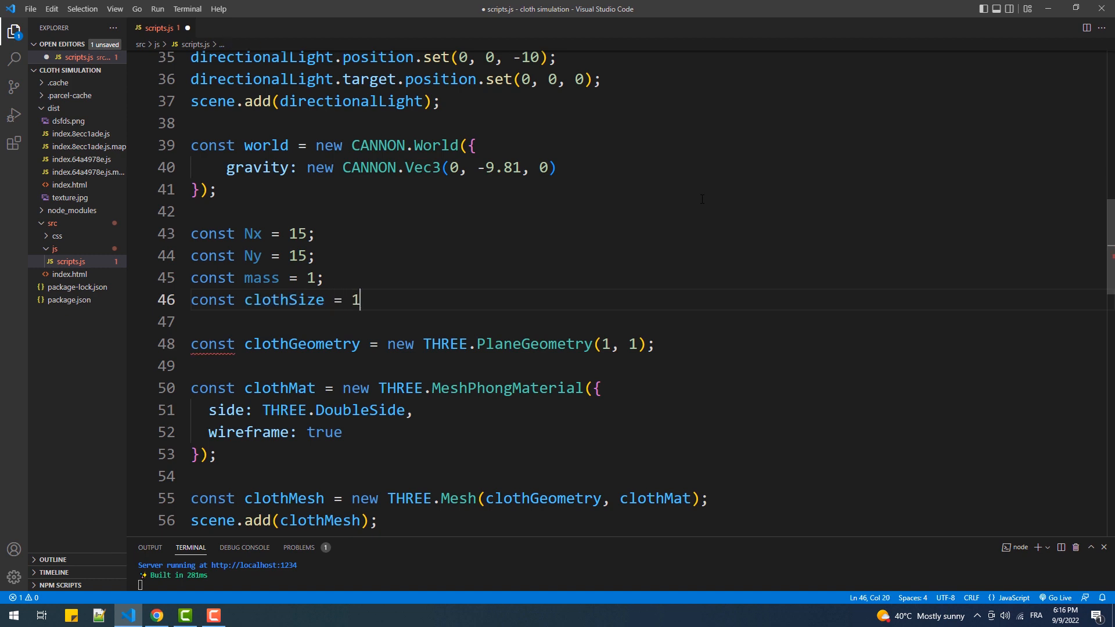
type("const")
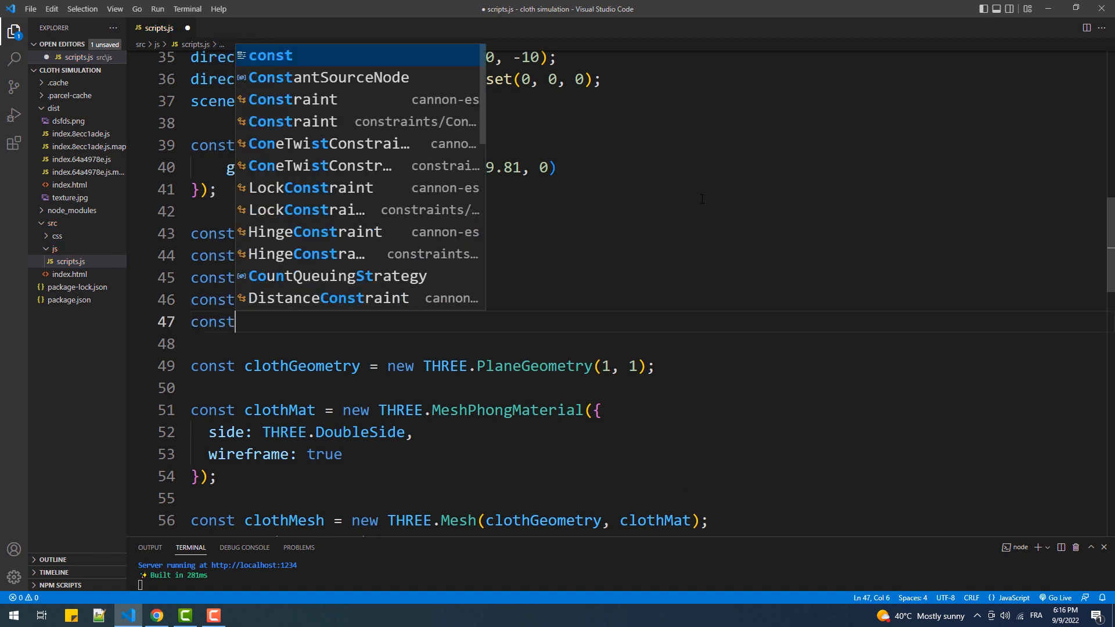
type("dist")
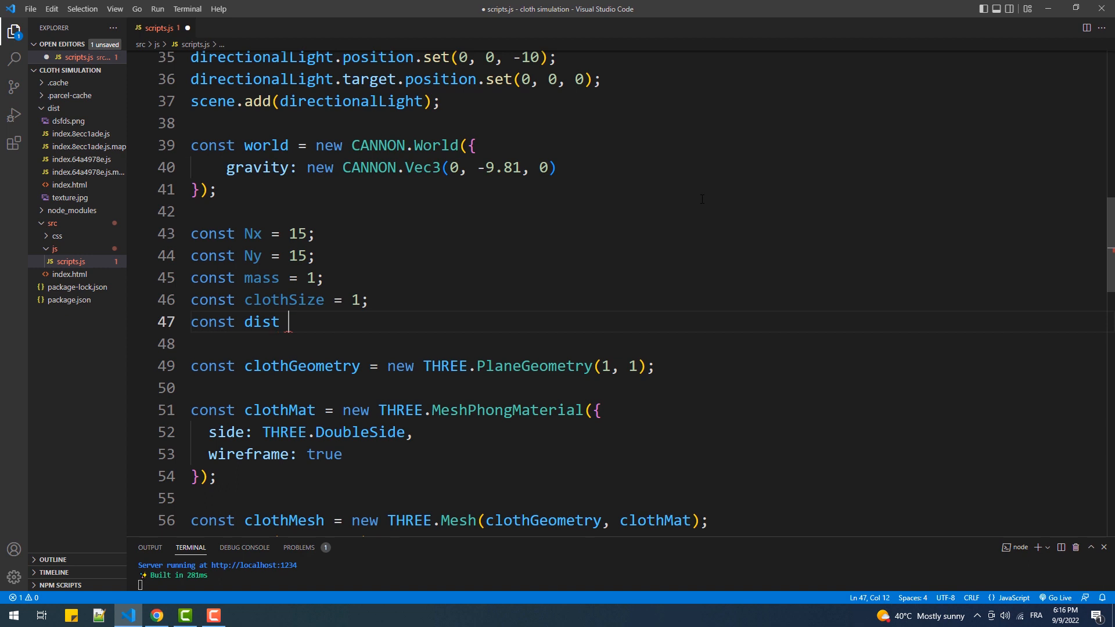
type("= clothSize")
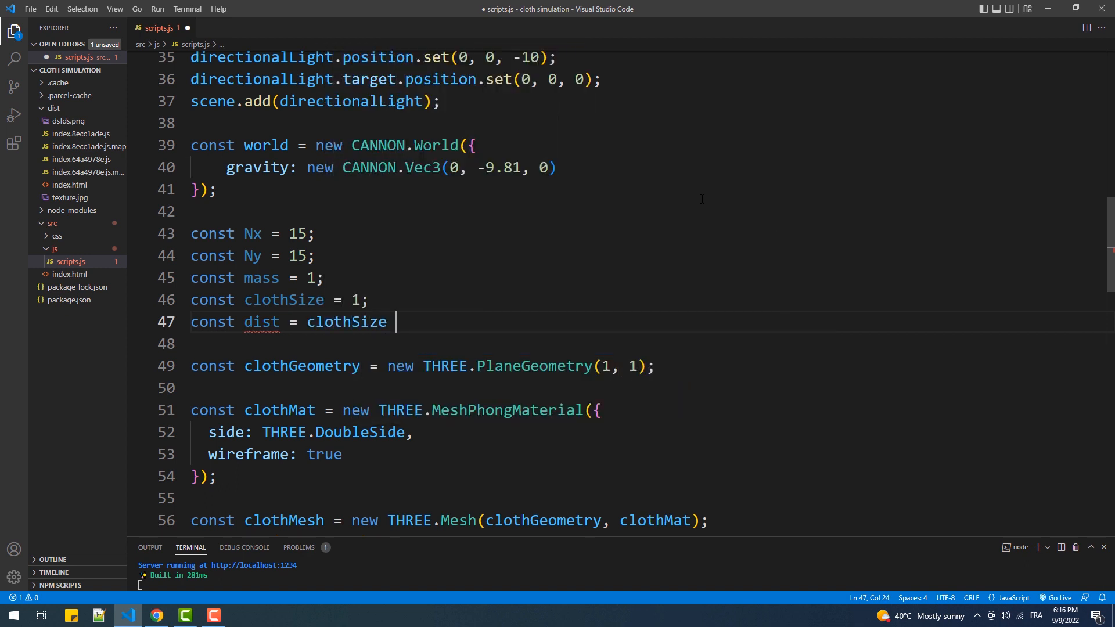
type("/ Nx;")
type("const shape = new")
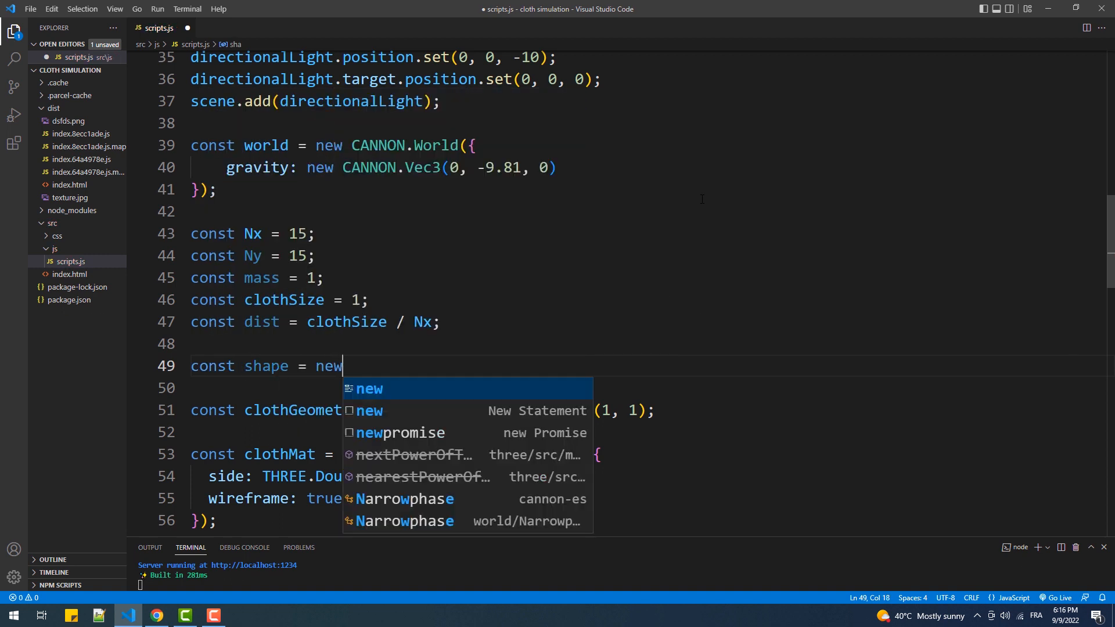
Step: Create a CANNON.Particle shape and an empty particles array
type("CANNON")
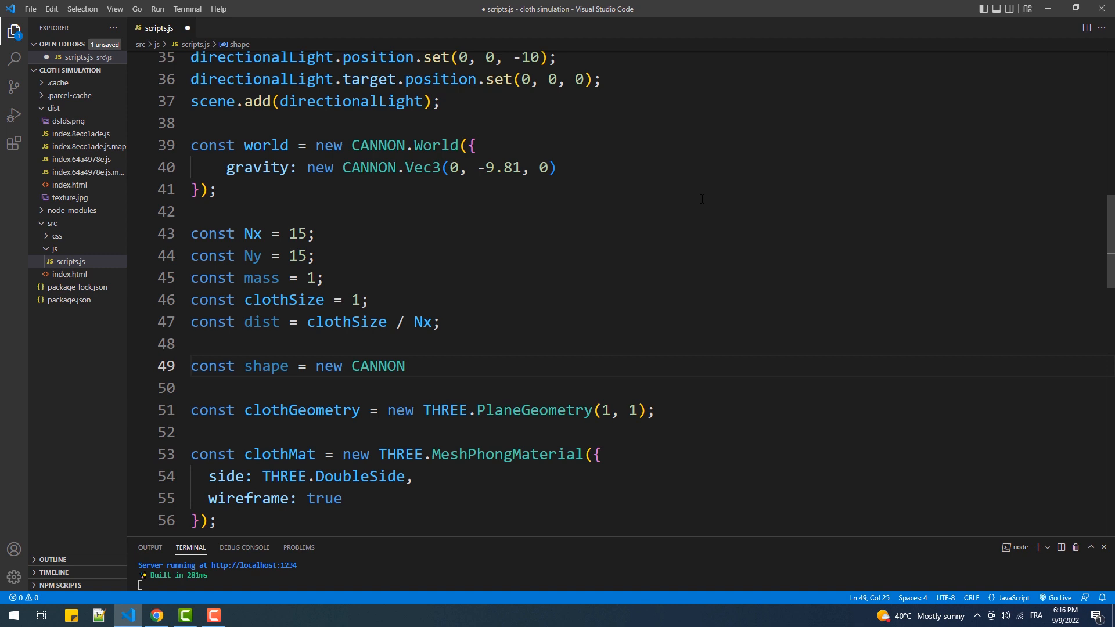
type(".Particle();")
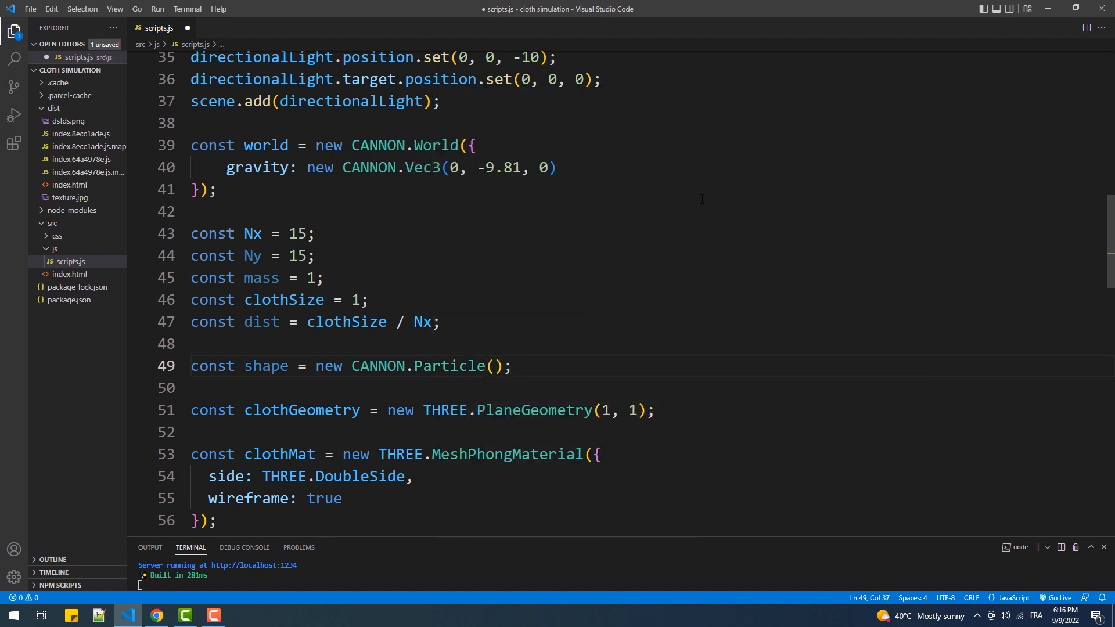
type("const p")
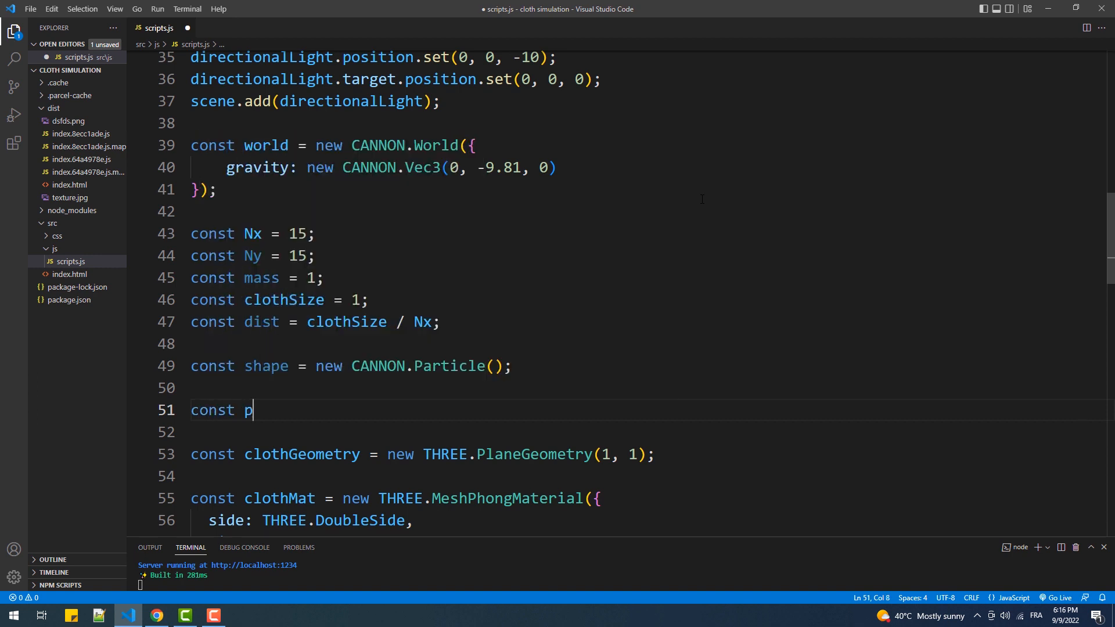
type("articles = [];")
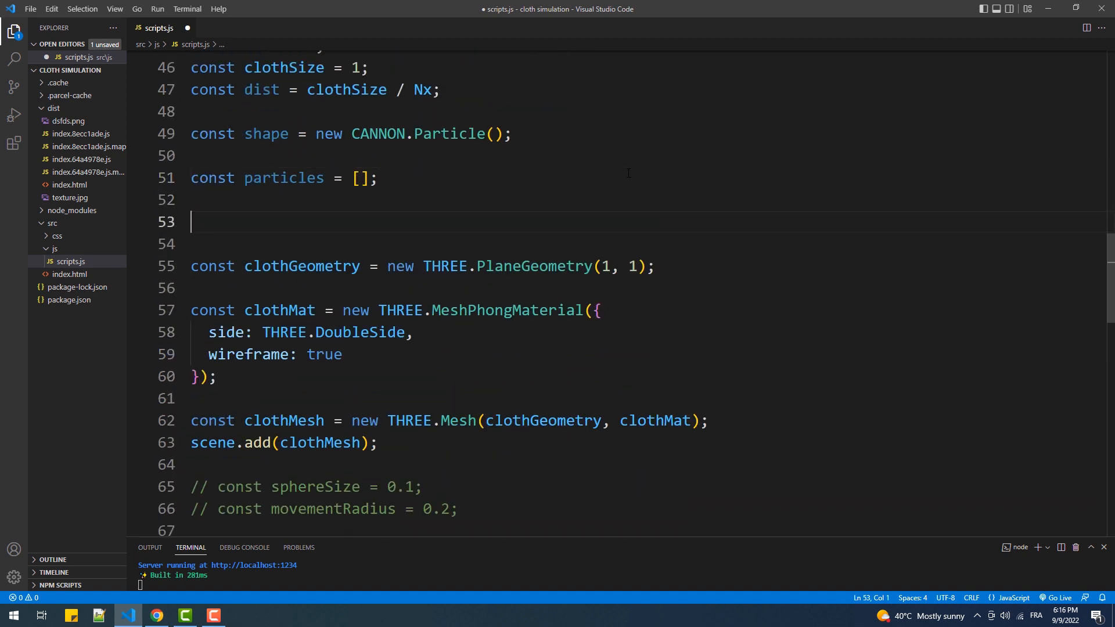
Step: Write the outer loop over Nx + 1 pushing an empty column into particles
type("for(")
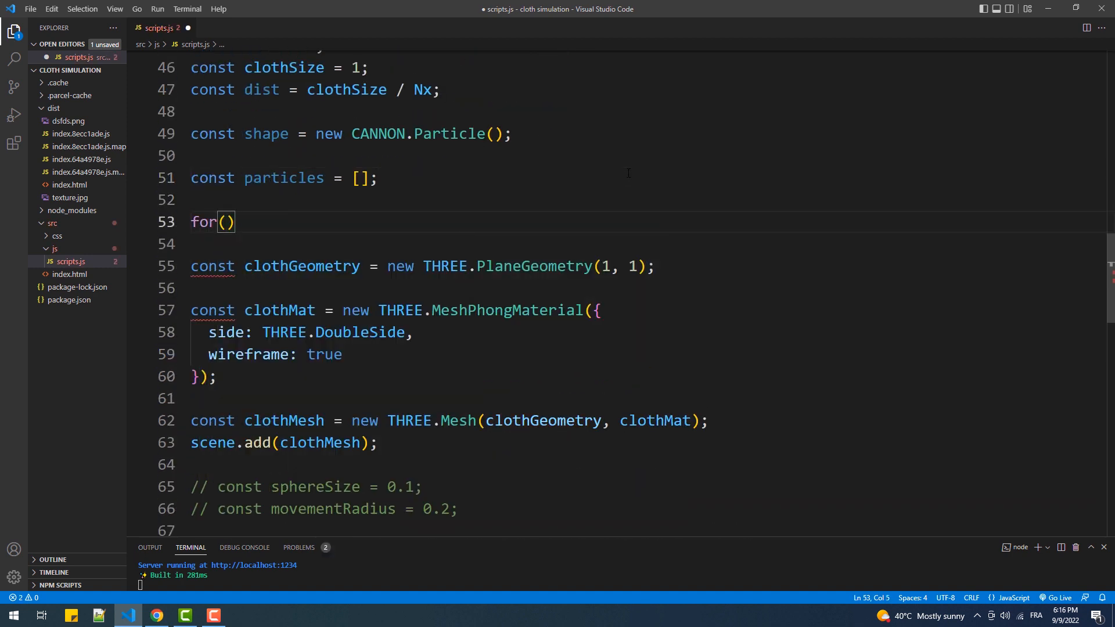
type("let i = 0")
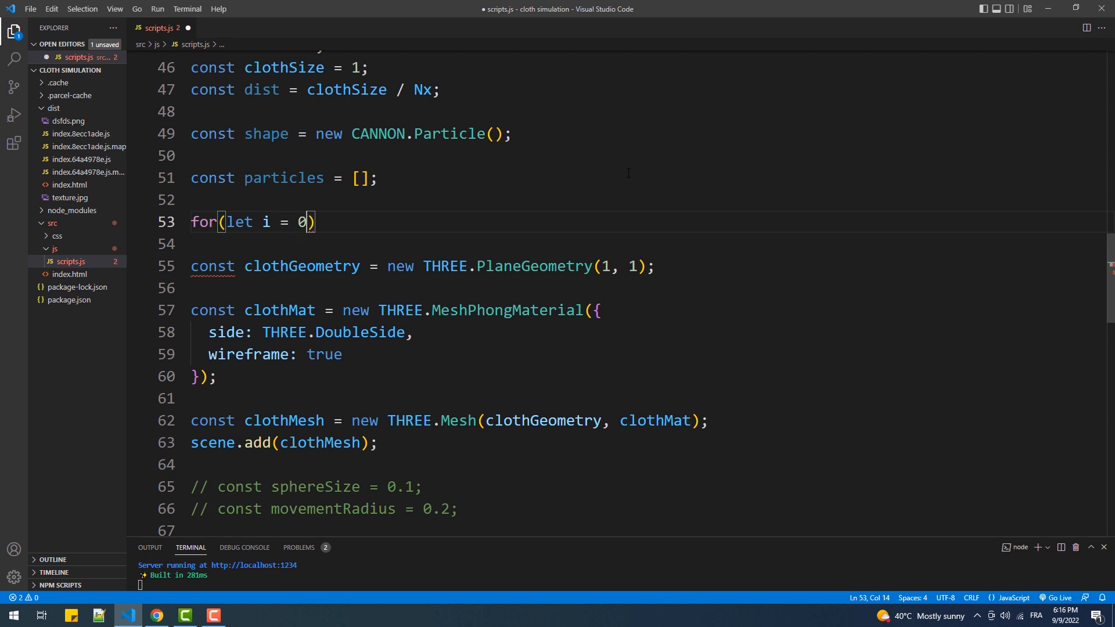
type("; i <")
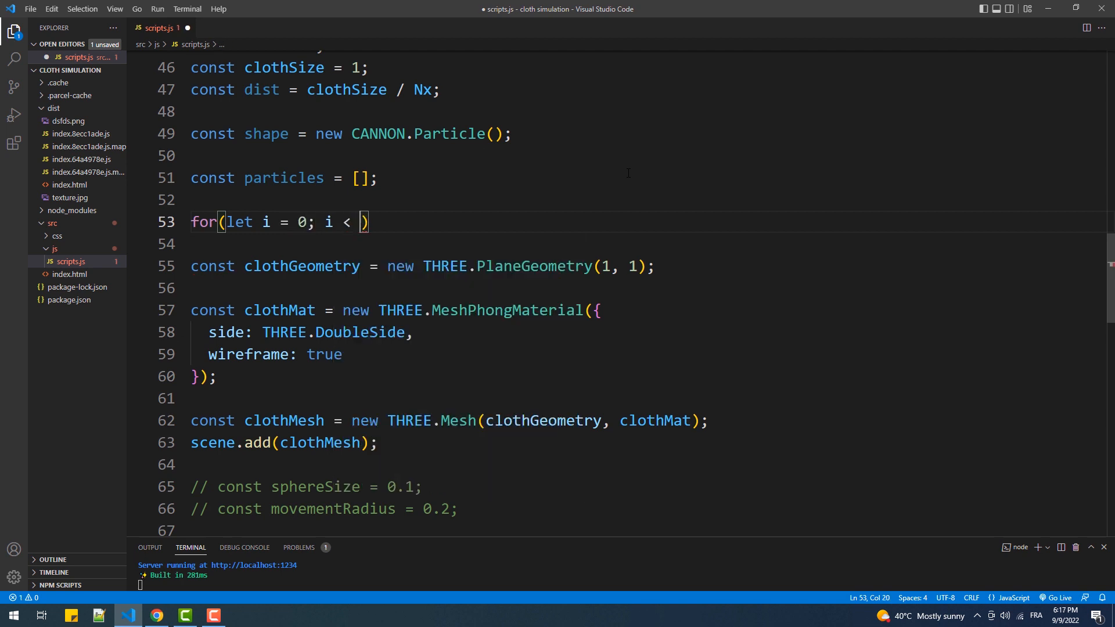
type("Nx + 1;")
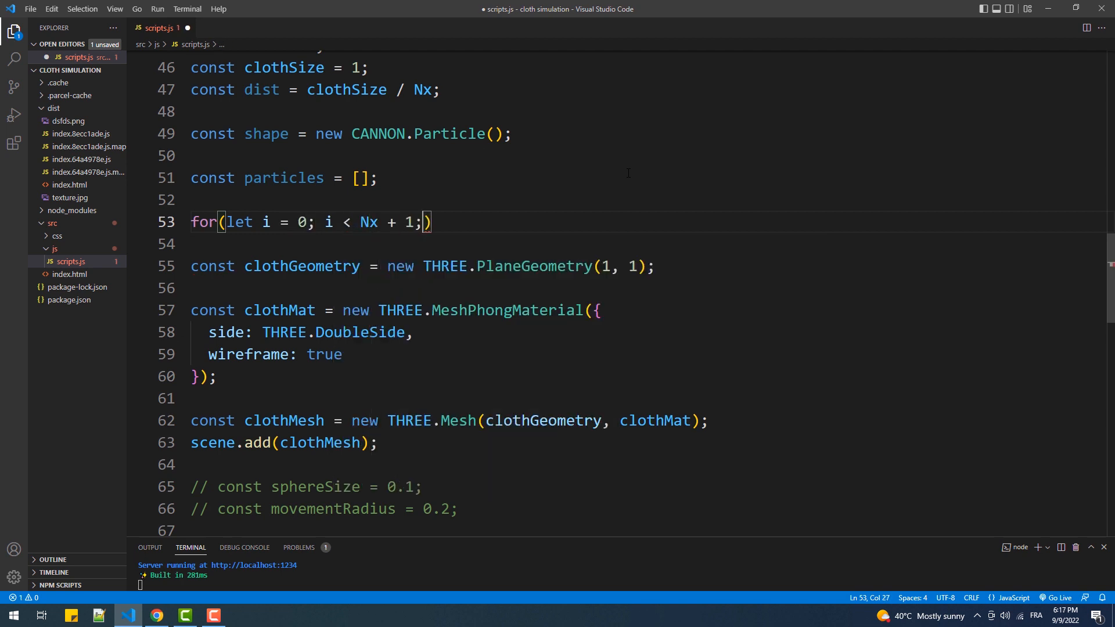
type("i++")
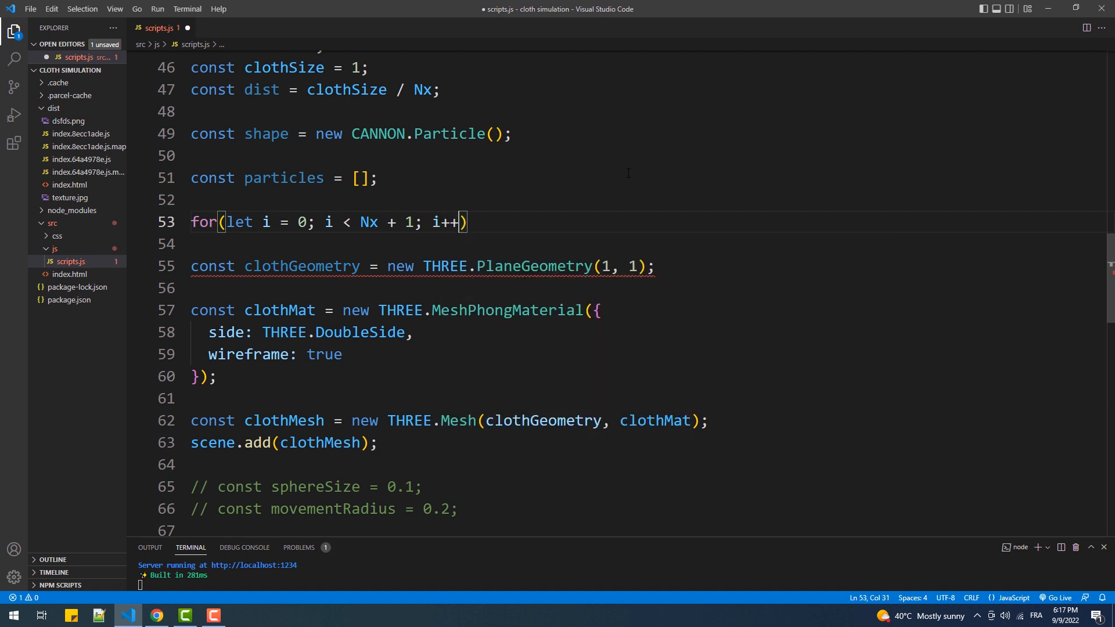
type("{}")
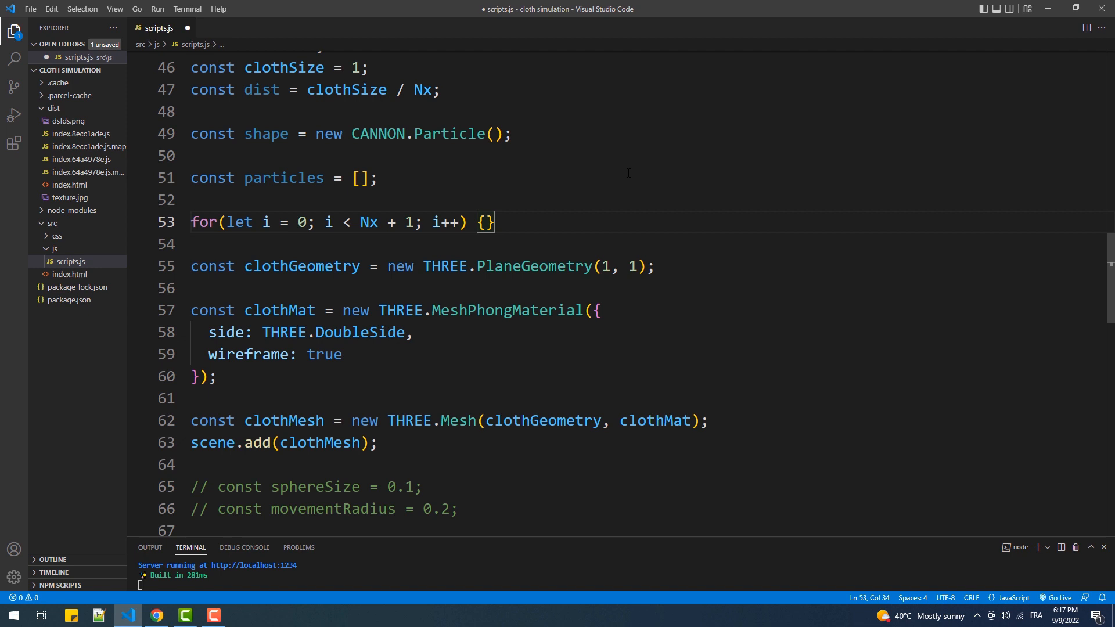
type("pa")
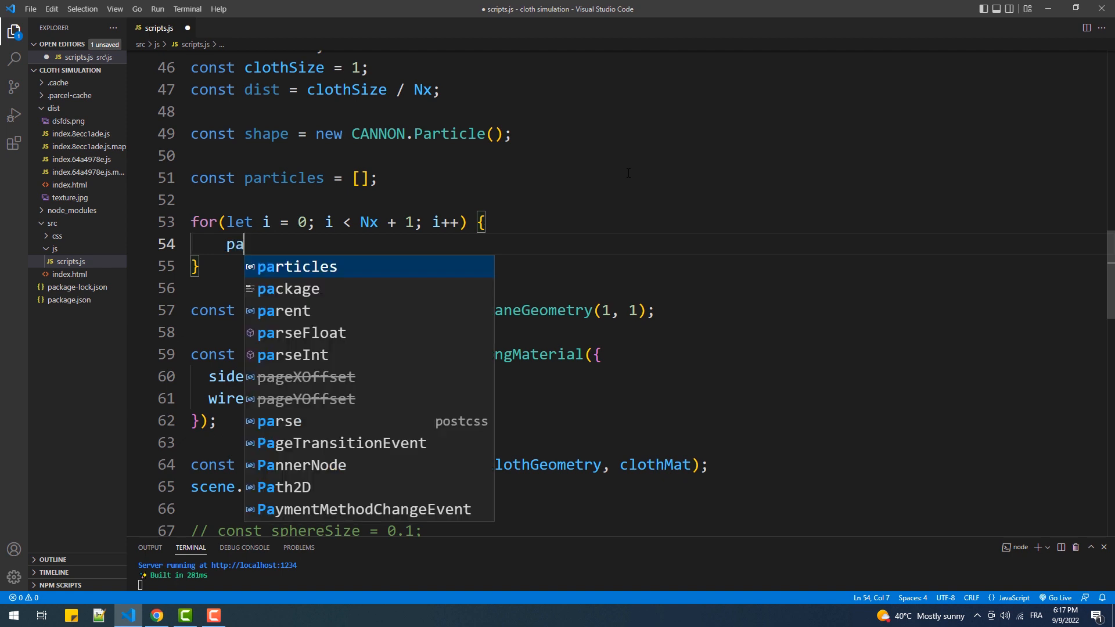
type("rticles.pus")
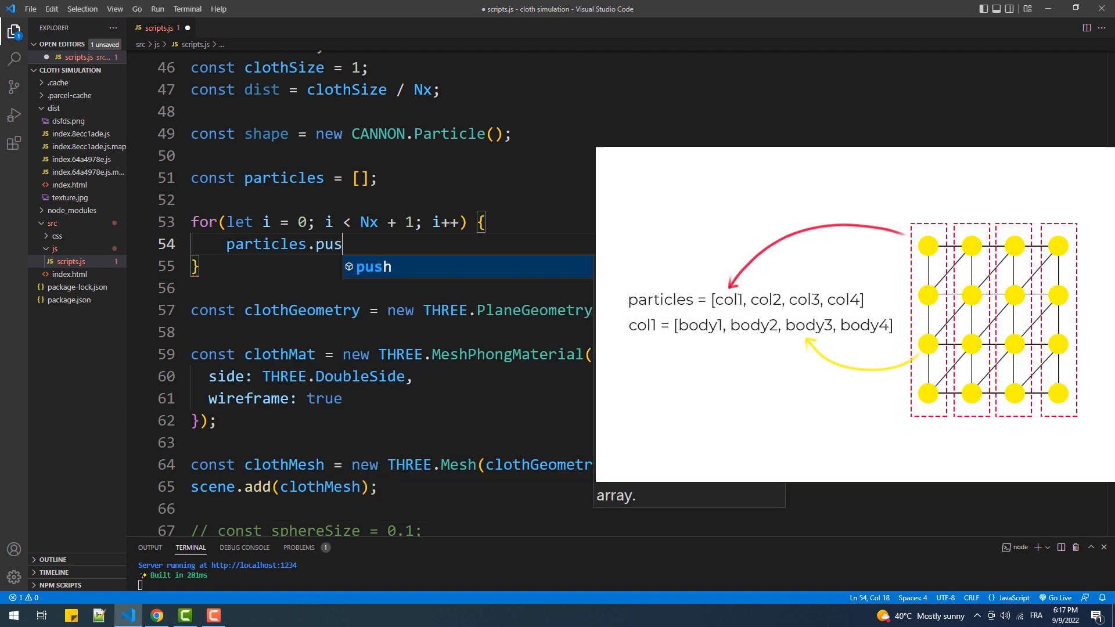
type("h([]);")
type("for(let ")
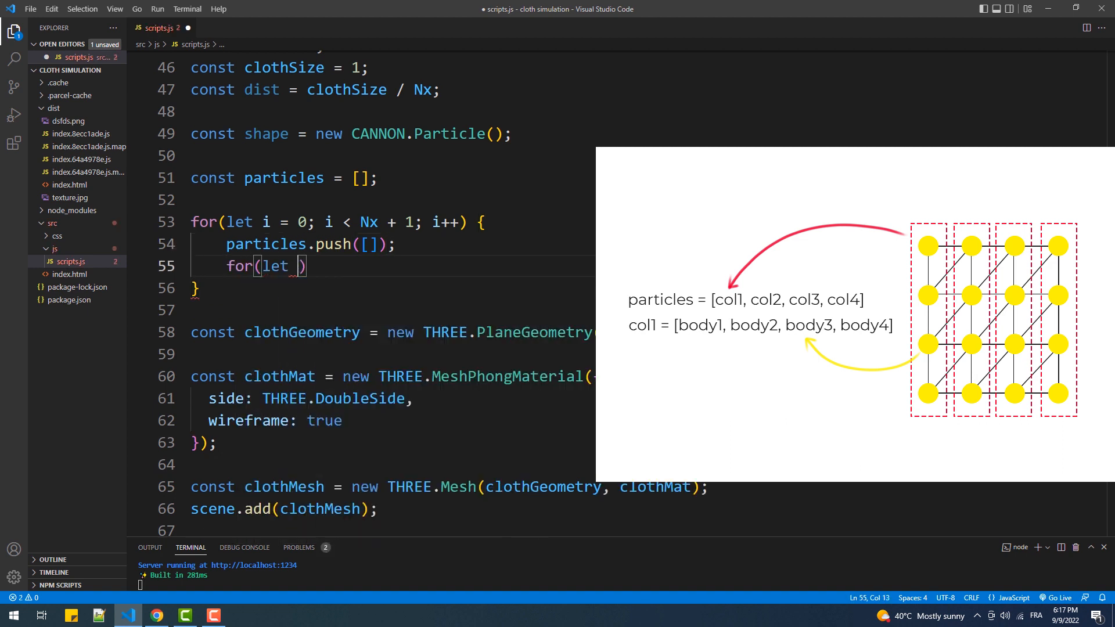
Step: Add the inner Ny + 1 loop creating particle bodies positioned by dist, pushing and adding them to the world
type("j = 0; j <")
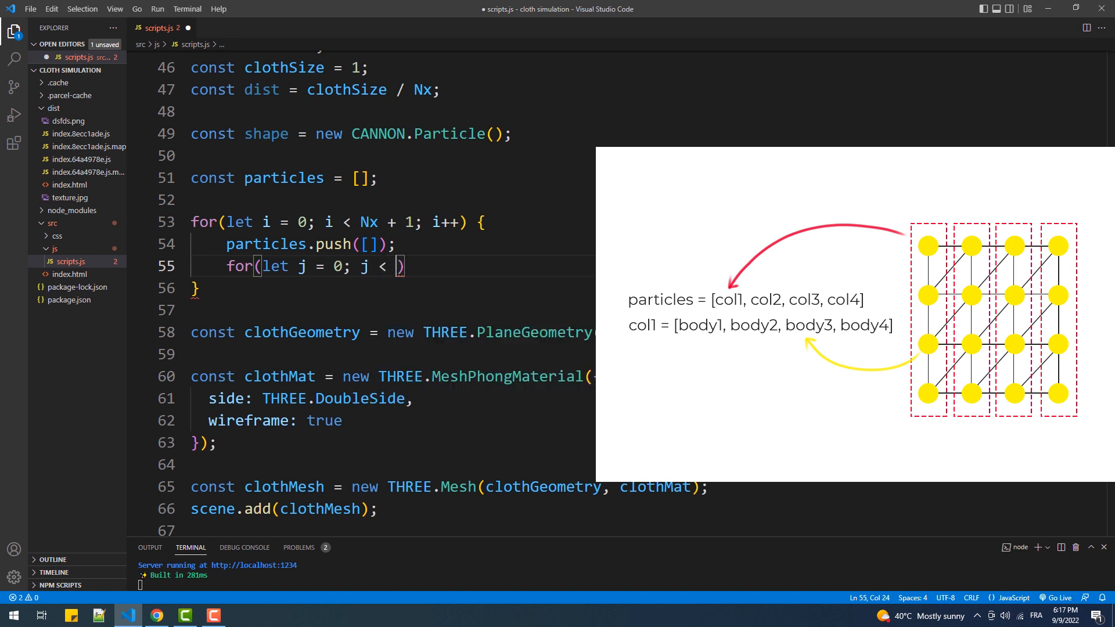
type("Ny + 1; j++")
type("position: new CANNON.Vec3((i - Nx * 0.5")
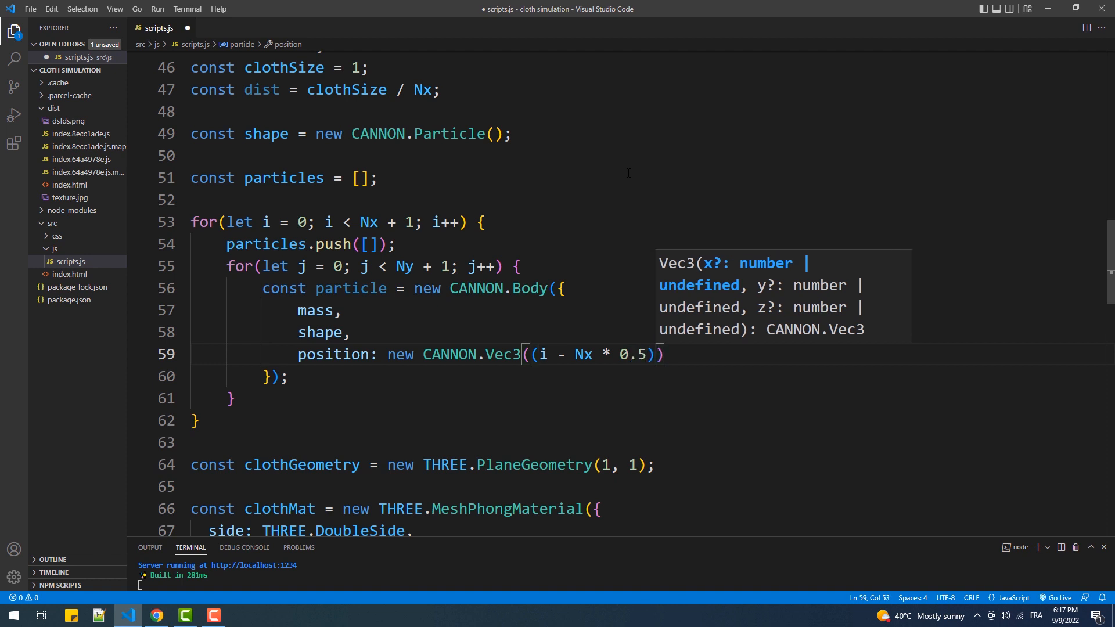
type("* dist, (j - Ny * 0.5")
type("particles[")
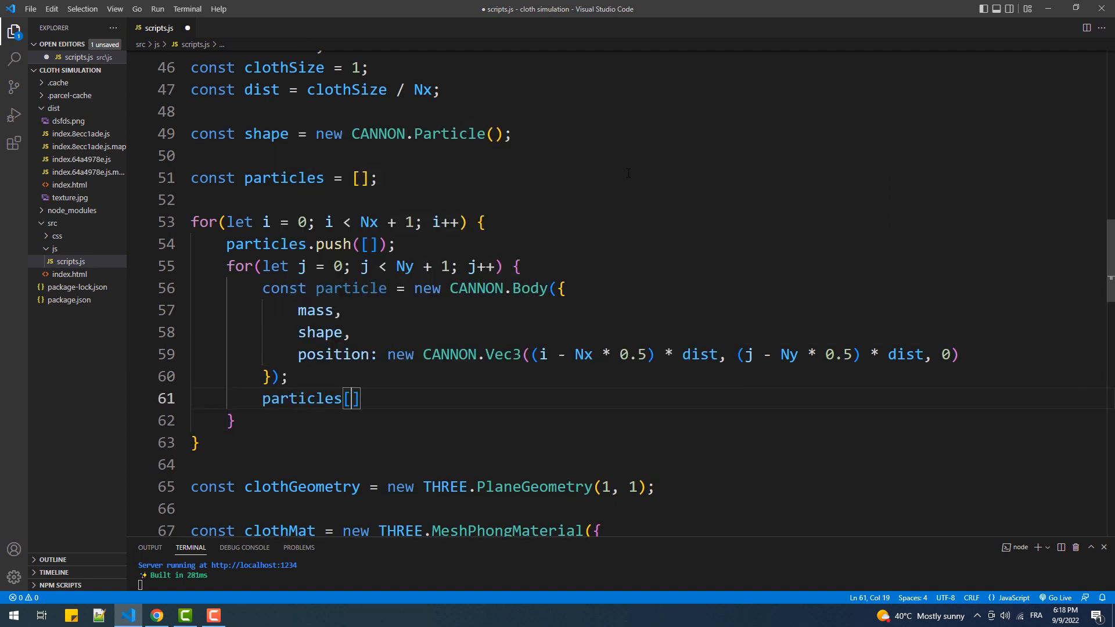
type("i].push(particle);")
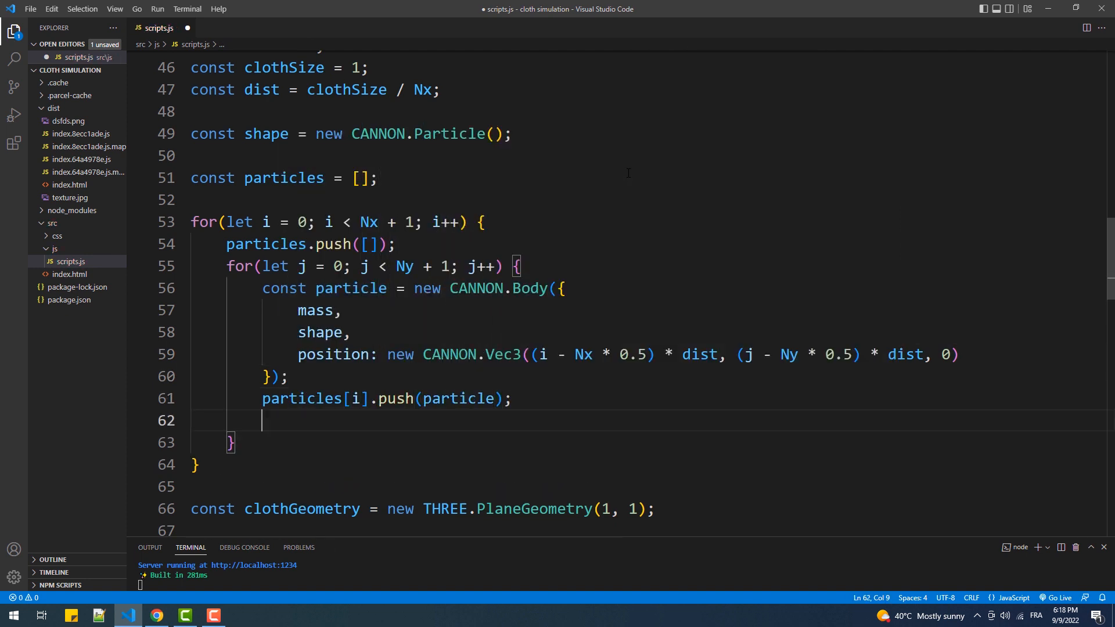
type("world.addBody(particle)")
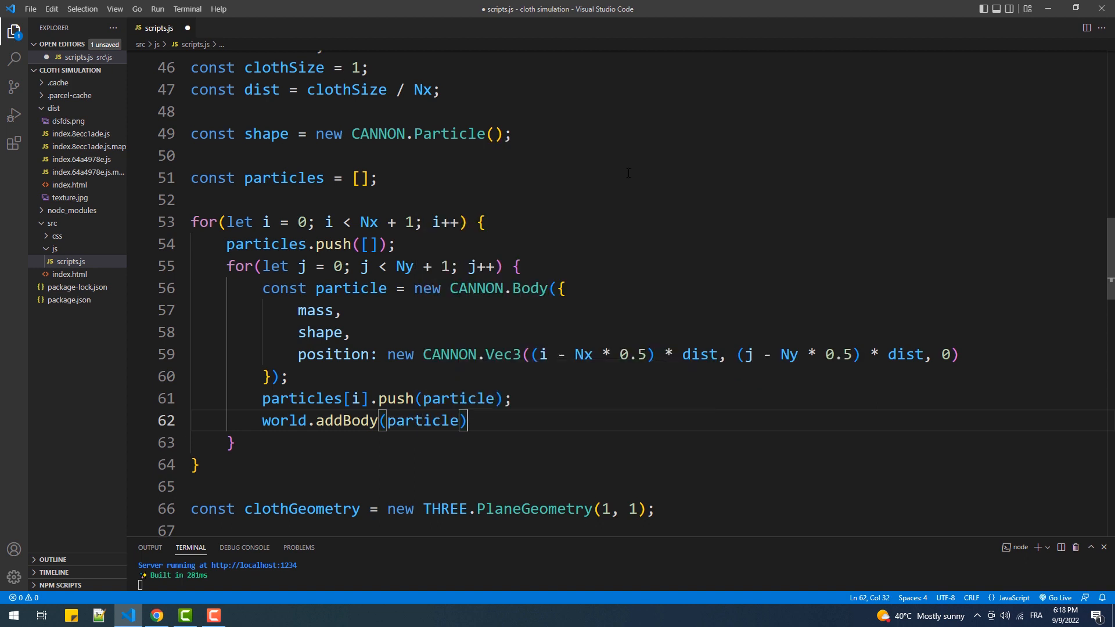
type("function connect(i1, j1,")
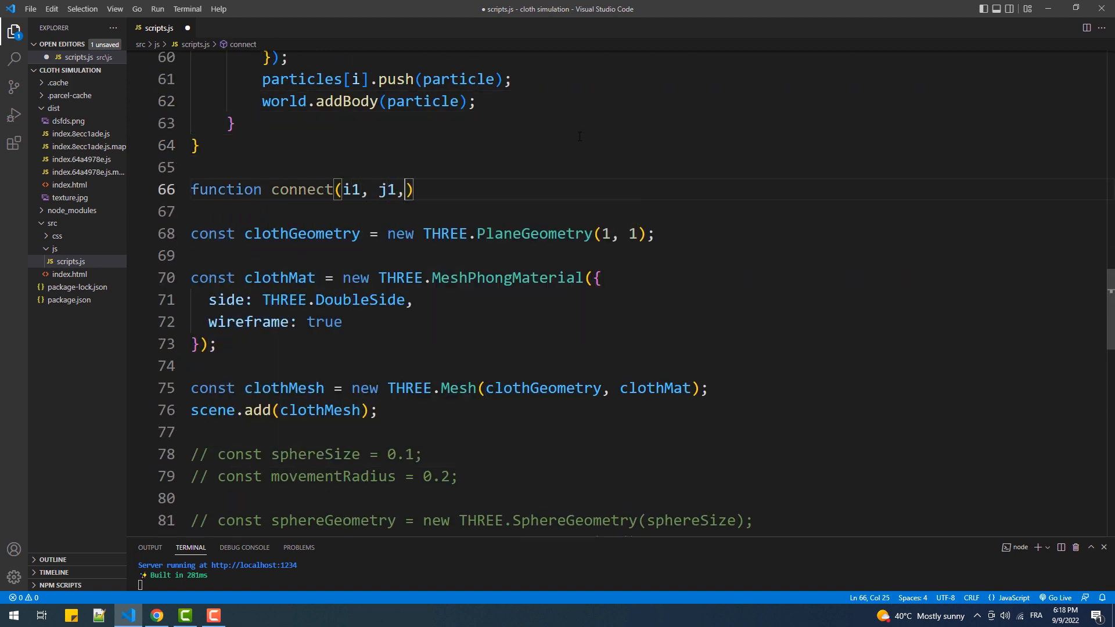
Step: Define connect(i1, j1, i2, j2) adding a DistanceConstraint between the two particles at dist
type("i2, j2) {")
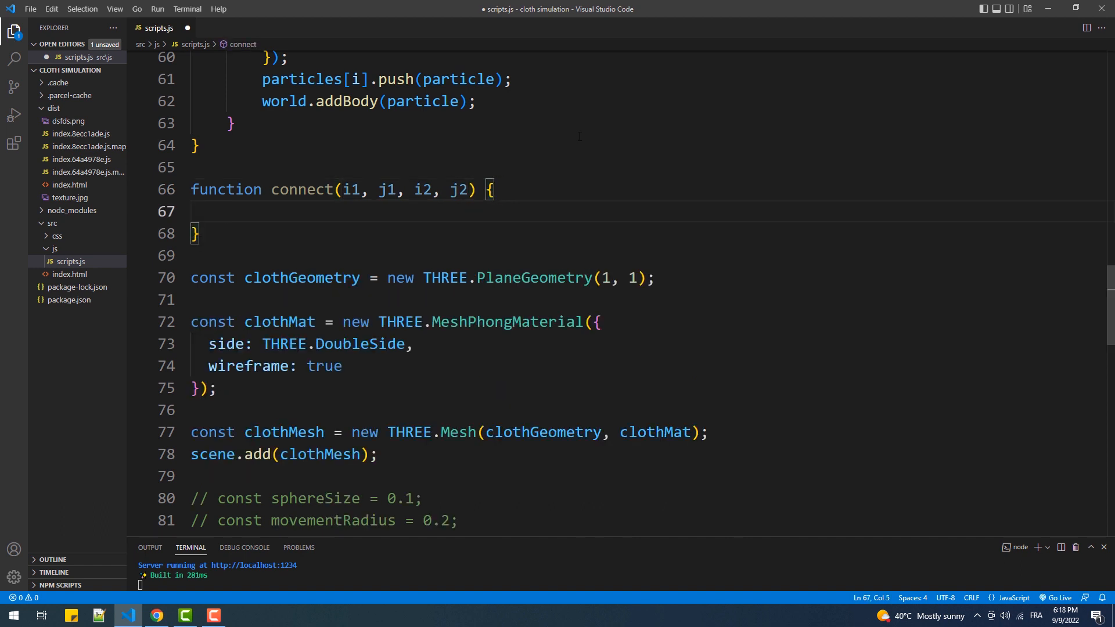
type("world.addConstraint(new CANNON.DistanceConstraint")
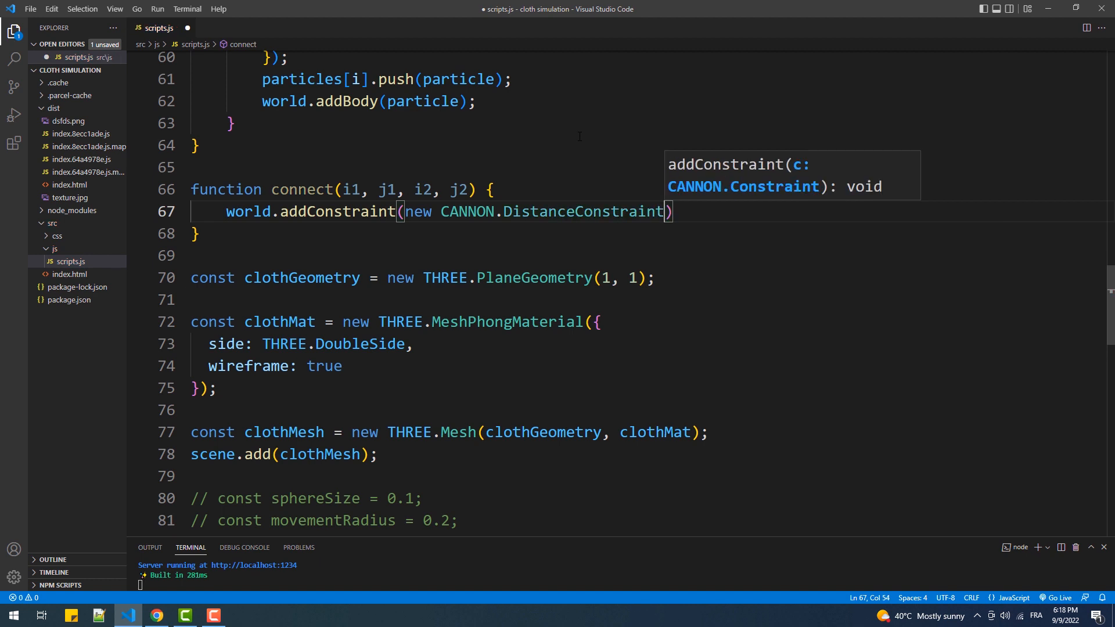
type("part")
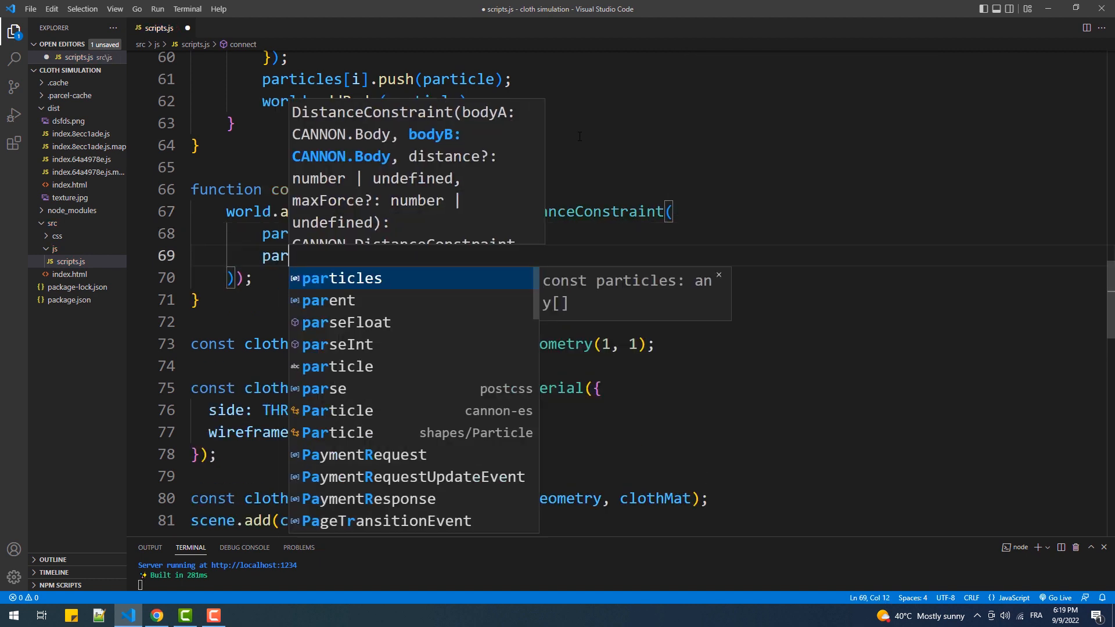
Step: Loop over all particles calling connect to the right and lower neighbours, then save
type("ticles[i2][j2]")
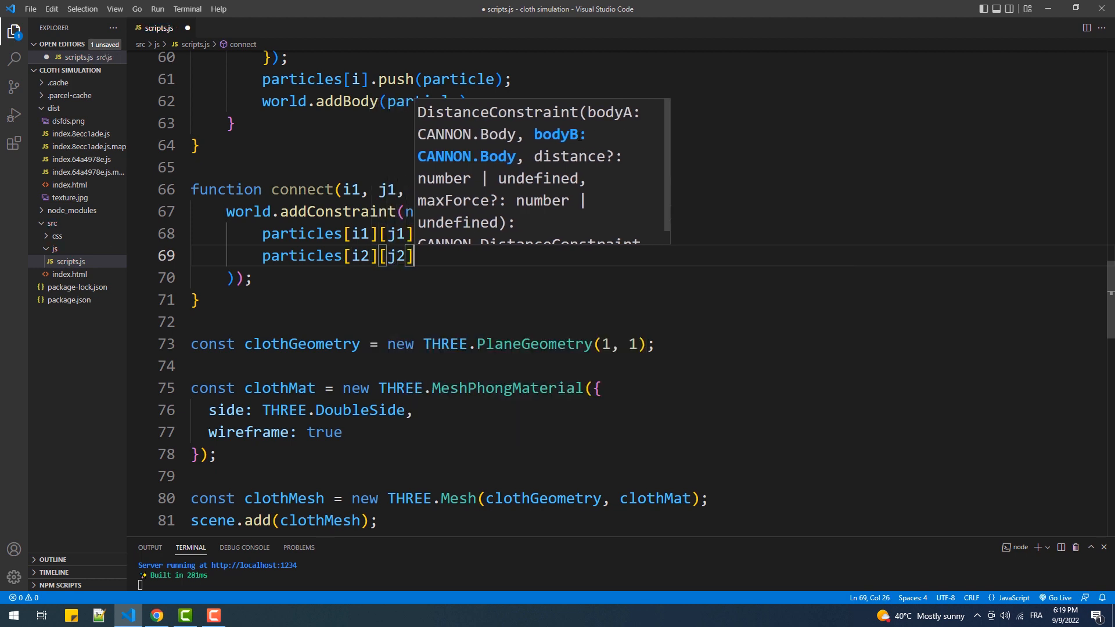
type("fo")
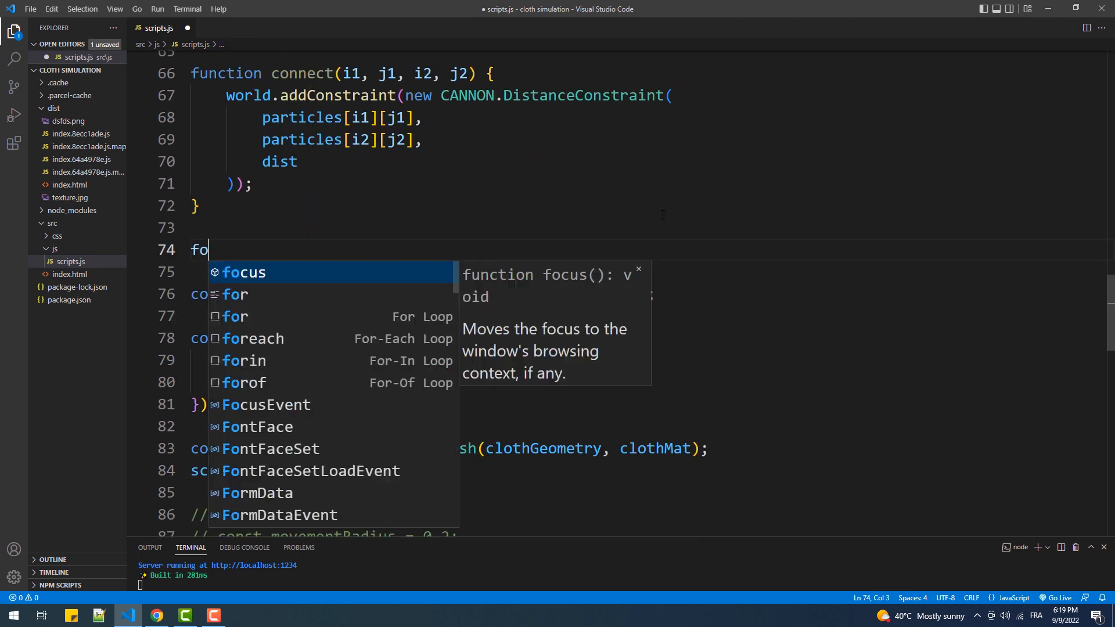
type("r(let i = 0; i <")
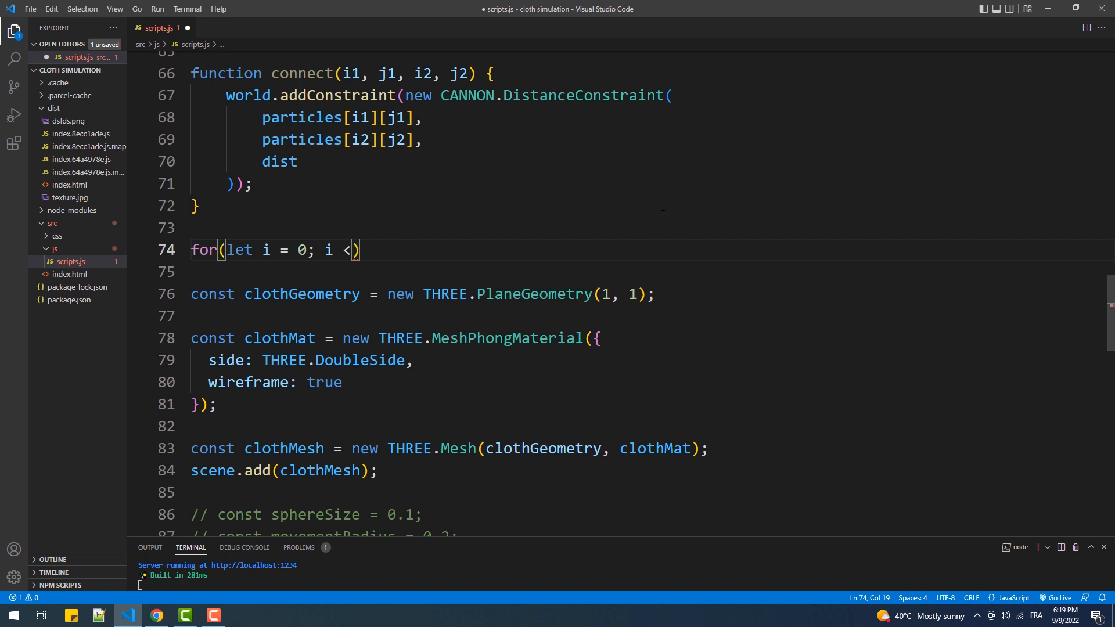
type("Nx + 1; i++")
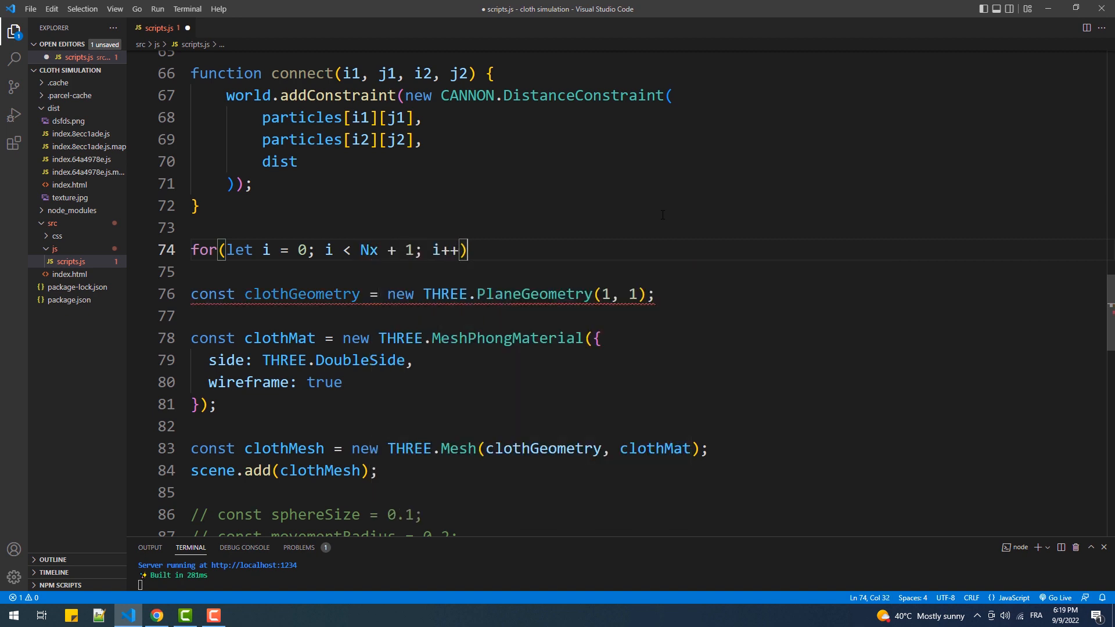
type("{")
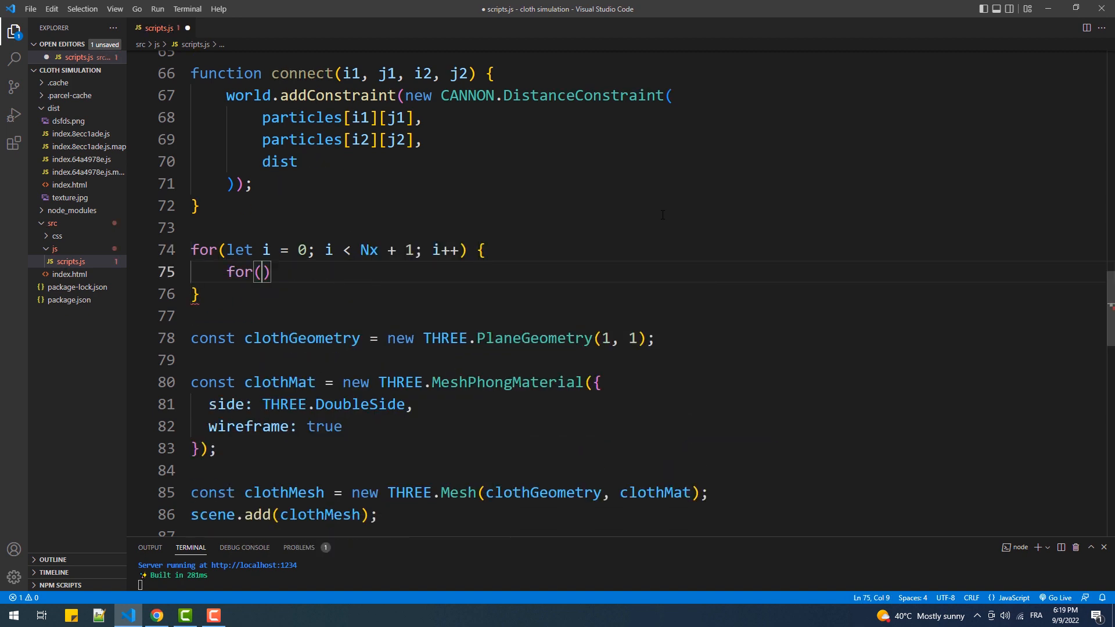
type("let j = 0; j < Ny + 1; j++")
type("connect")
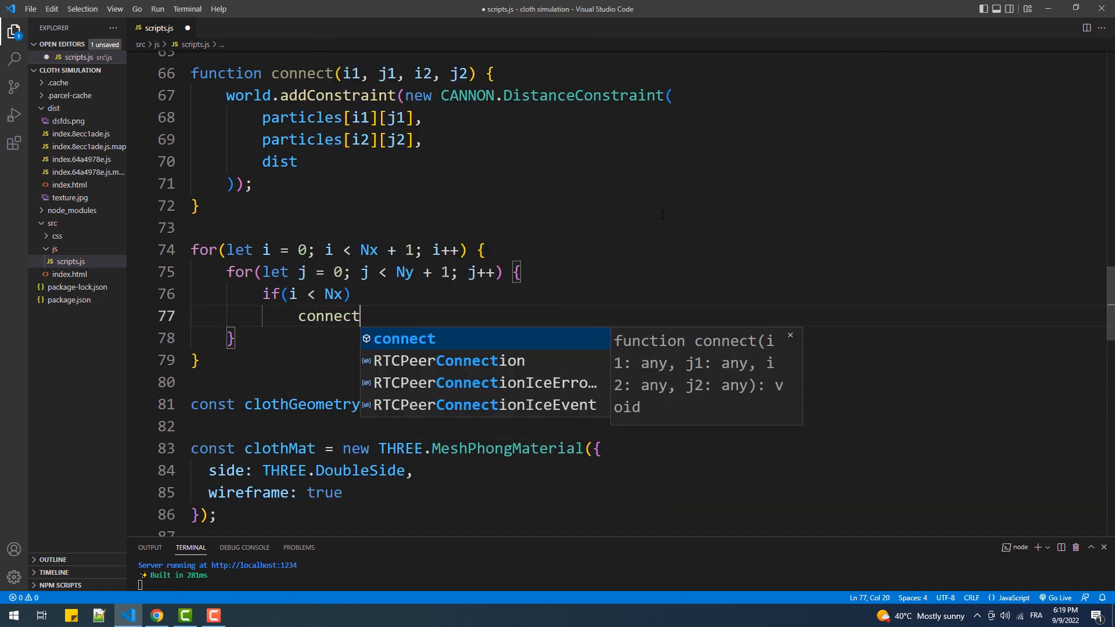
type("(i, j, i + 1, j);")
type("connect(i, j, i, j + 1);")
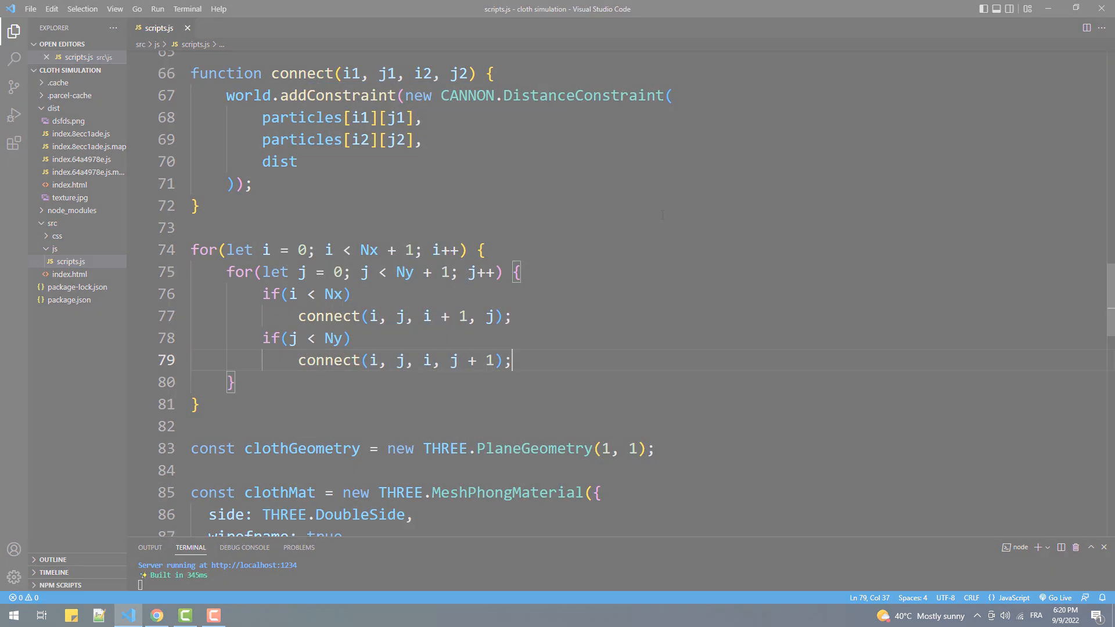
Step: Check the cloth in the browser and return to edit PlaneGeometry
left_click(156, 615)
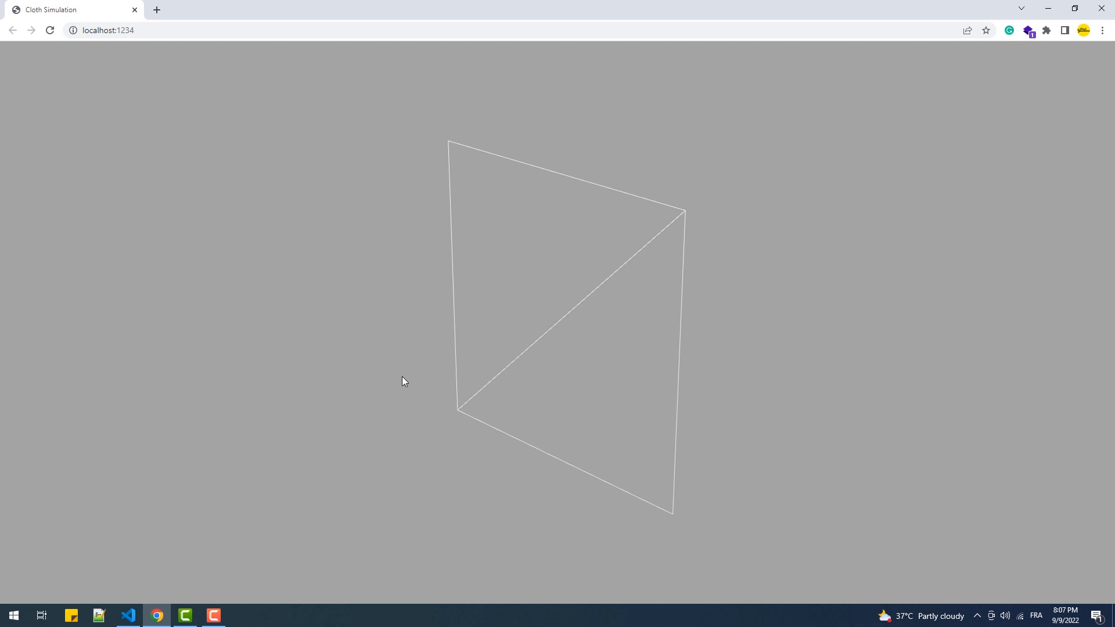
left_click(126, 616)
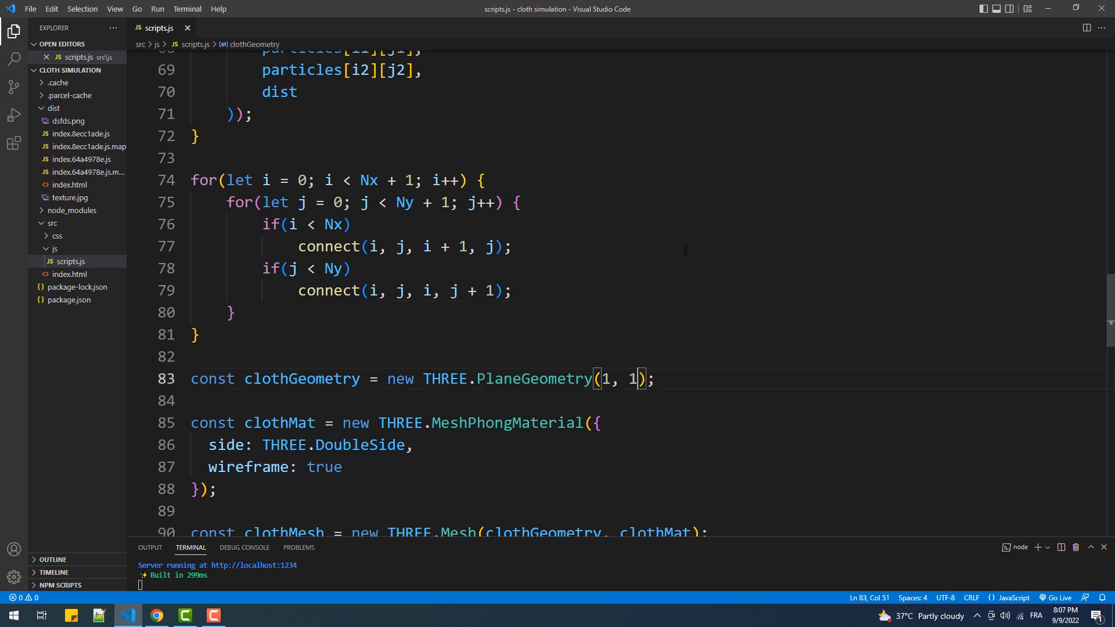
Step: Add Nx, Ny segments to PlaneGeometry and view the subdivided wireframe grid in Chrome
type(", Nx, N")
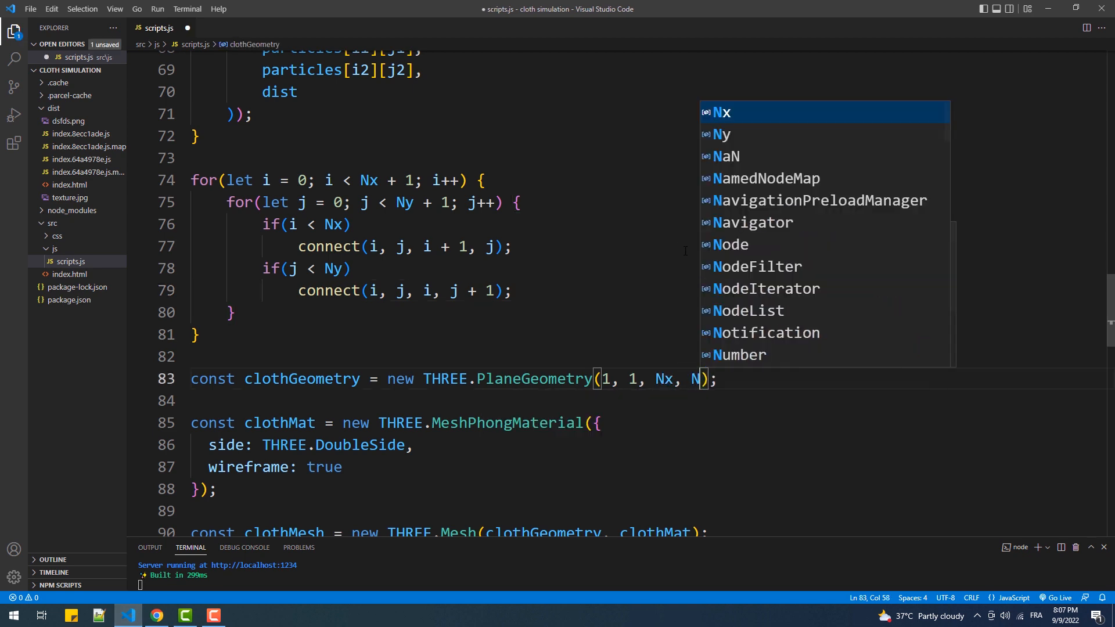
type("y")
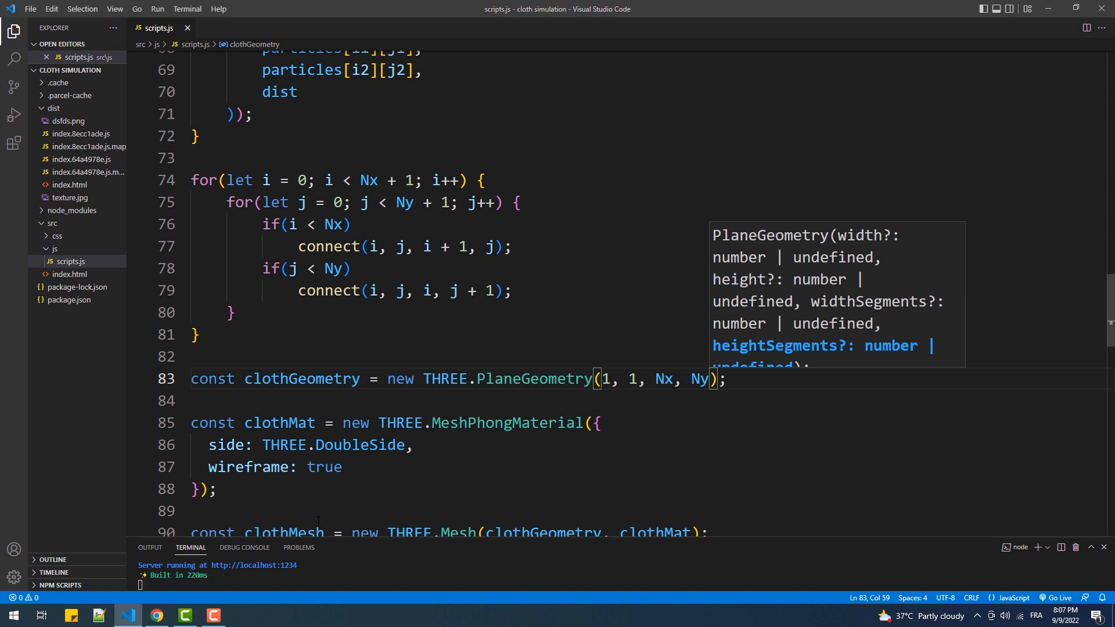
left_click(156, 615)
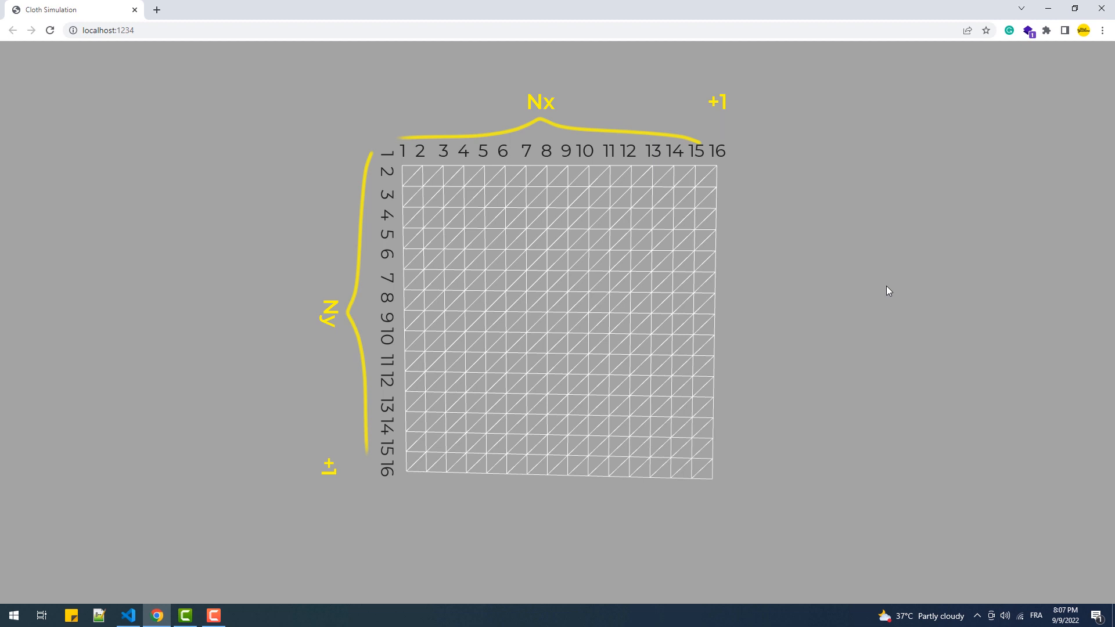
mouse_move(221, 549)
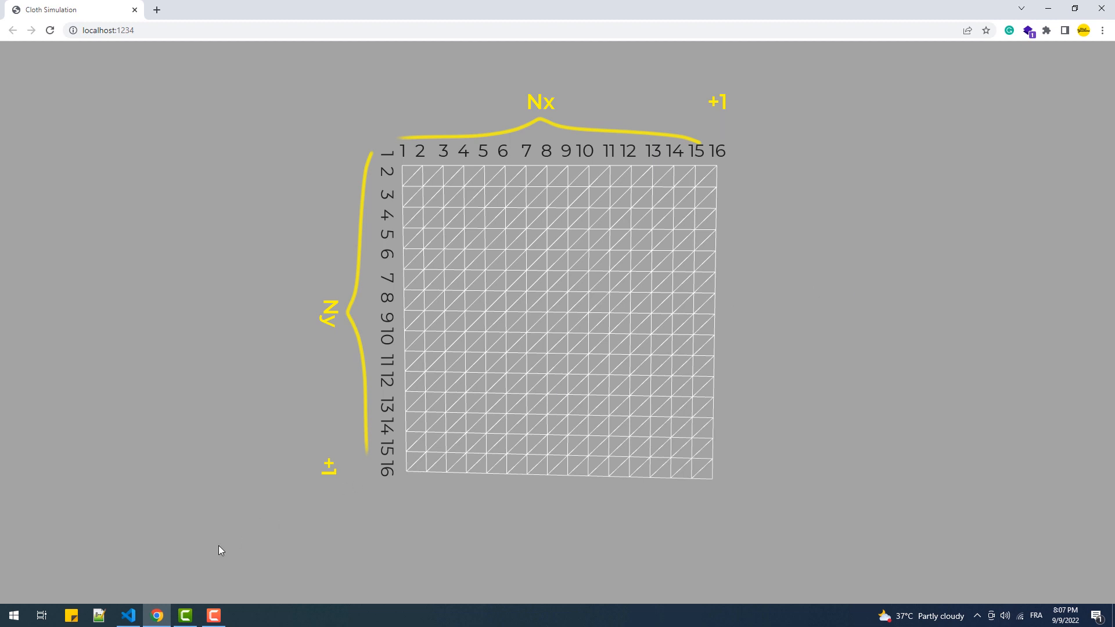
left_click(128, 616)
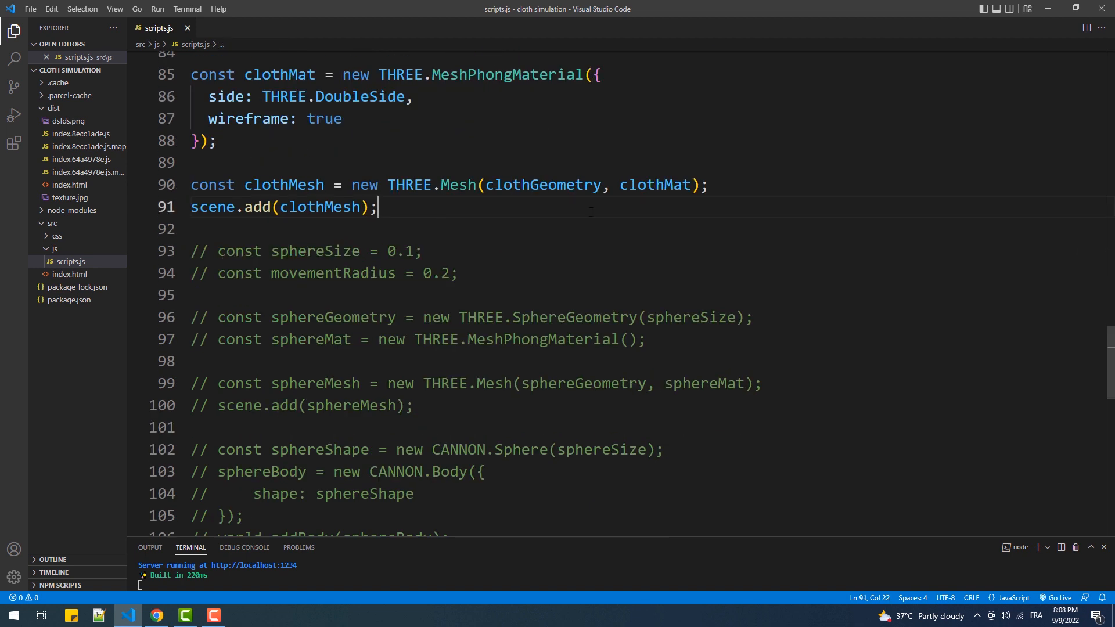
Step: Write updateParticules with nested loops computing index = j * (Nx + 1) + i
type("function updateParticules() {")
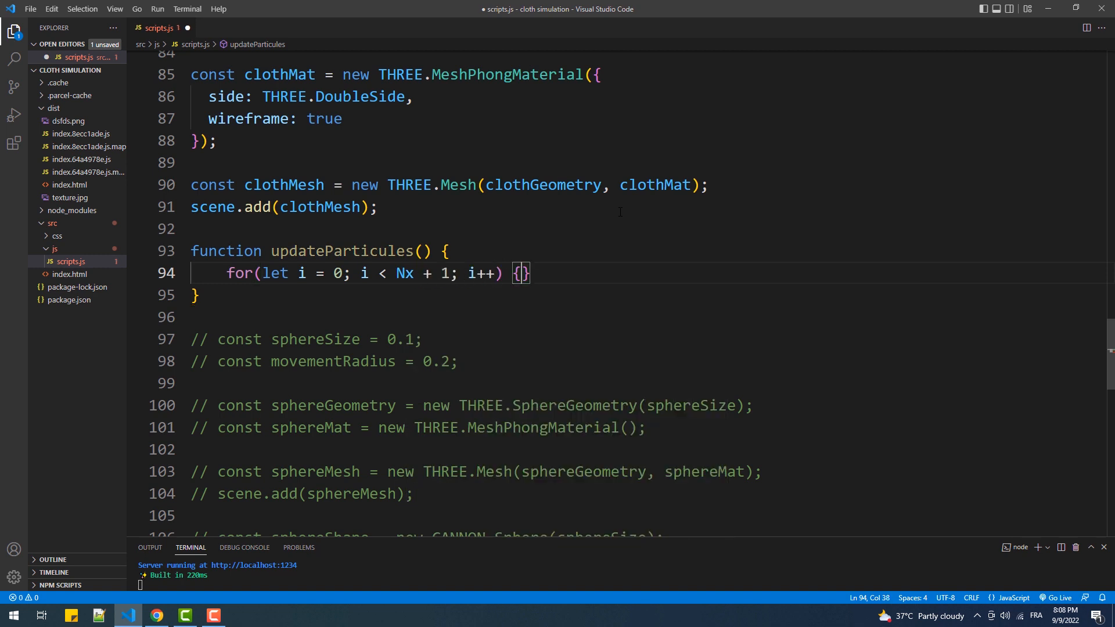
type("for(let j = 0; j < Ny + 1; j++) {")
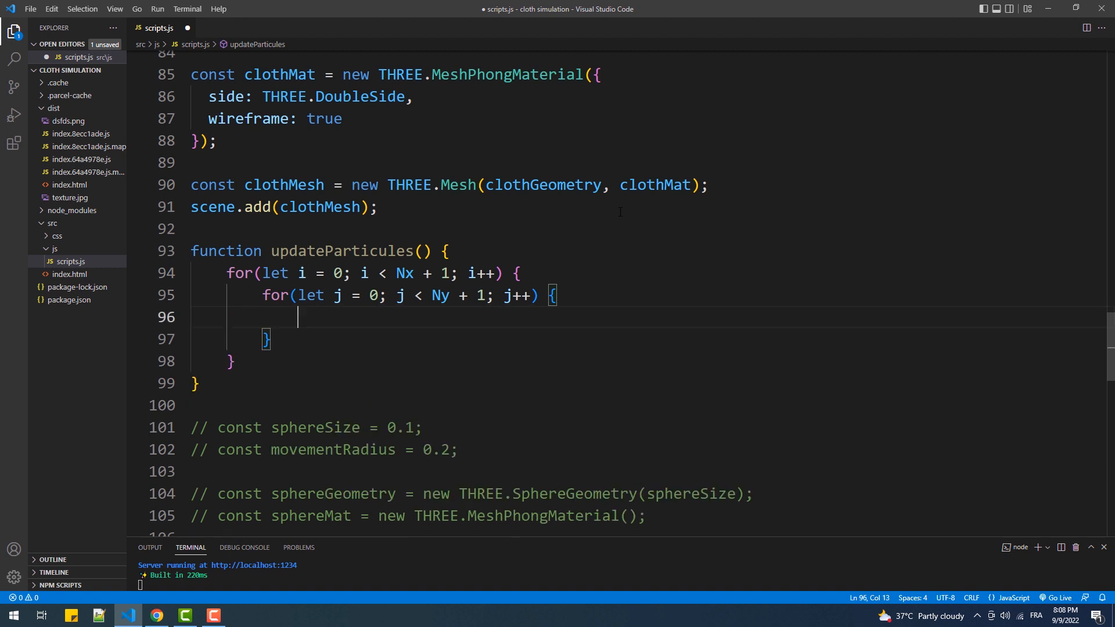
type("const i")
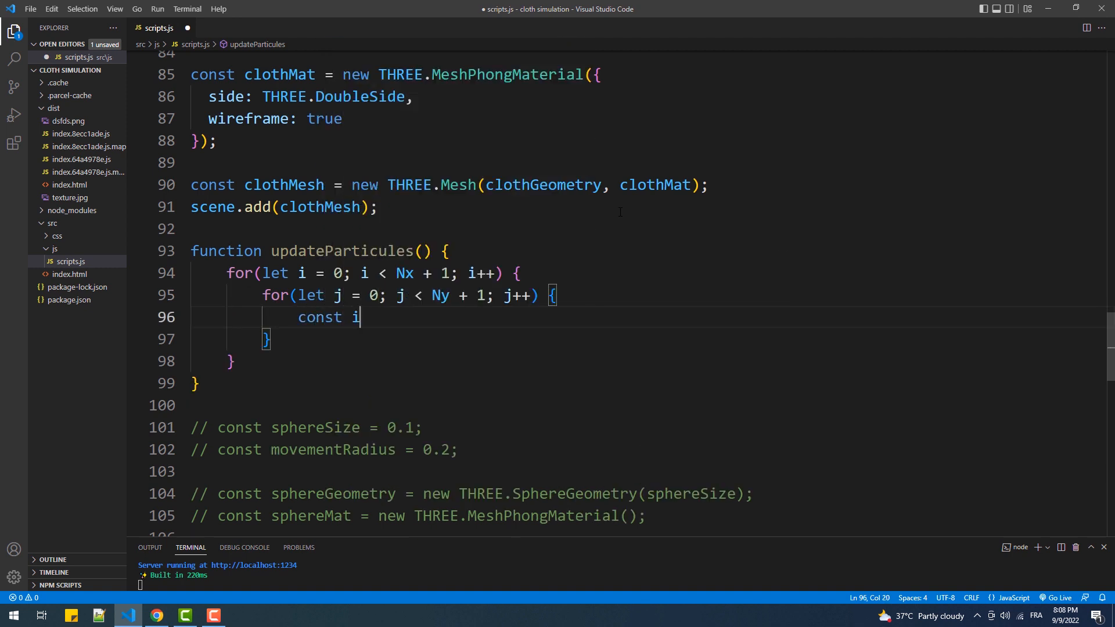
type("ndex =")
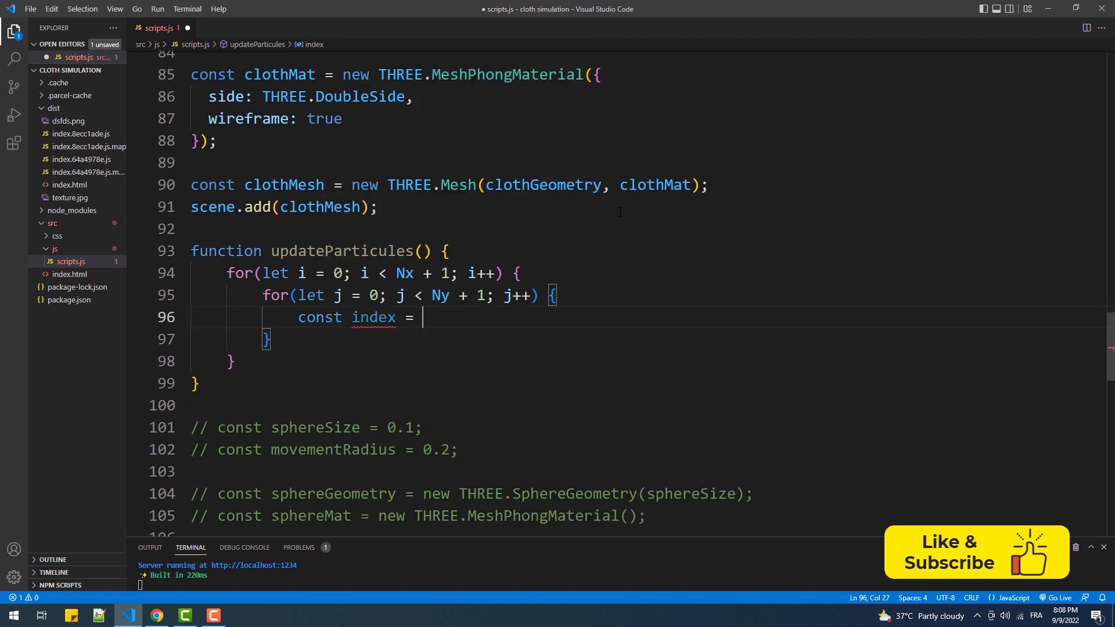
type("j * (")
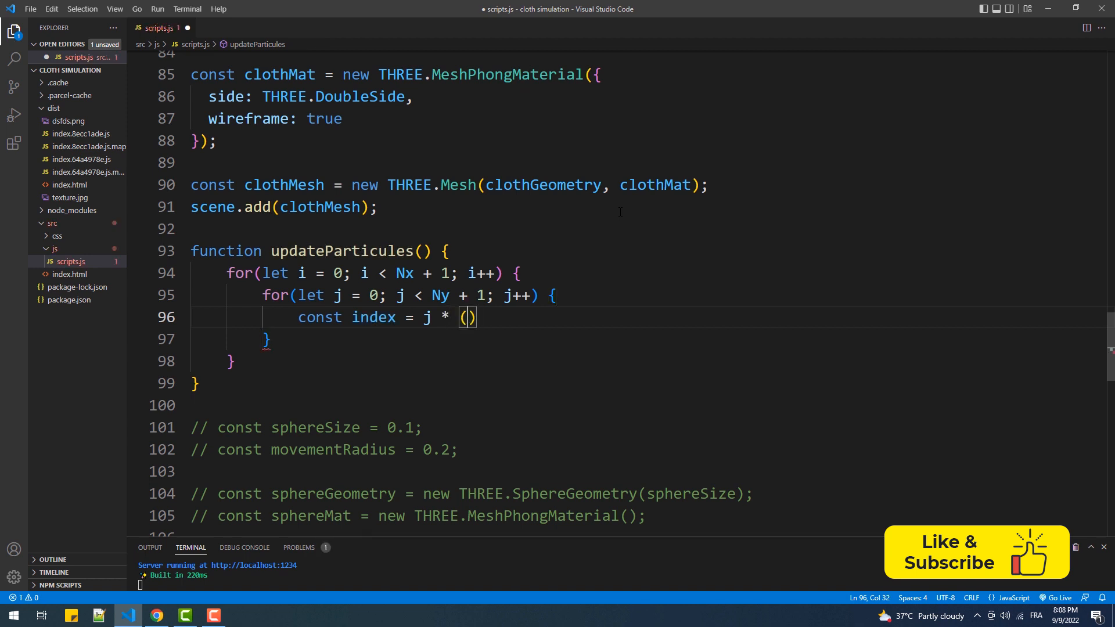
type("Nx + 1")
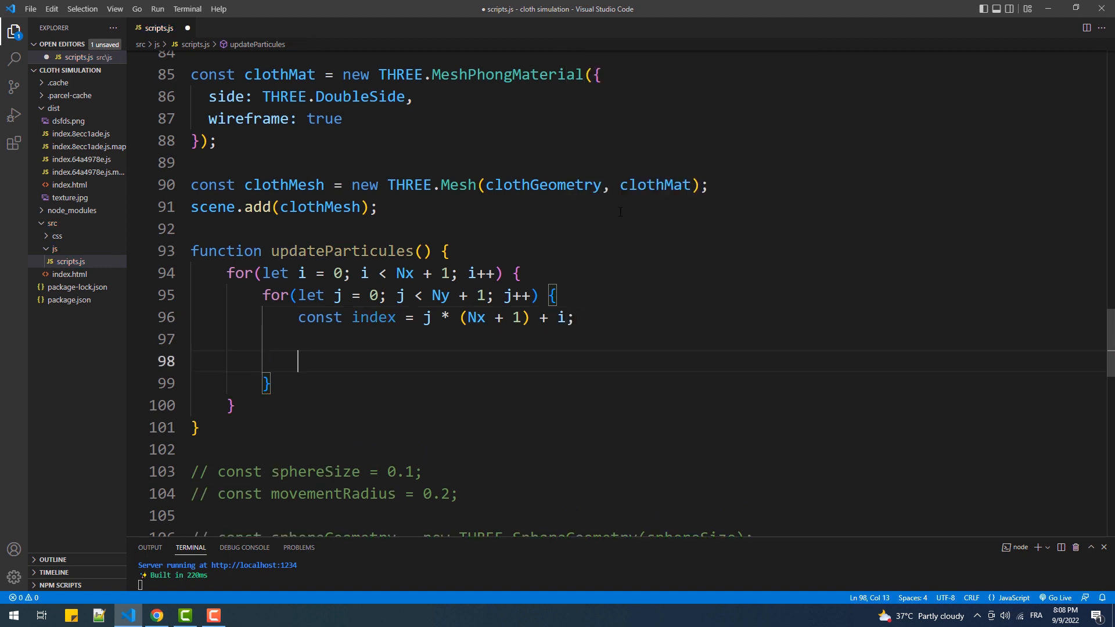
Step: Get positionAttribute from clothGeometry.attributes.position
type("const p")
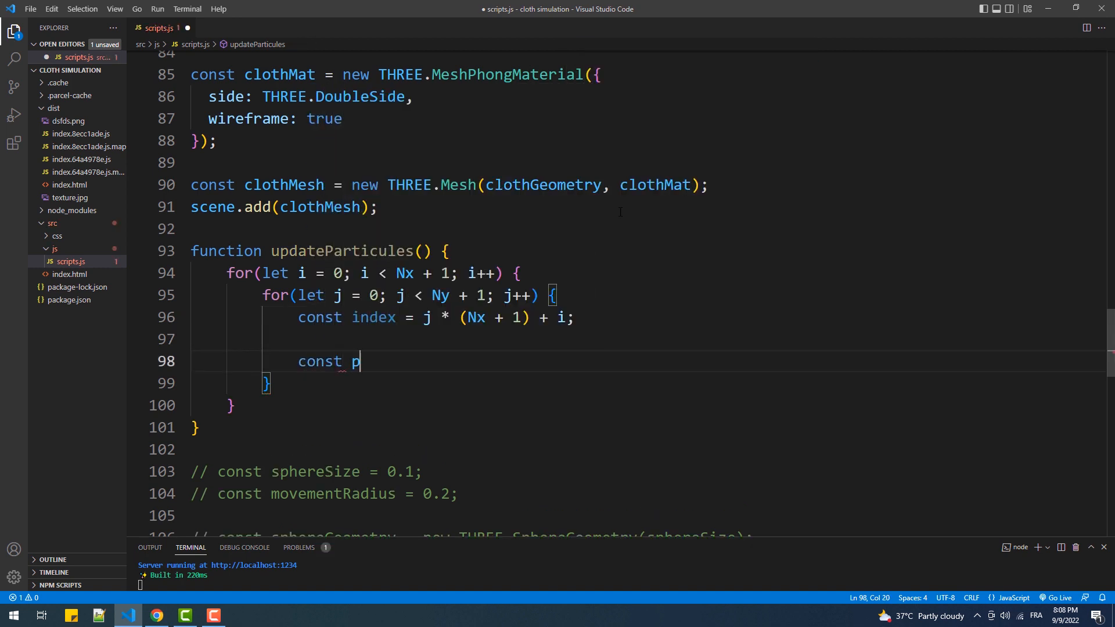
type("ositionAtt")
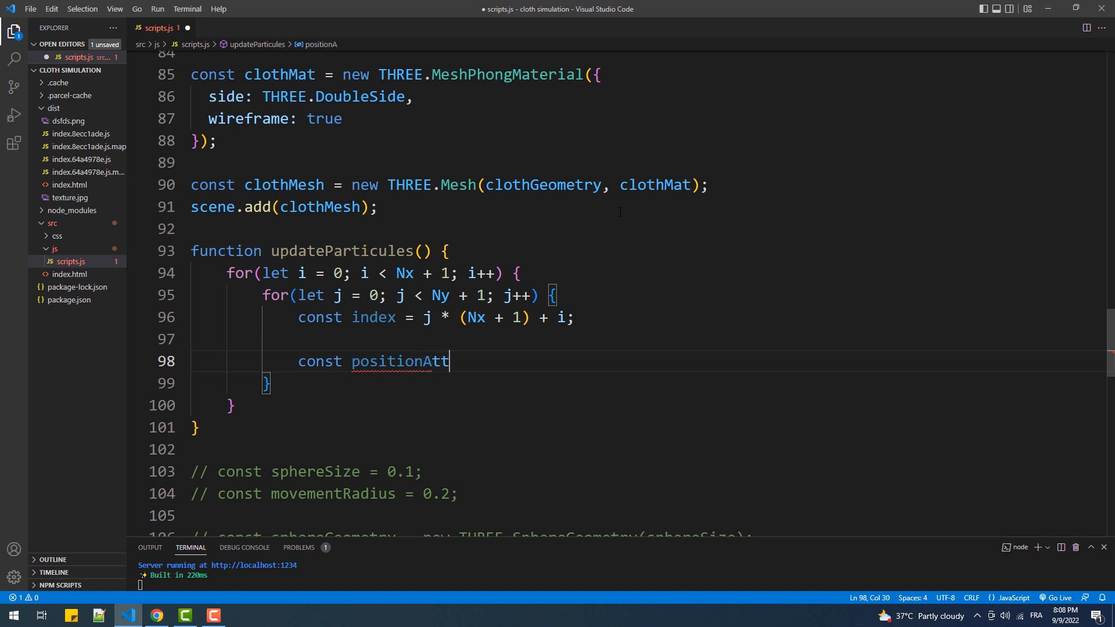
type("ribute")
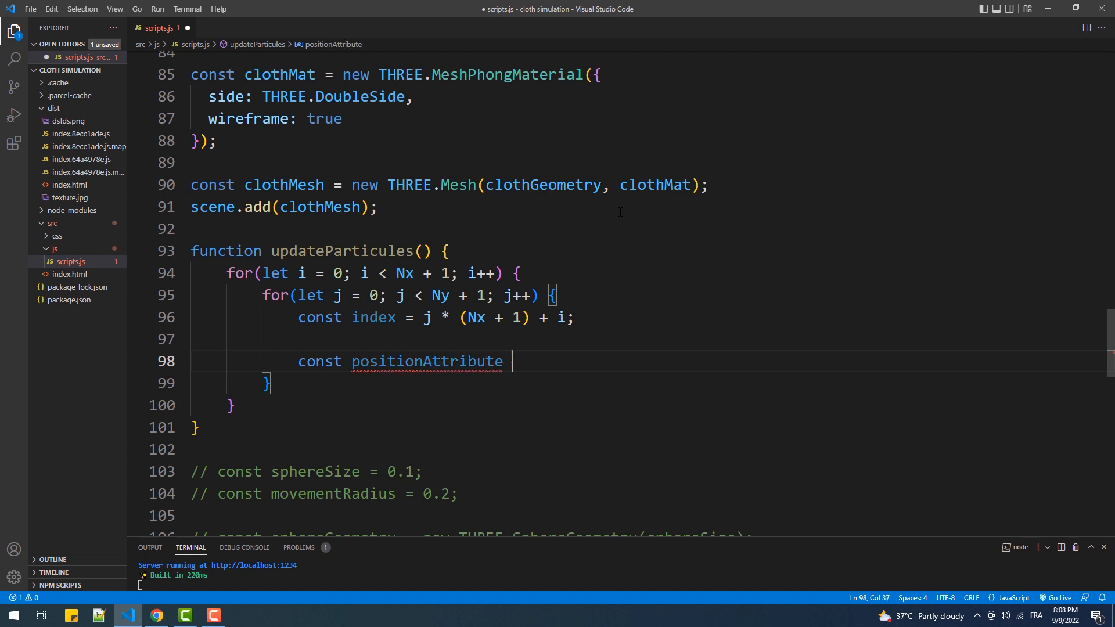
type("= clothGeometry.attributes")
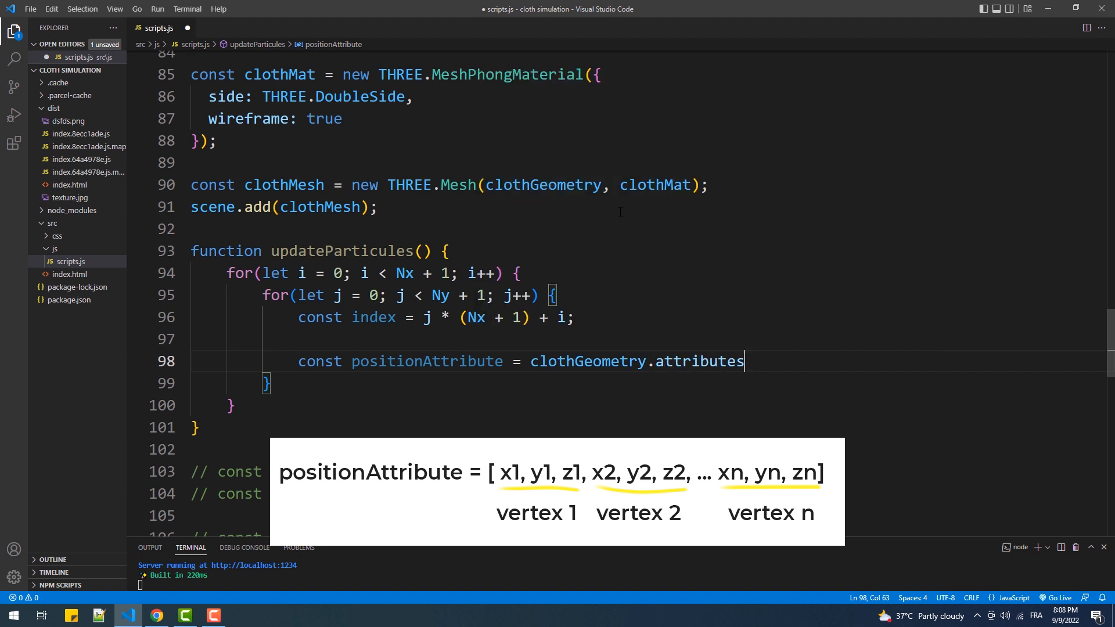
type(".position")
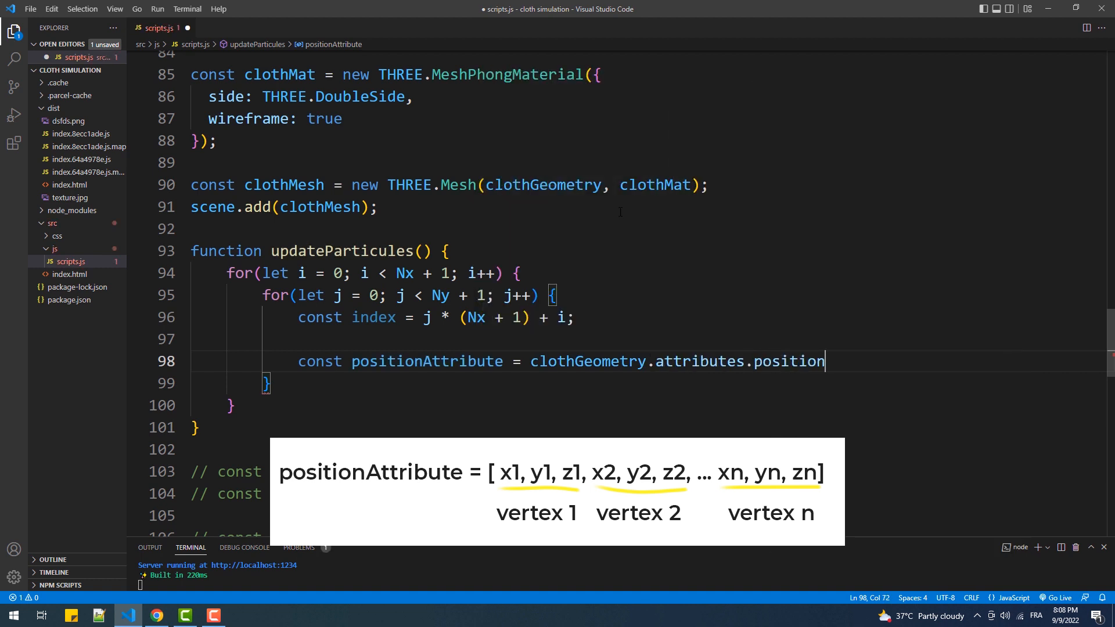
type(";")
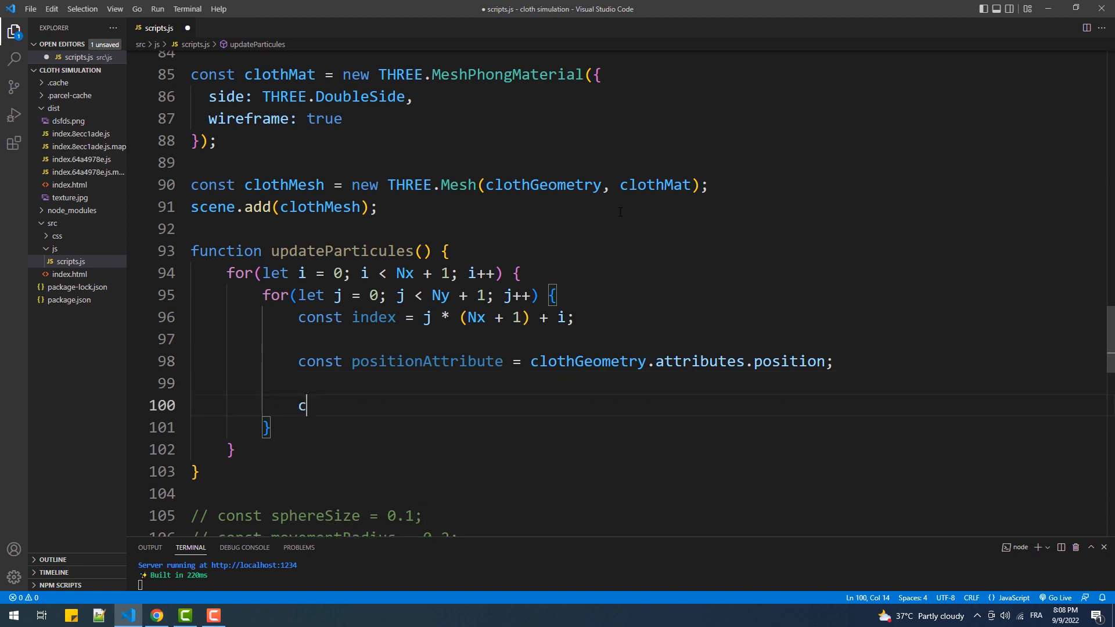
Step: Read position from particles[i][Ny - j].position
type("onst position")
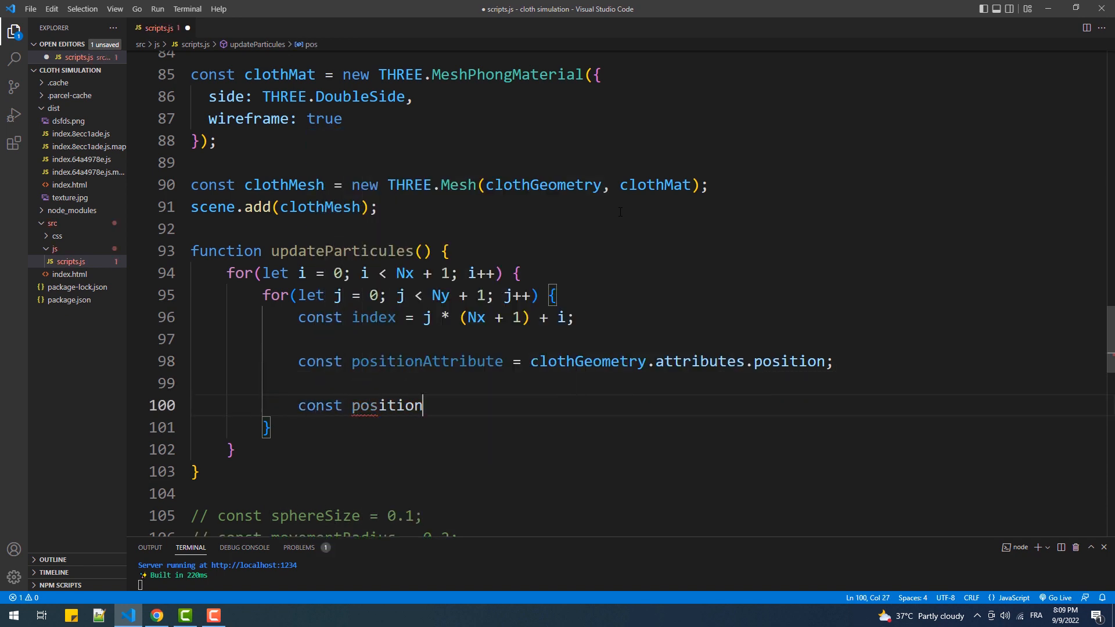
type("=")
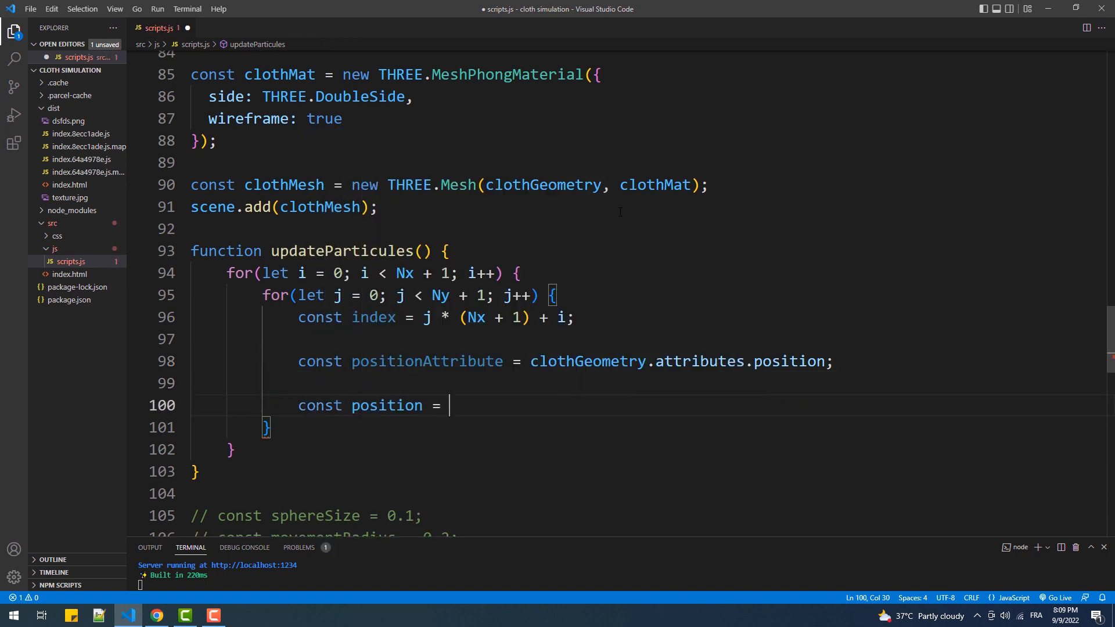
type("particles")
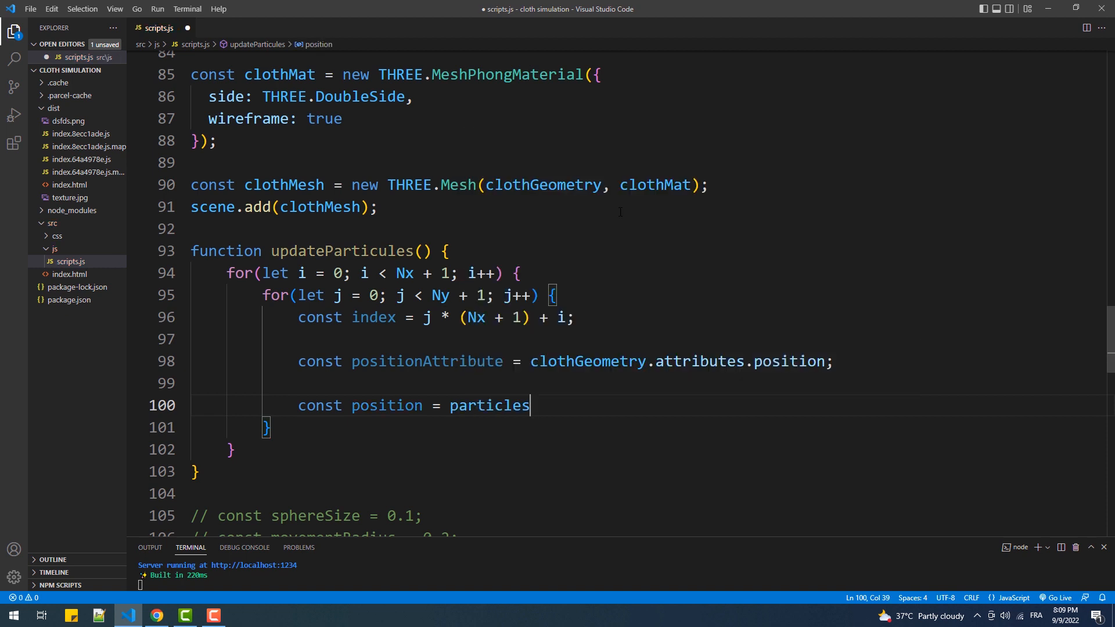
type("[i]")
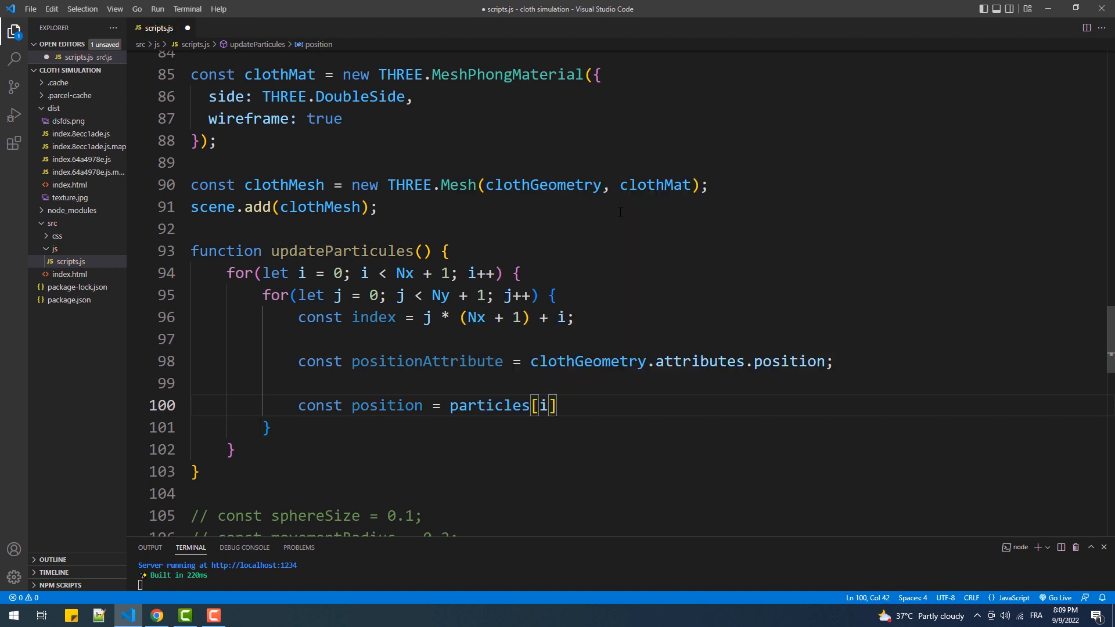
type("[Ny - j")
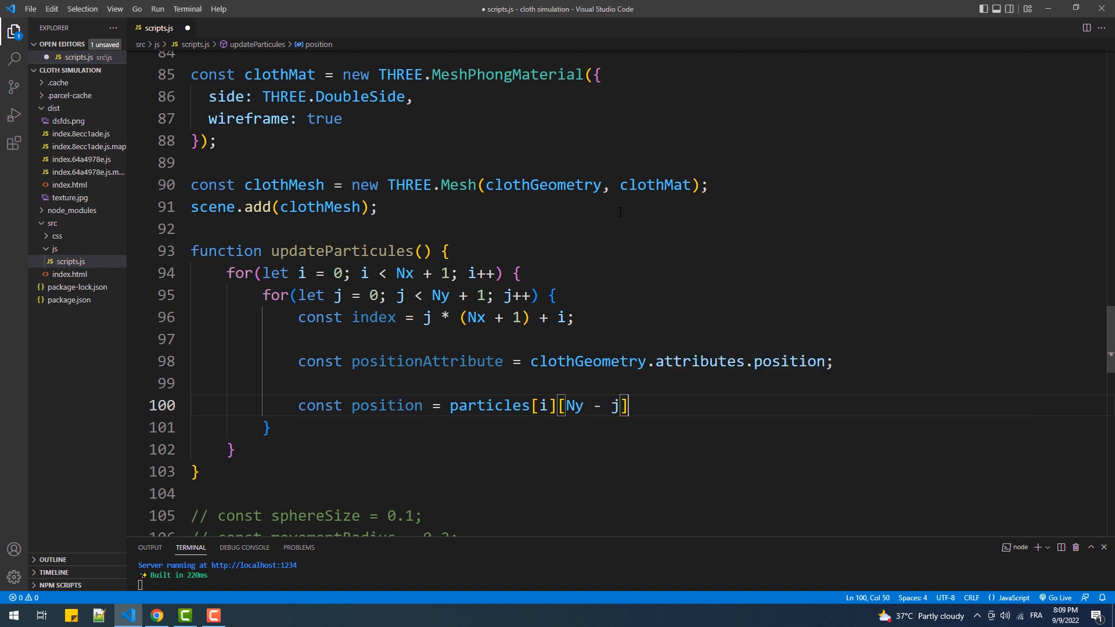
type(".position")
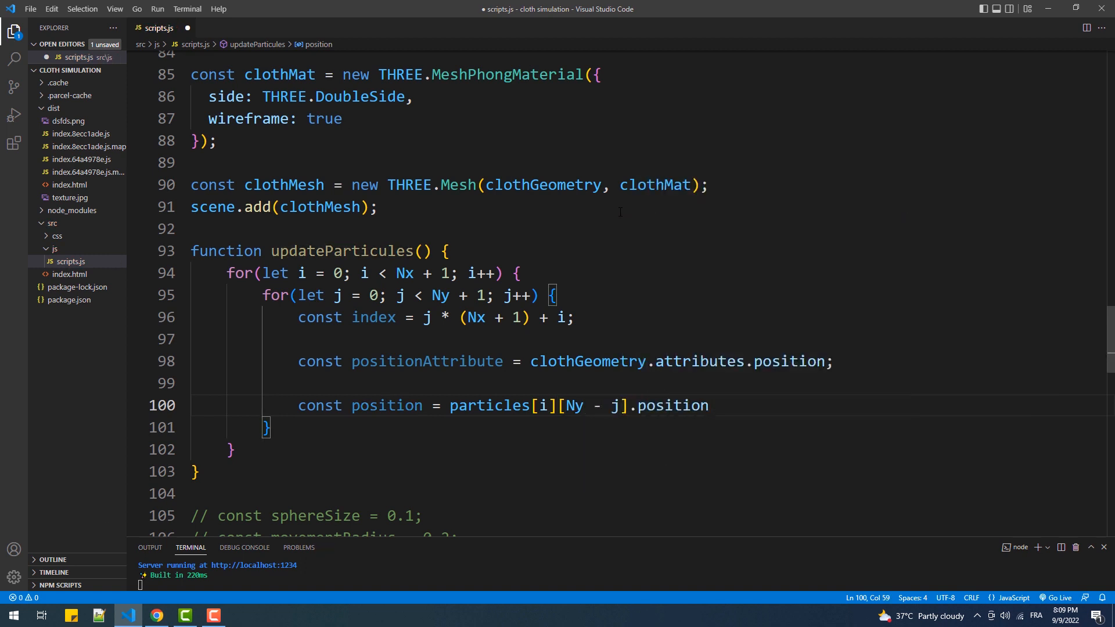
type(";")
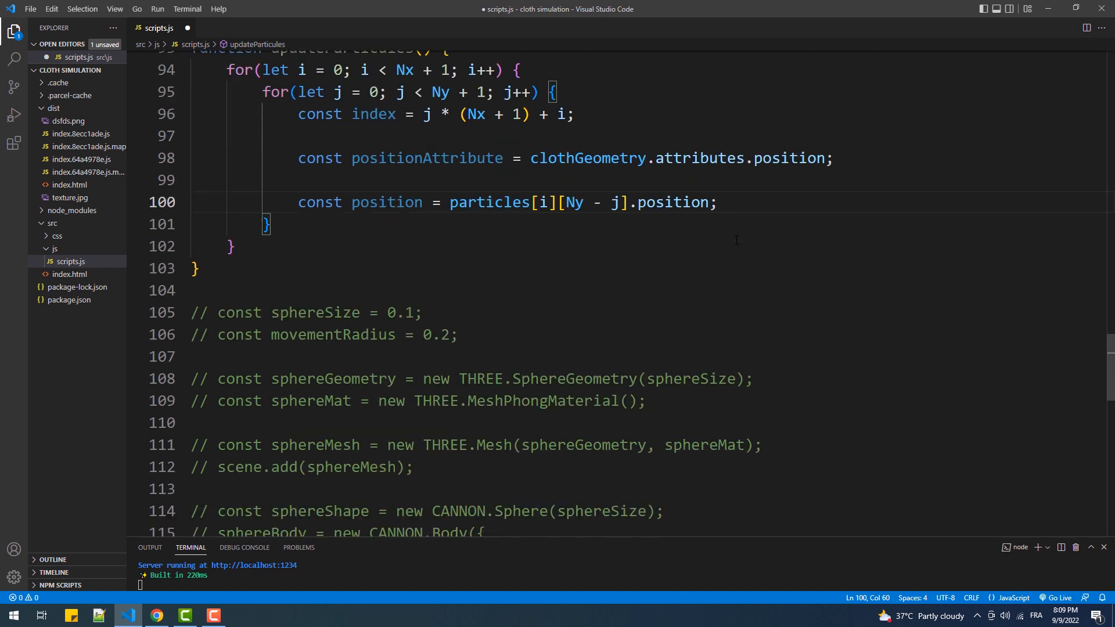
Step: Write positionAttribute.setXYZ(index, position.x, position.y, position.z)
type("p")
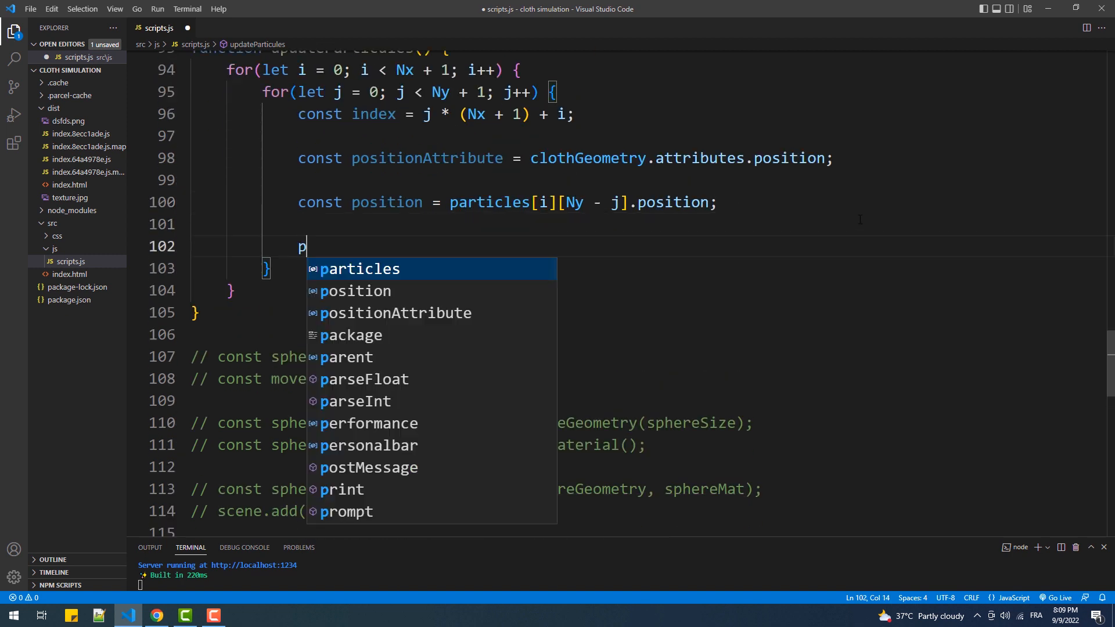
type("ositionAttribute.s")
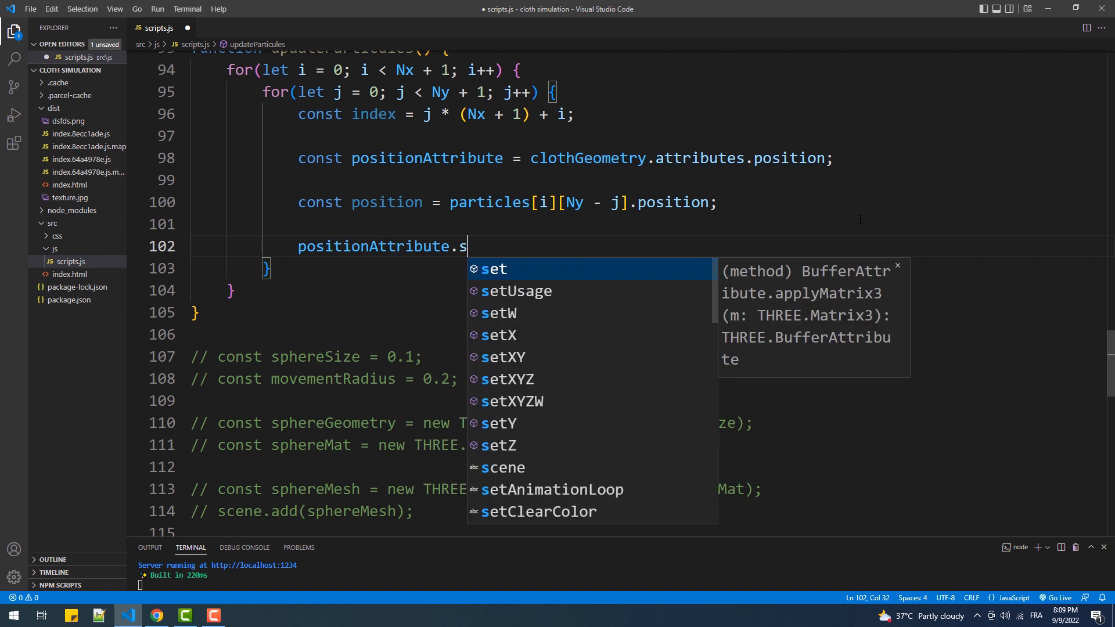
type("etXYZ(")
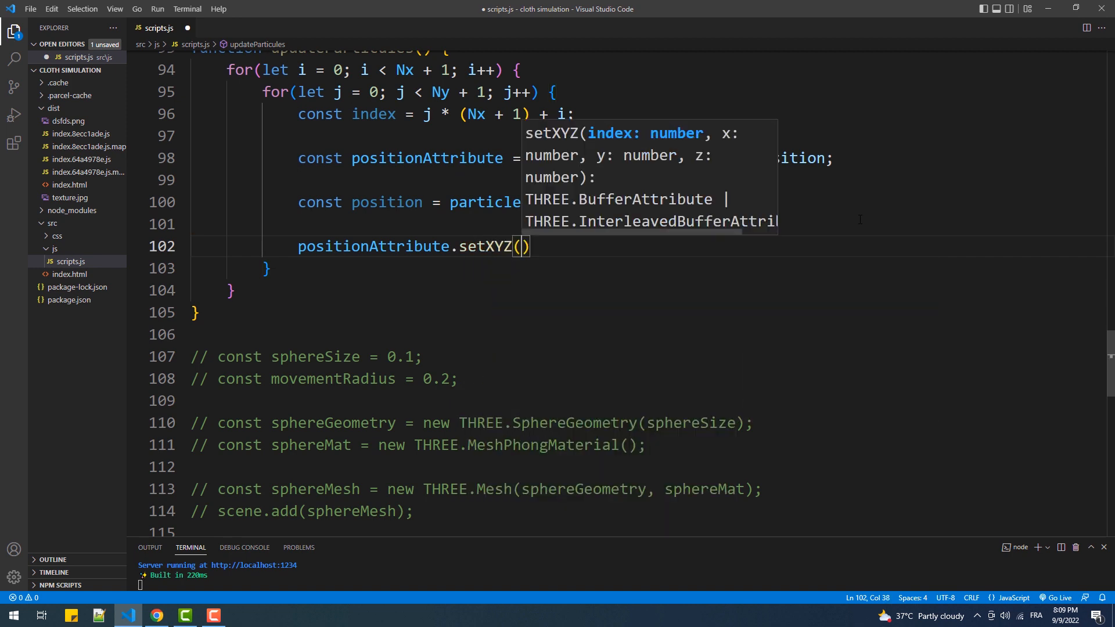
type("index,")
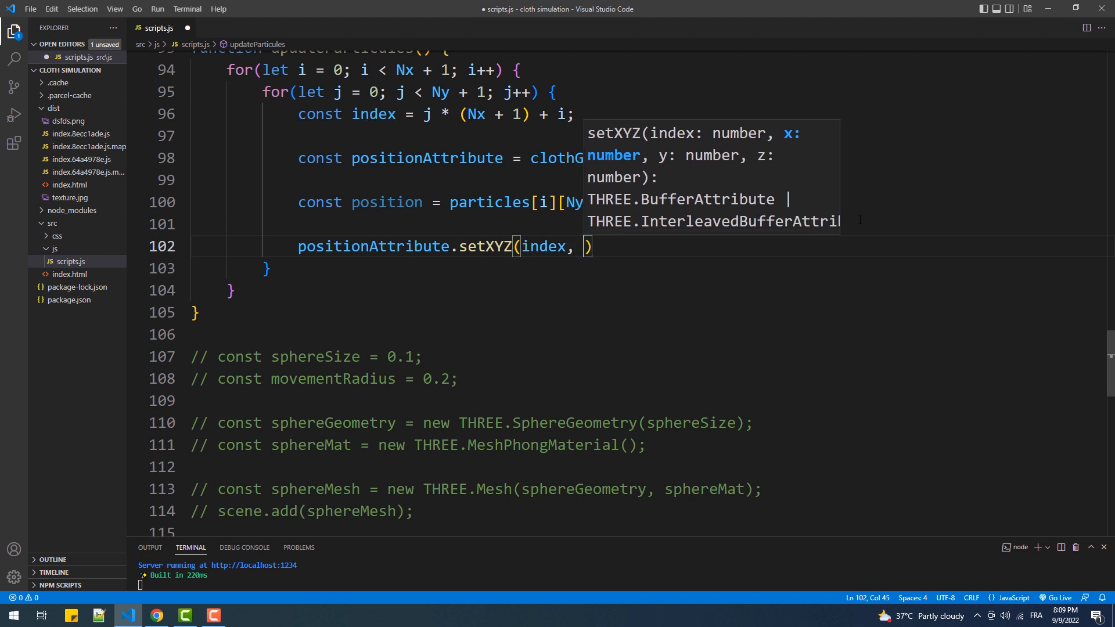
type("position.x")
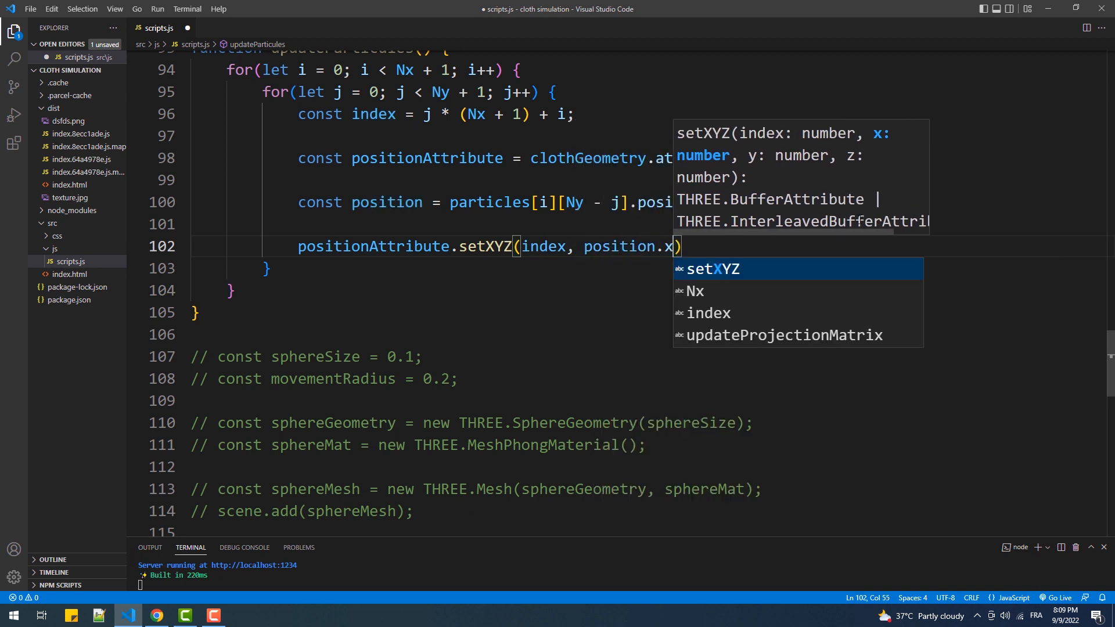
type(", position.y, position")
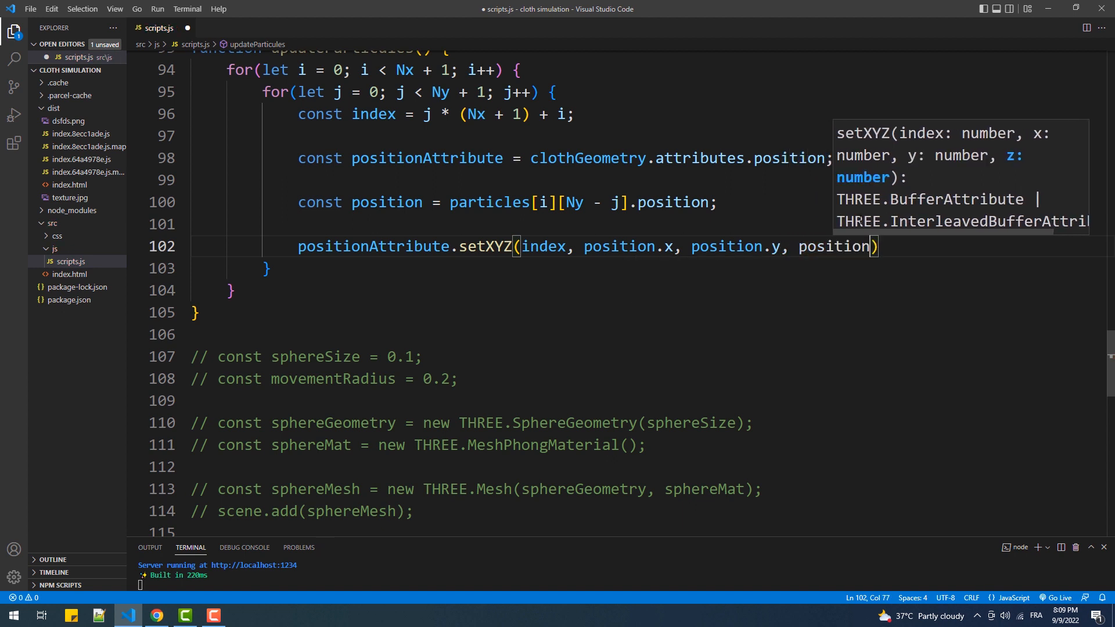
Step: Finish the setXYZ call with position.z and a semicolon
type(".z")
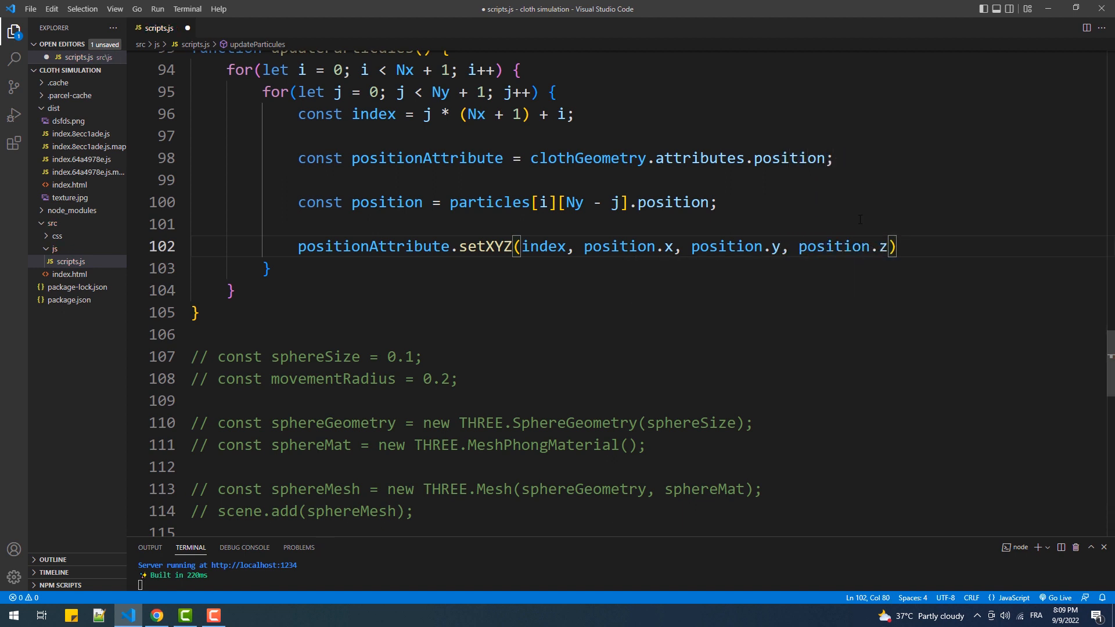
type(";")
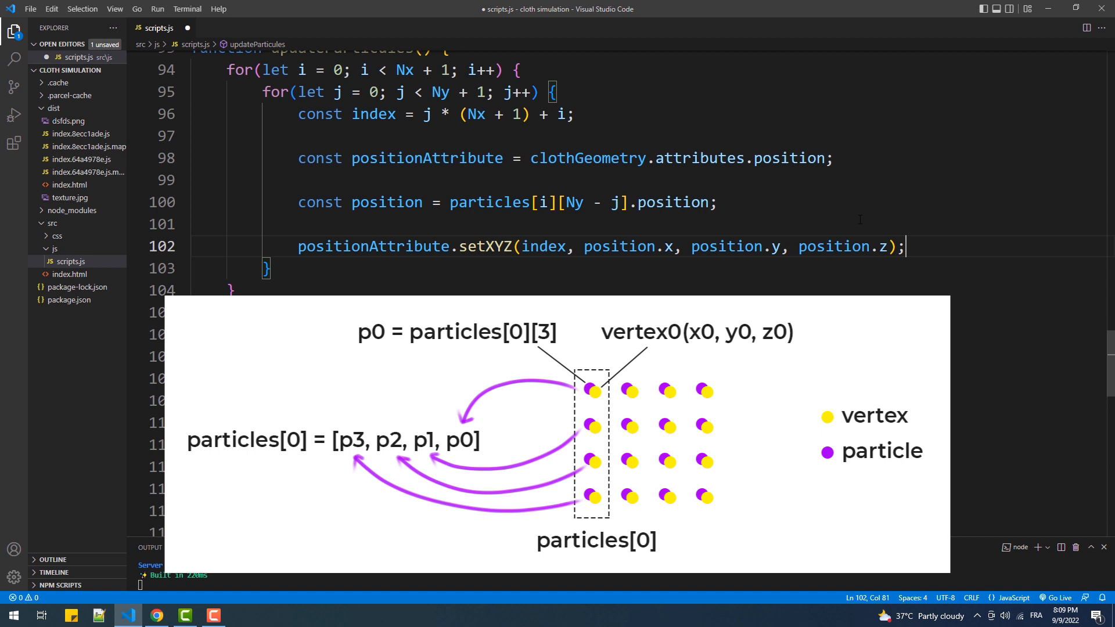
Step: Set positionAttribute.needsUpdate = true after writing the particle positions
type("positionAttribute")
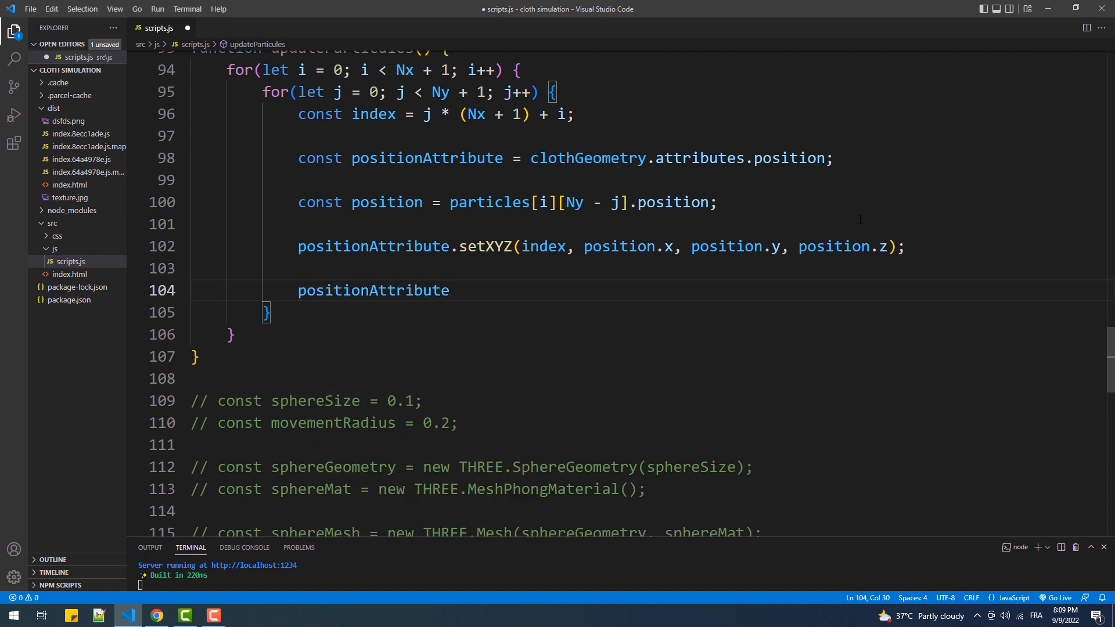
type(".nee")
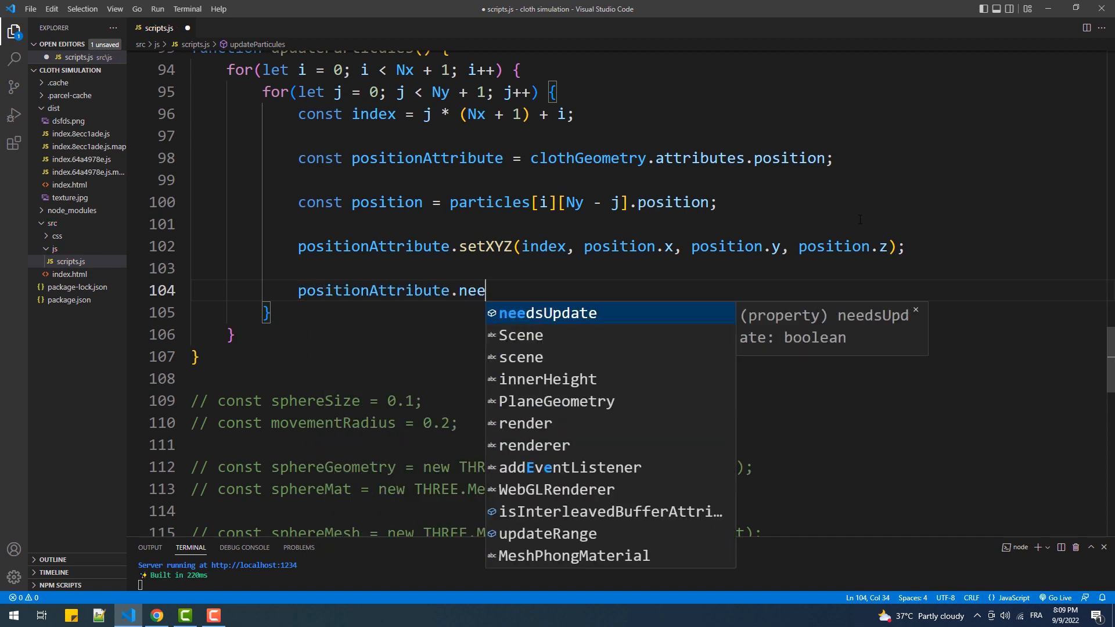
type("dsUpdate = true;")
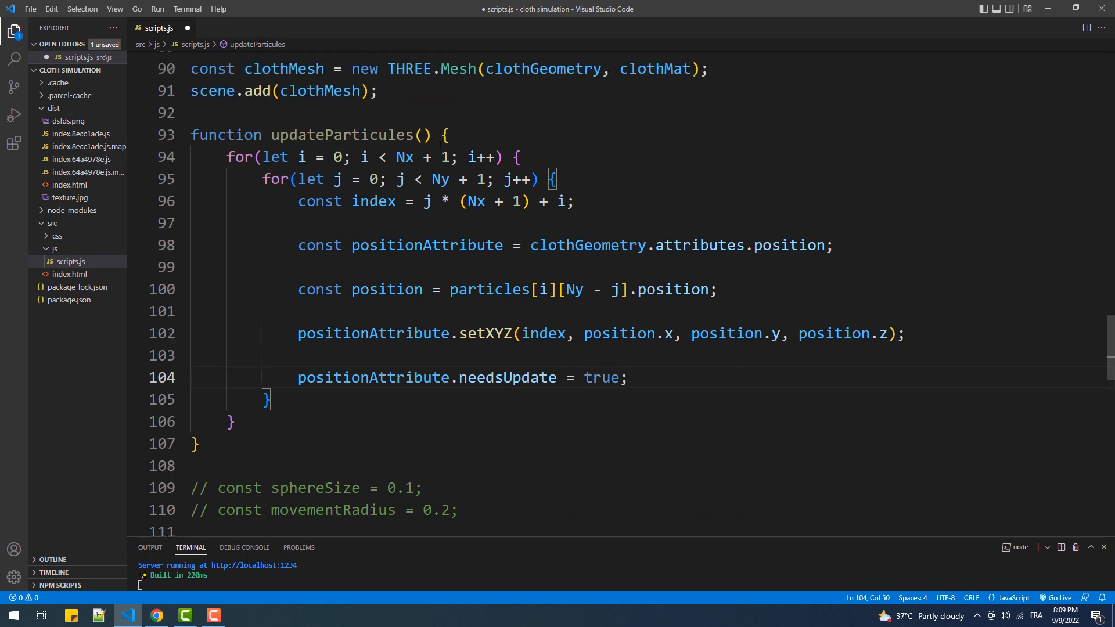
Step: Call updateParticules(); at the top of the animate loop and save the file
double_click(350, 134)
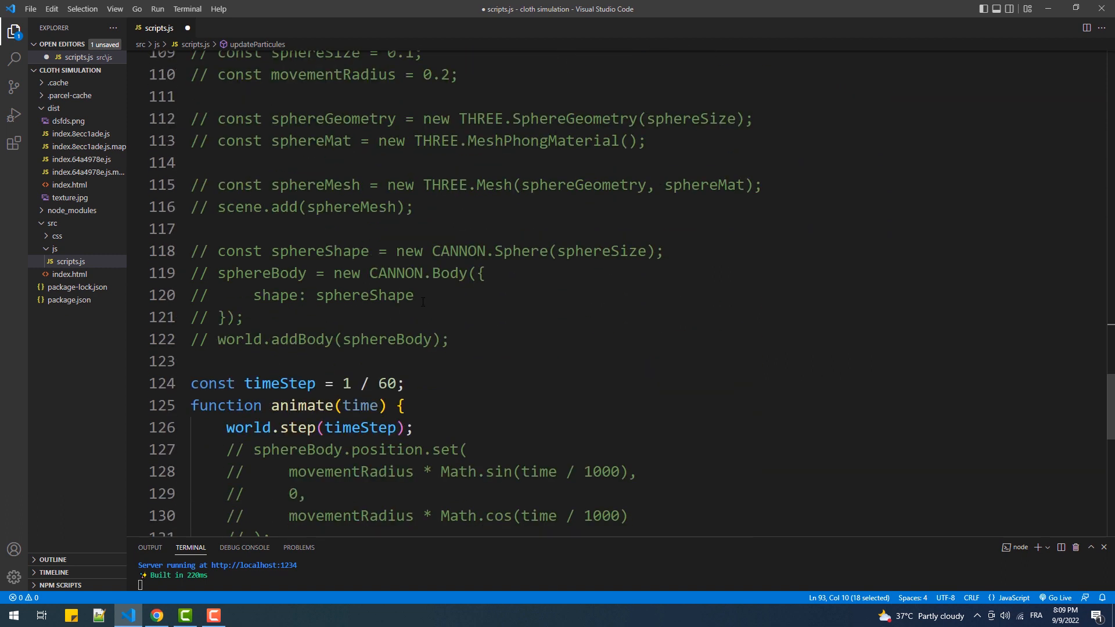
key("Enter")
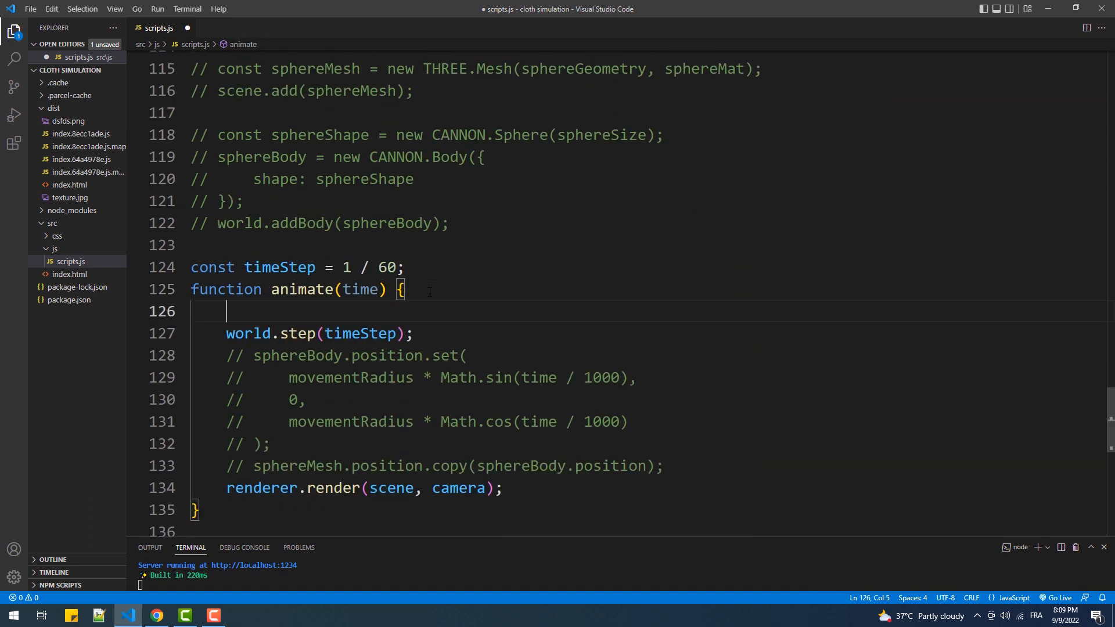
type("updateParticules();")
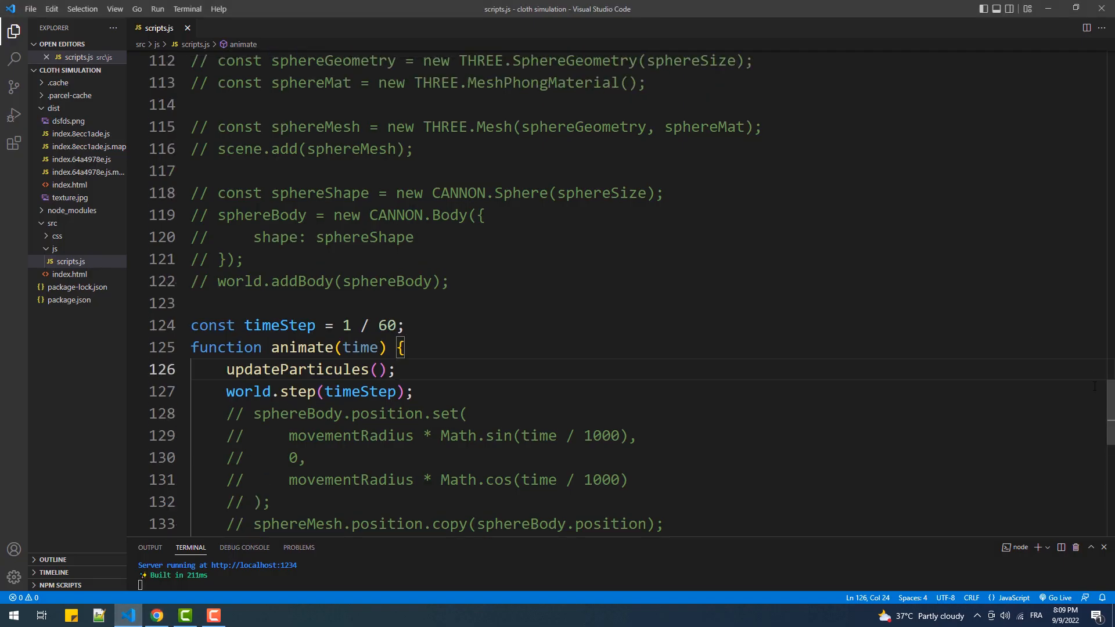
Step: Set each particle body's mass to j === Ny ? 0 : mass so the top row is pinned
scroll("up", 3)
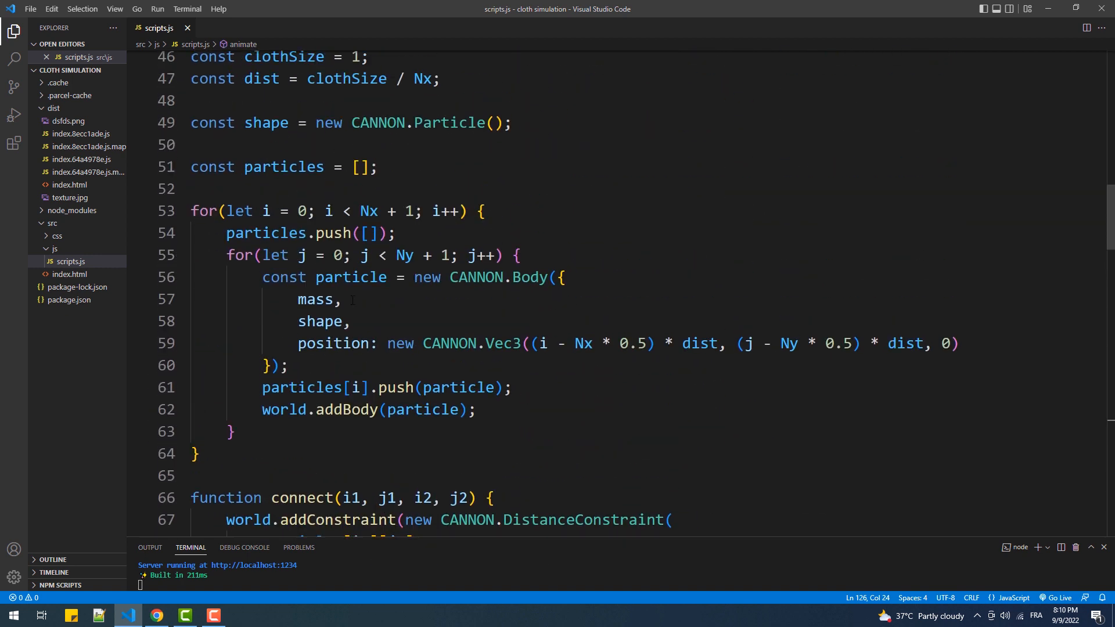
type(":")
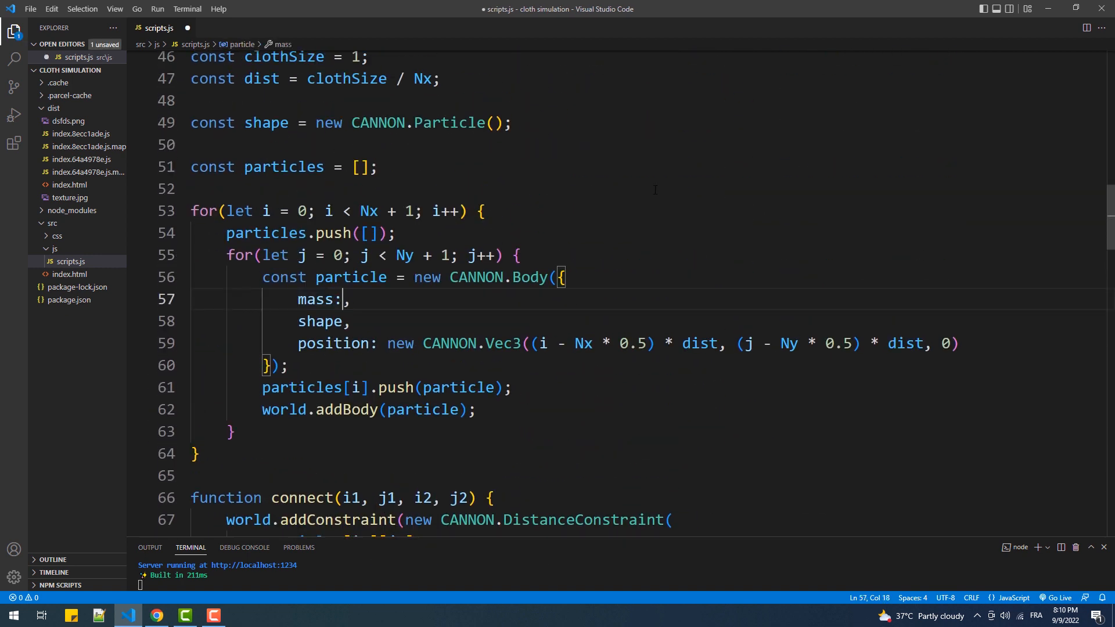
type("j===")
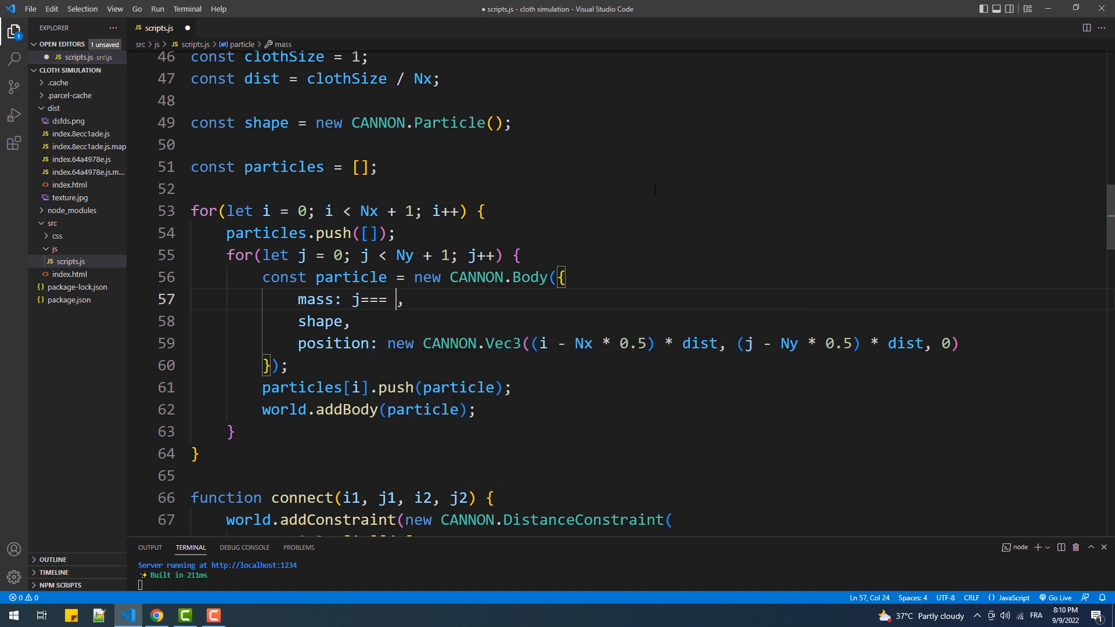
type("Ny ?")
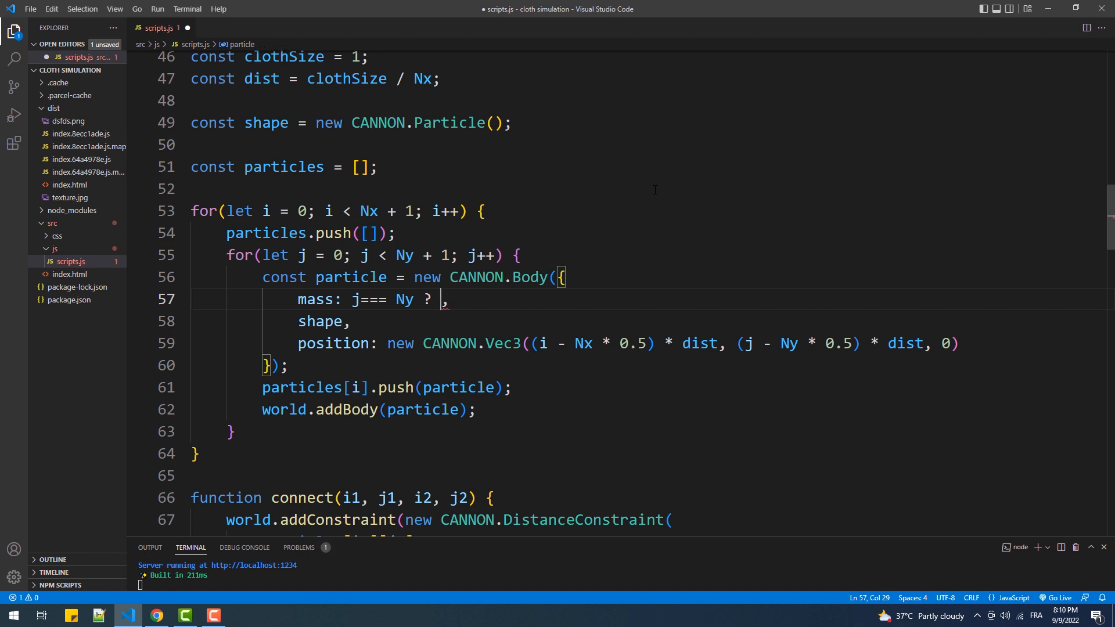
type("0 : ma")
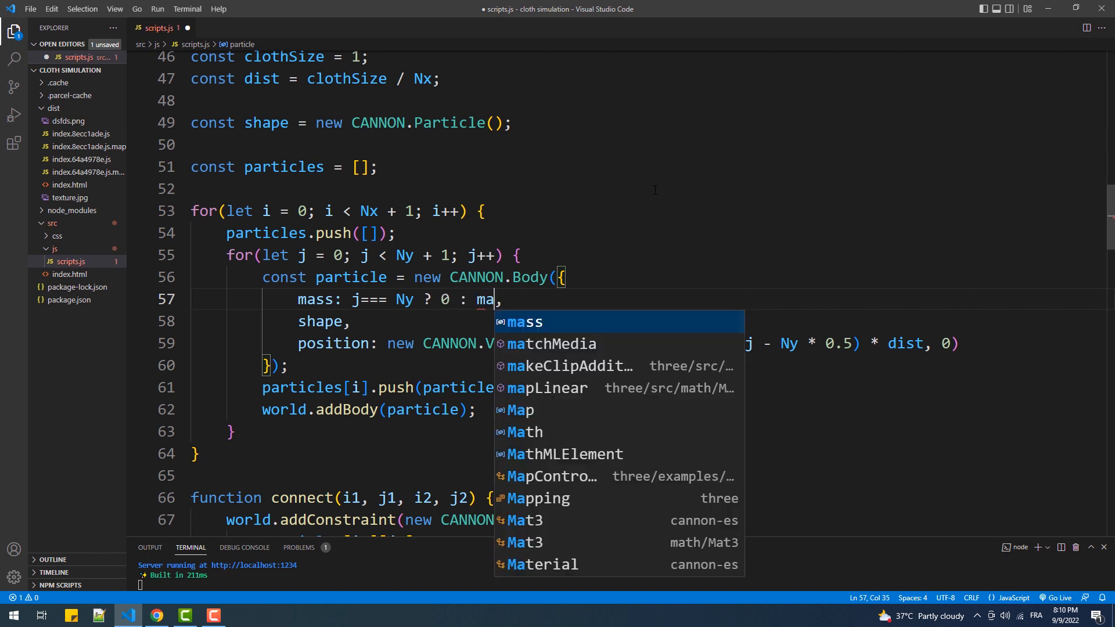
key("Tab")
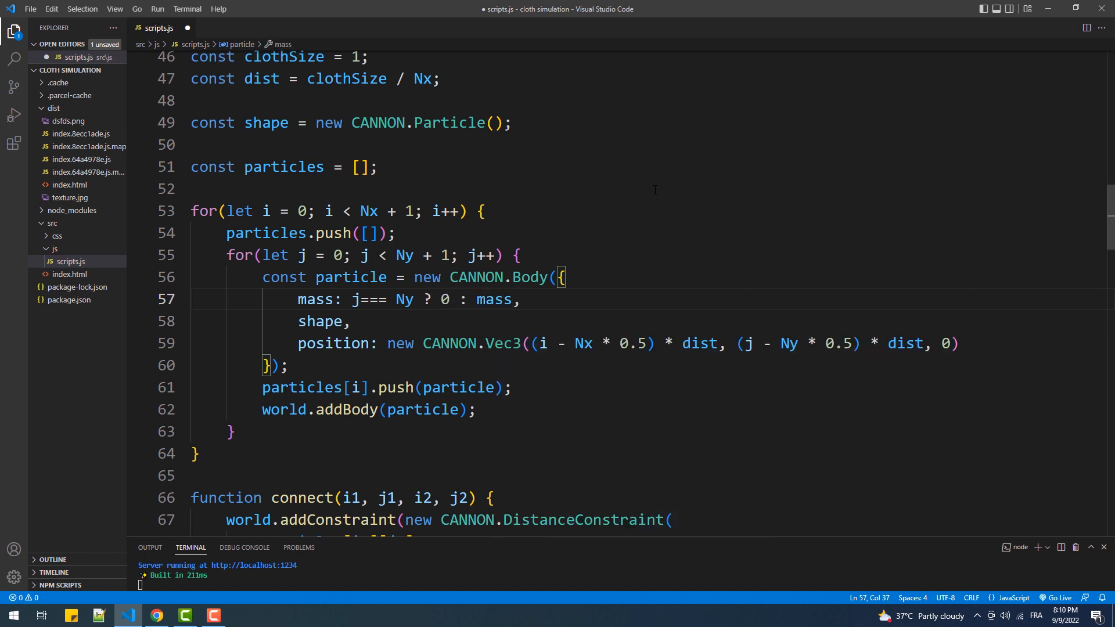
Step: Check the hanging cloth in Chrome and return to the editor
left_click(155, 616)
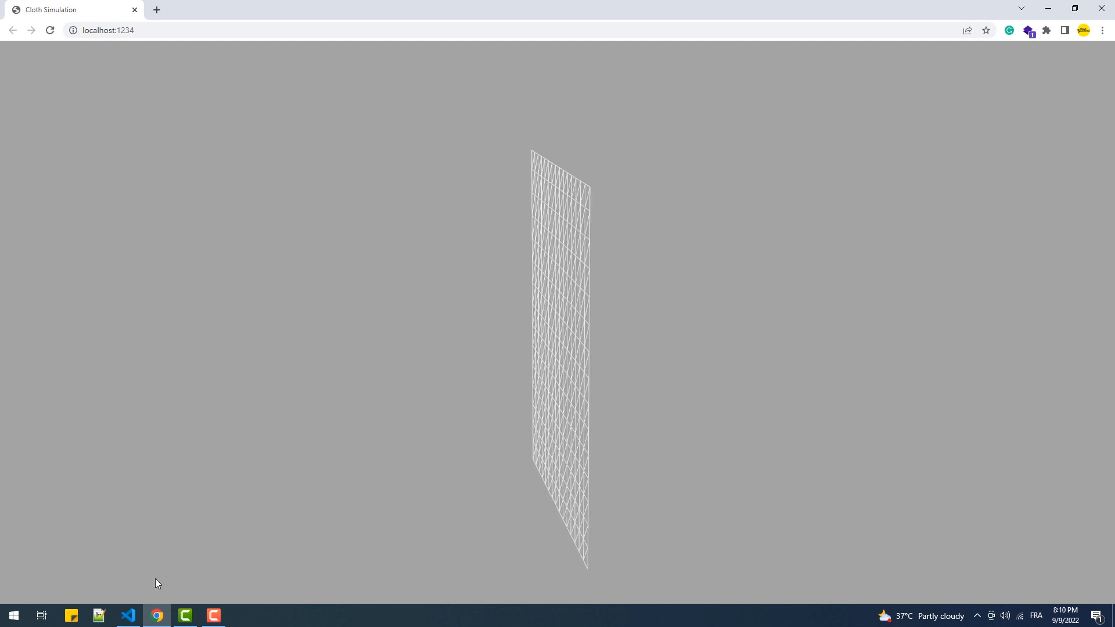
left_click(128, 616)
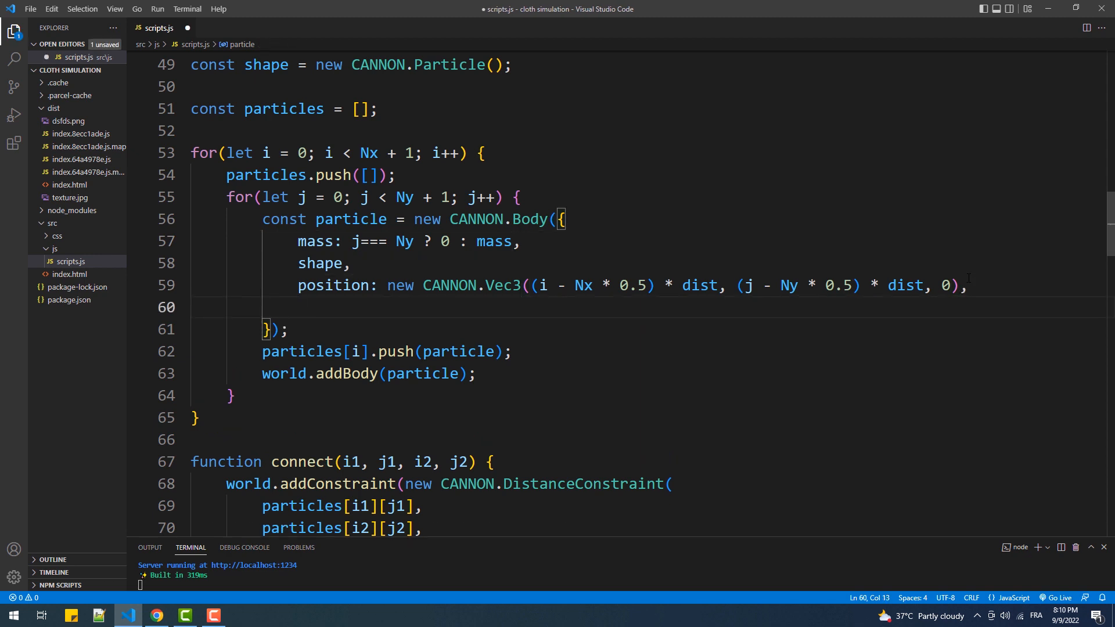
Step: Give each particle velocity new CANNON.Vec3(0, 0, -0.1 * (Ny - j)) and save
type("velocity:")
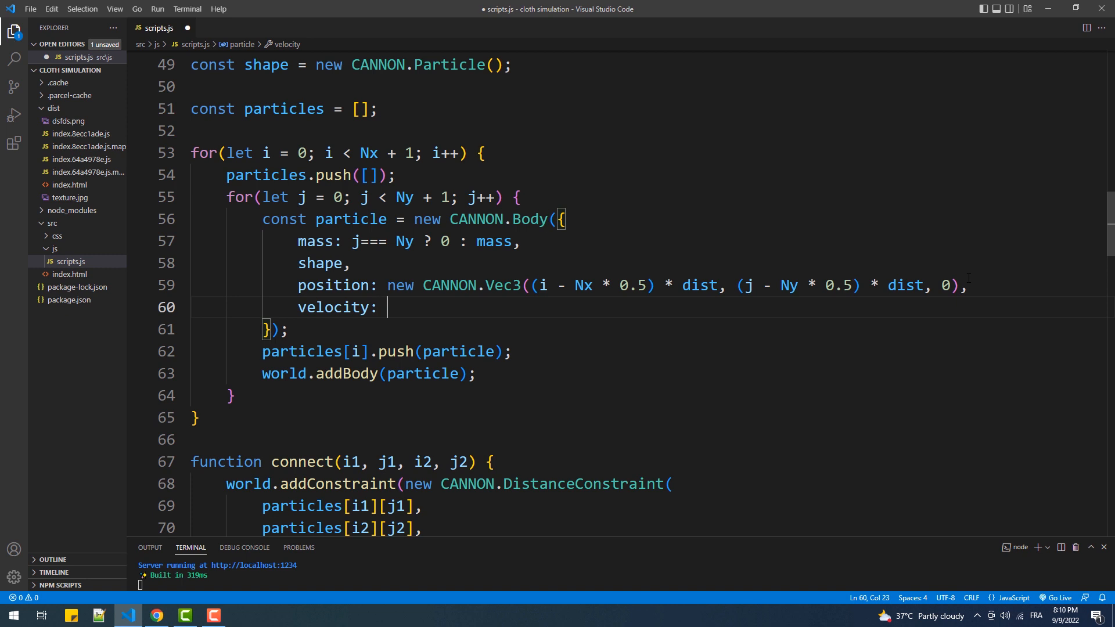
type("new CANNON")
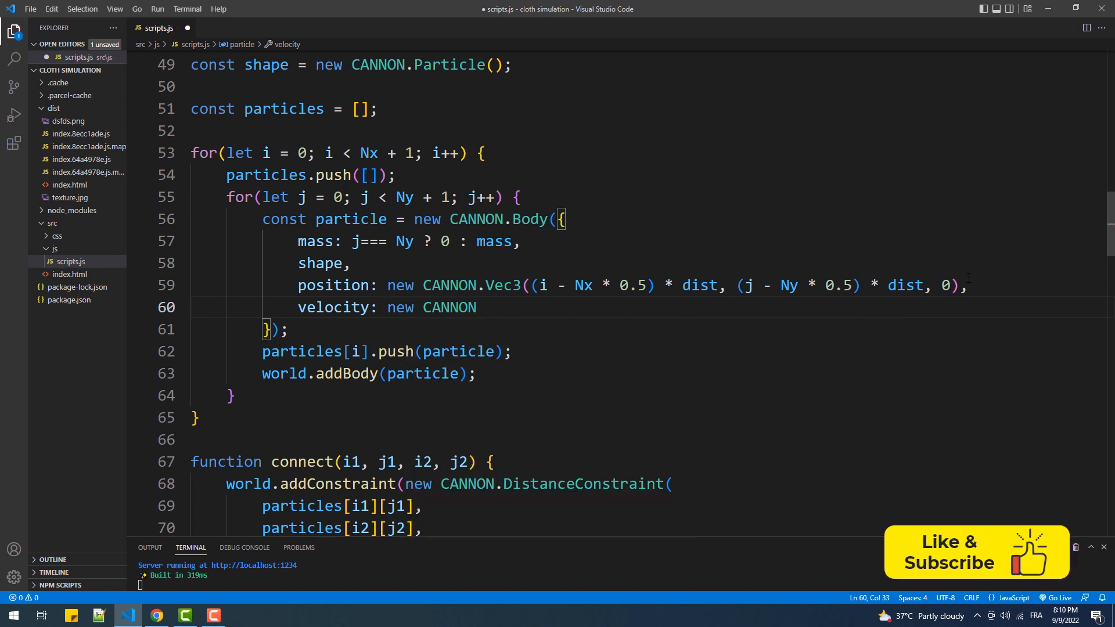
type("Vec3()")
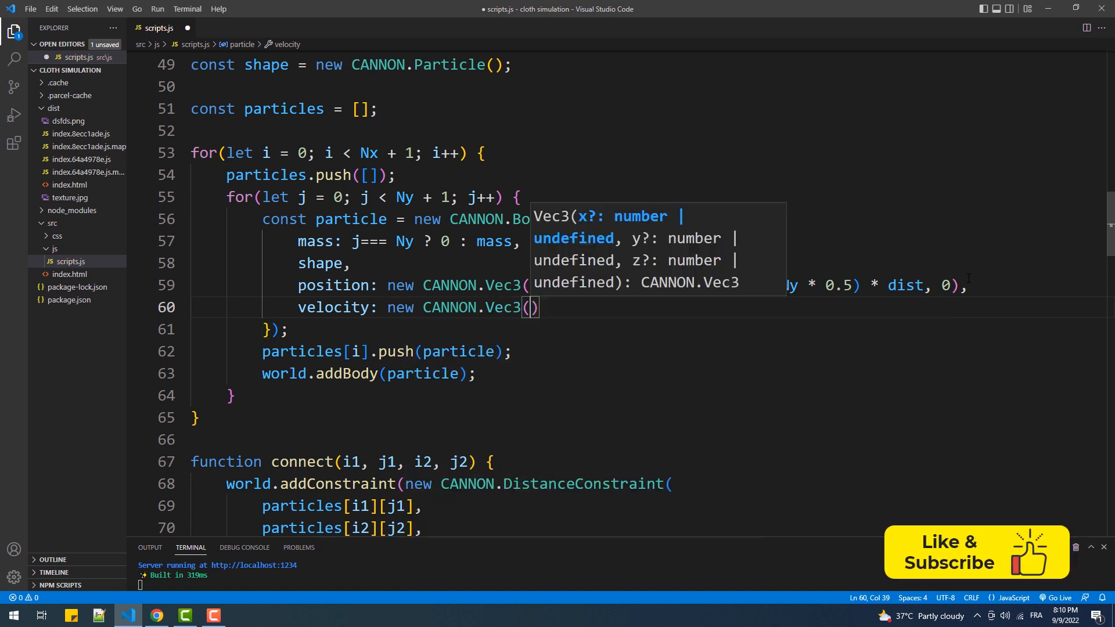
type("0, 0, -0.1 * (")
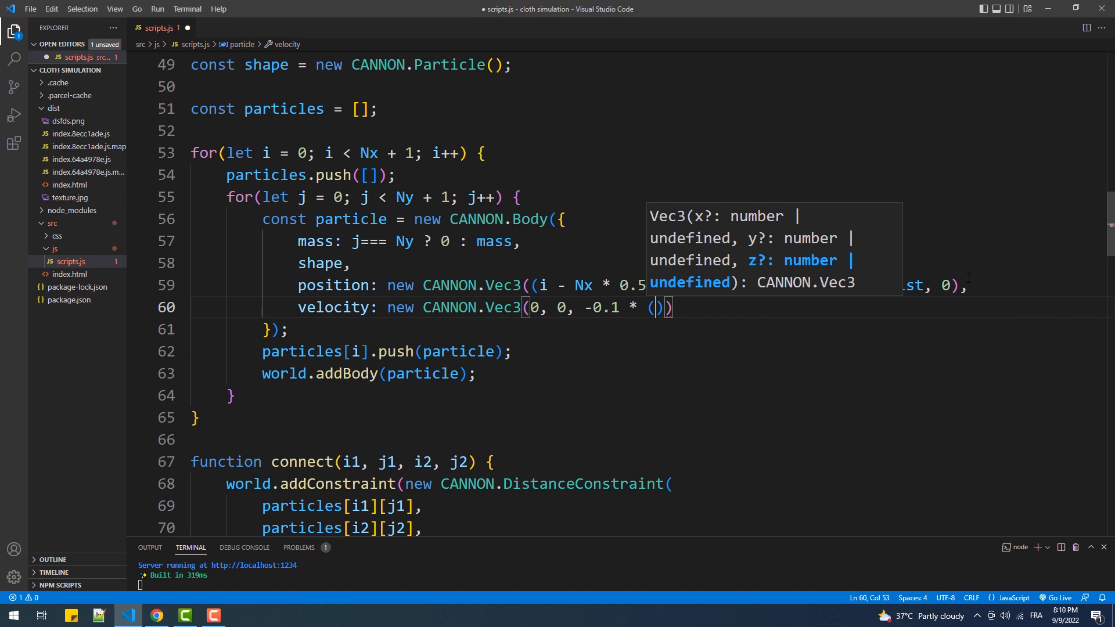
type("Ny - j")
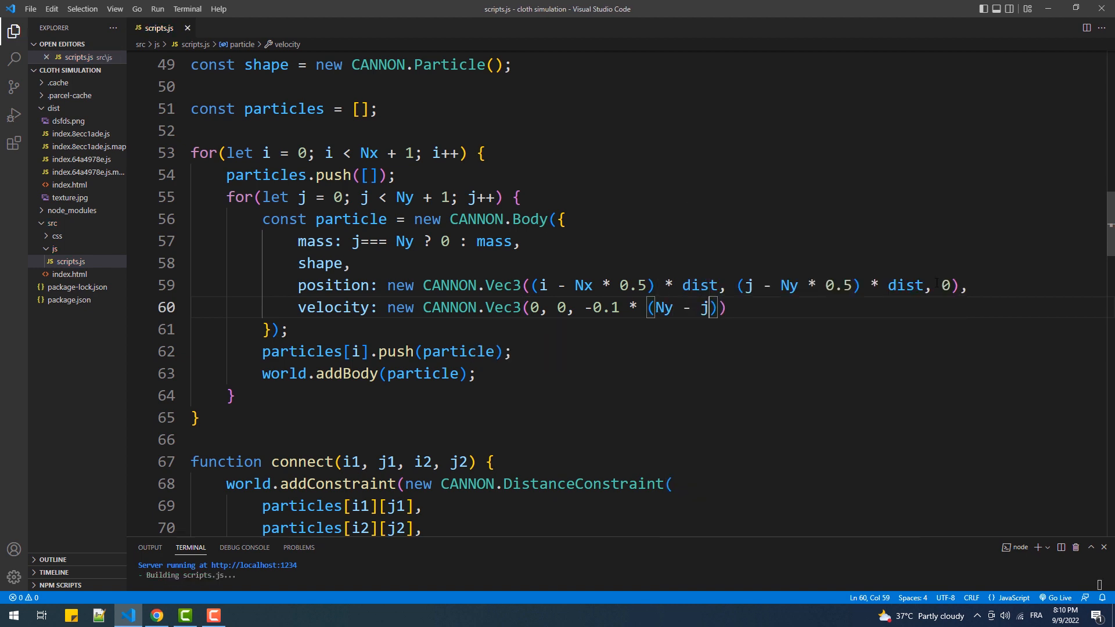
left_click(155, 615)
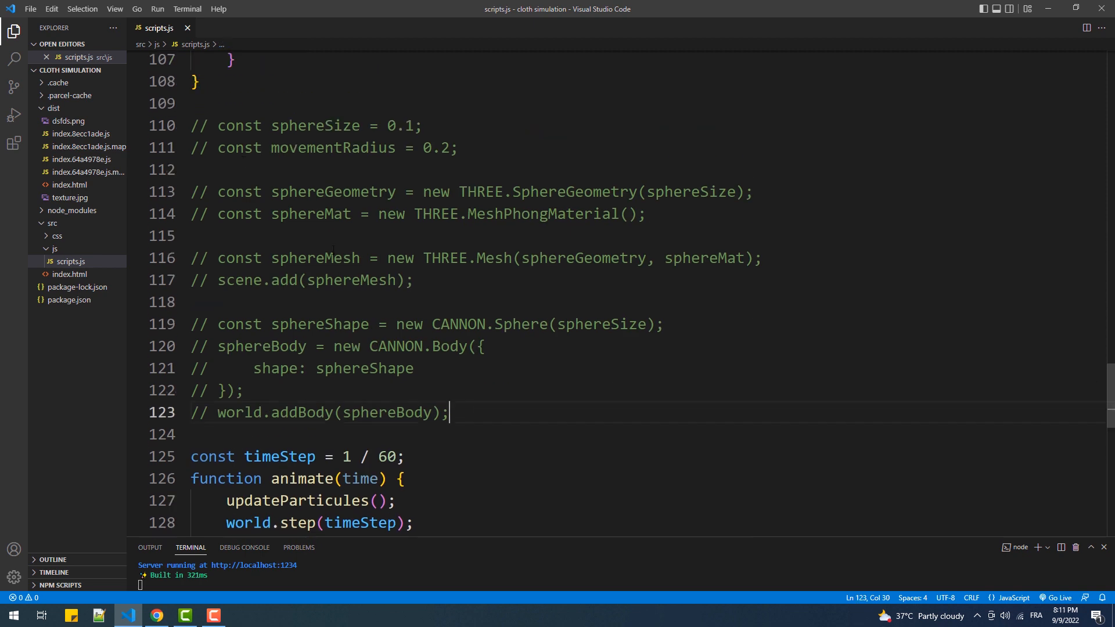
Step: Restore the sphere code and make its CANNON.Sphere radius sphereSize * 1.3
key("ctrl+/")
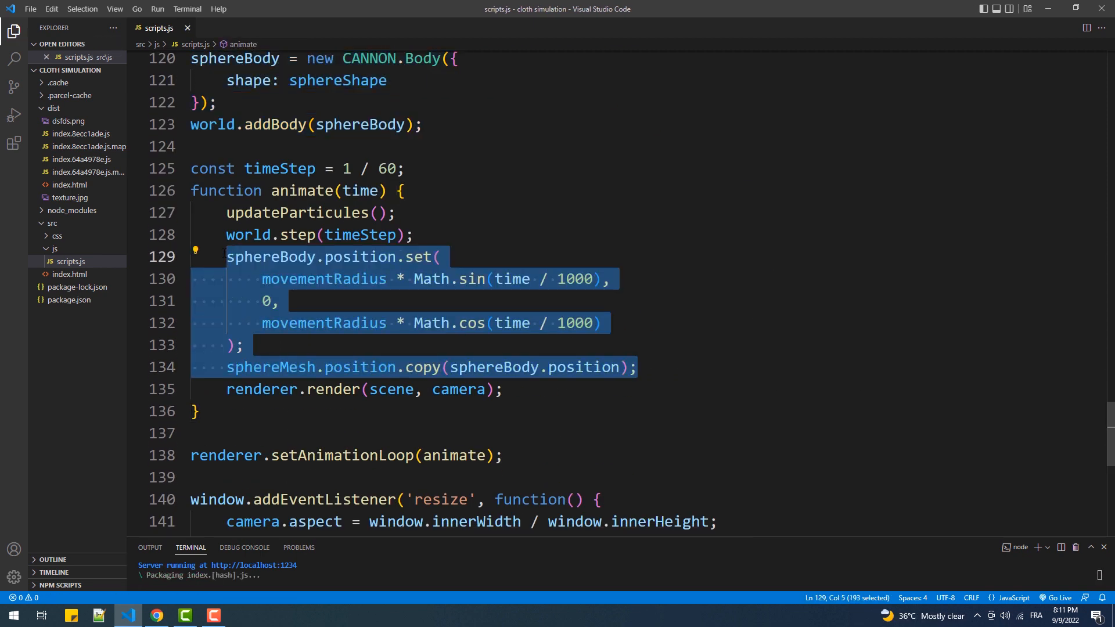
left_click(156, 615)
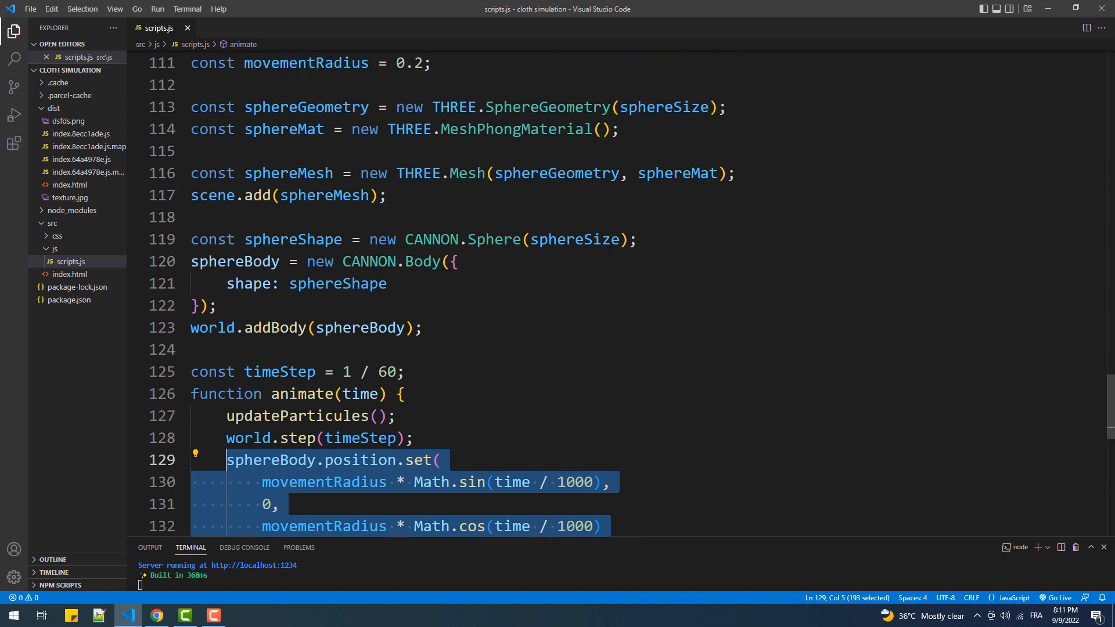
type("*")
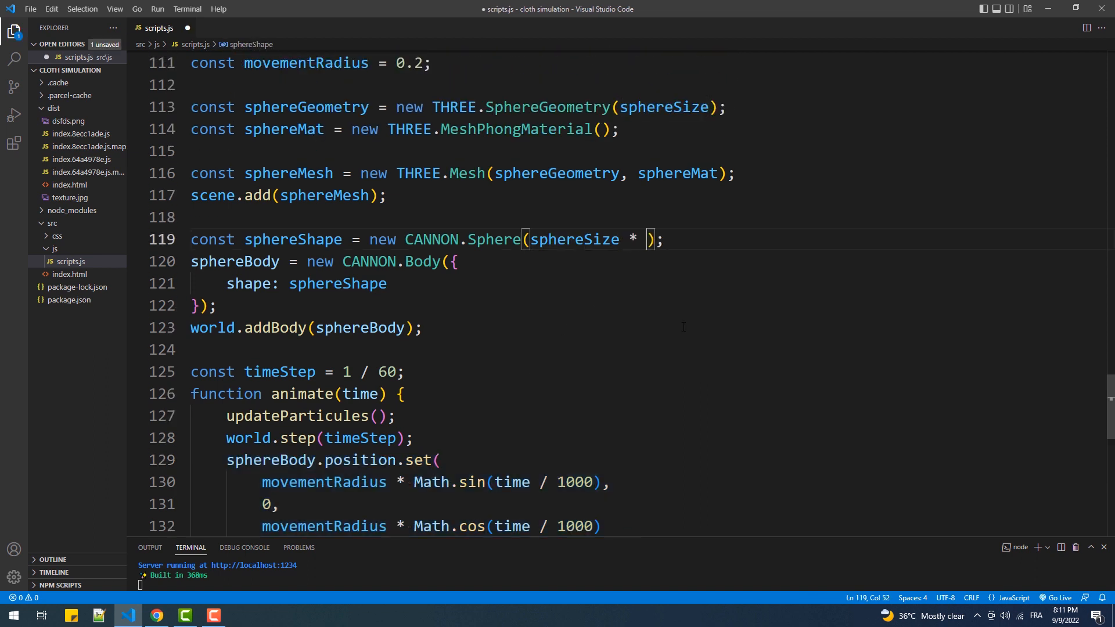
type("1.3")
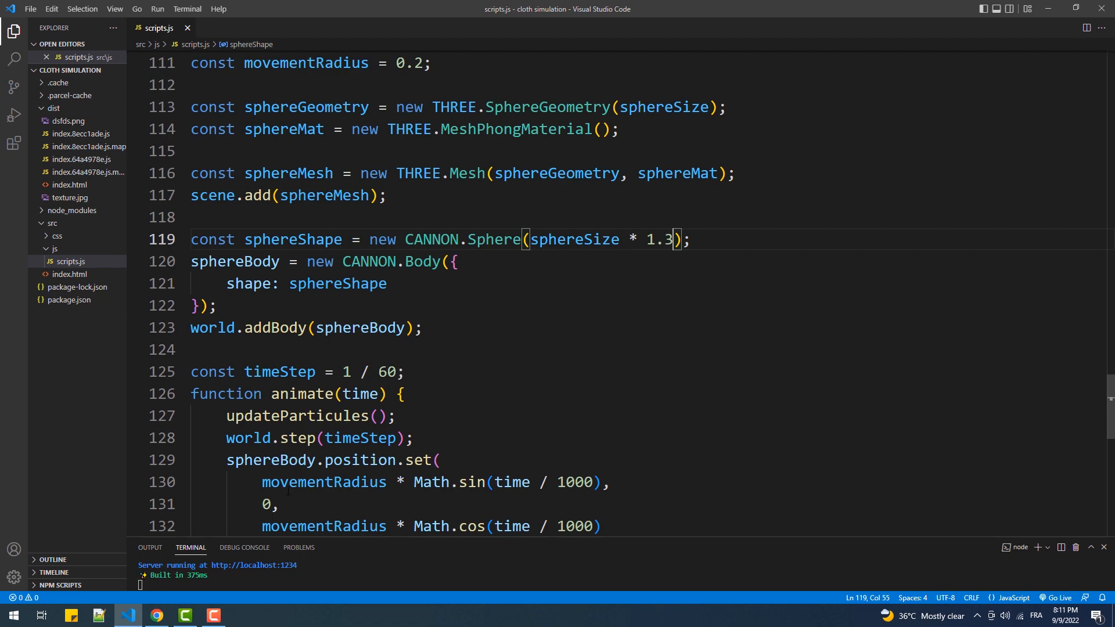
Step: Watch the sphere collide with the cloth in Chrome, then comment out wireframe: true
left_click(155, 615)
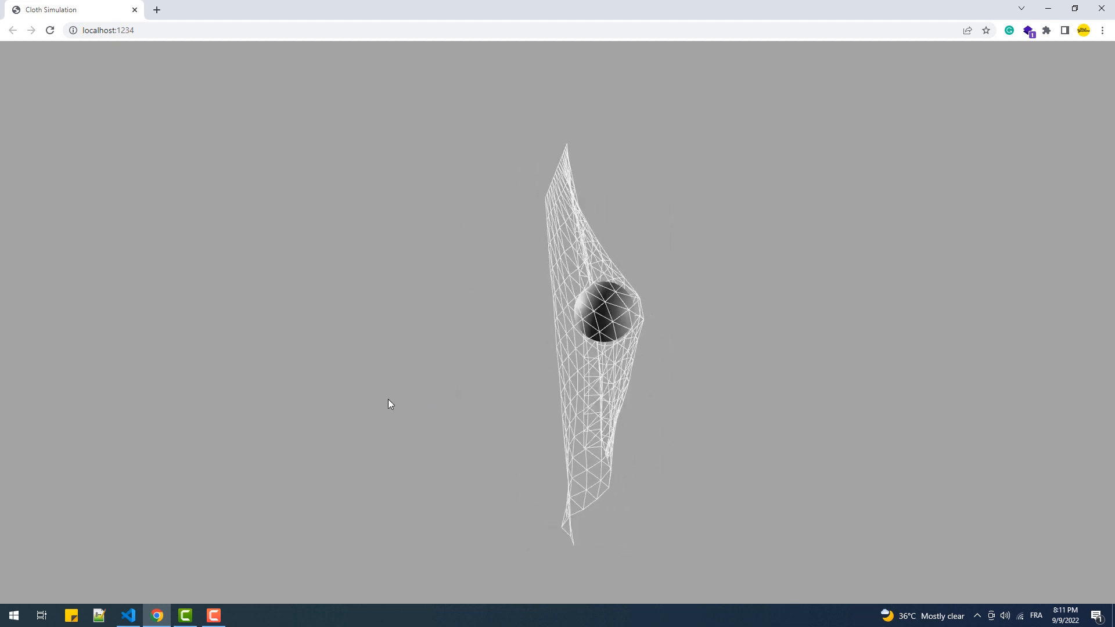
left_click(128, 615)
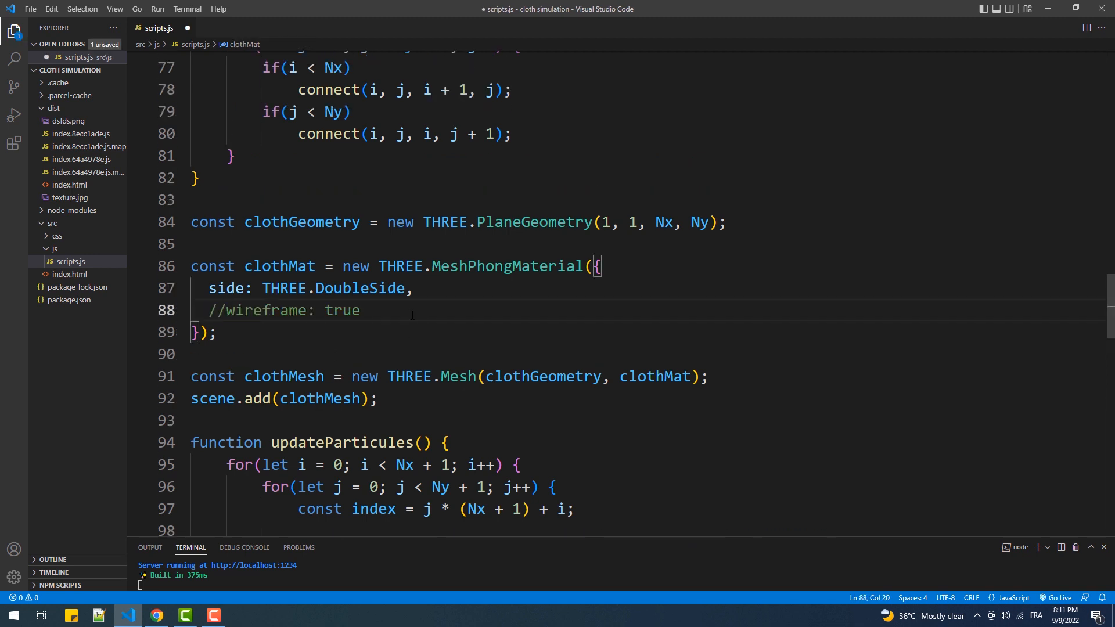
Step: Add map: new THREE.TextureLoader().load('./texture.jpg') to the clothMat options
type("map: new THREE.Textur")
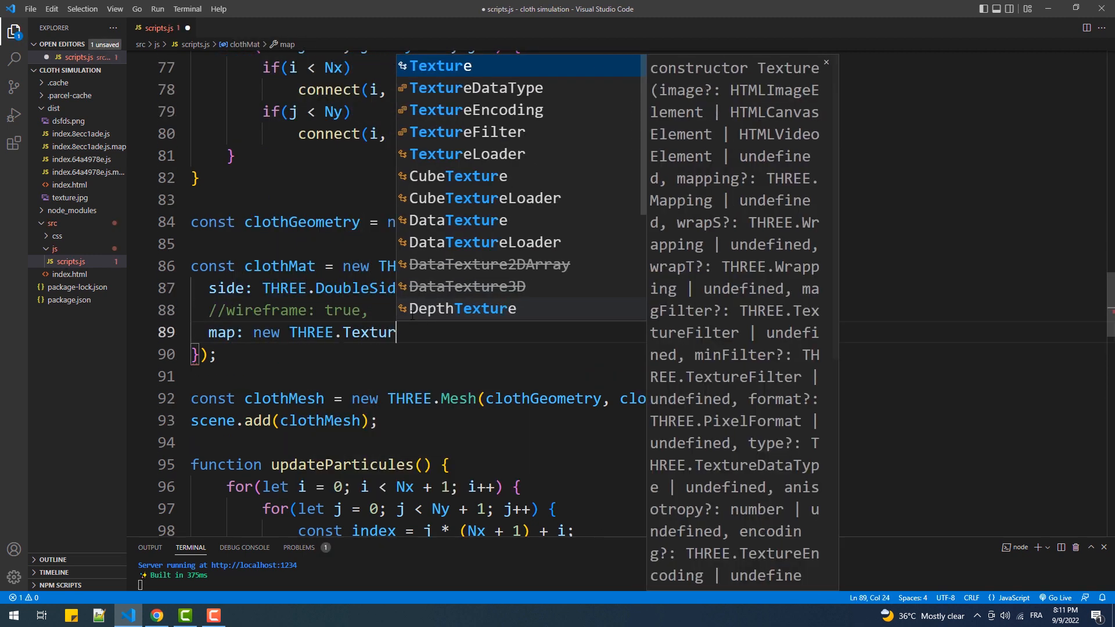
type("Loader().load('.')")
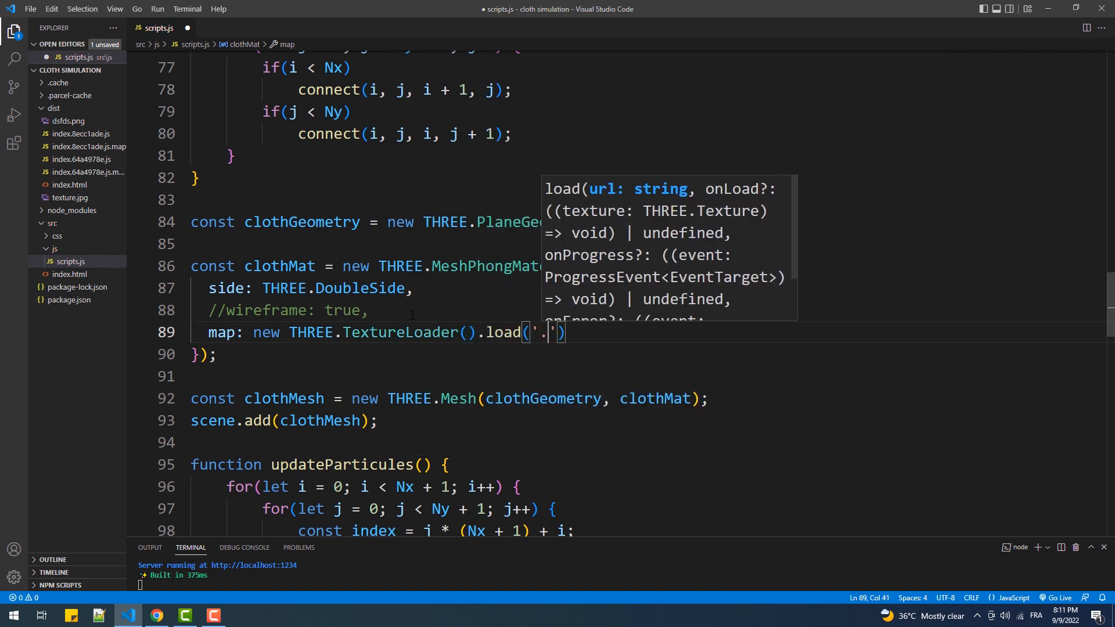
type("/texture.jpg")
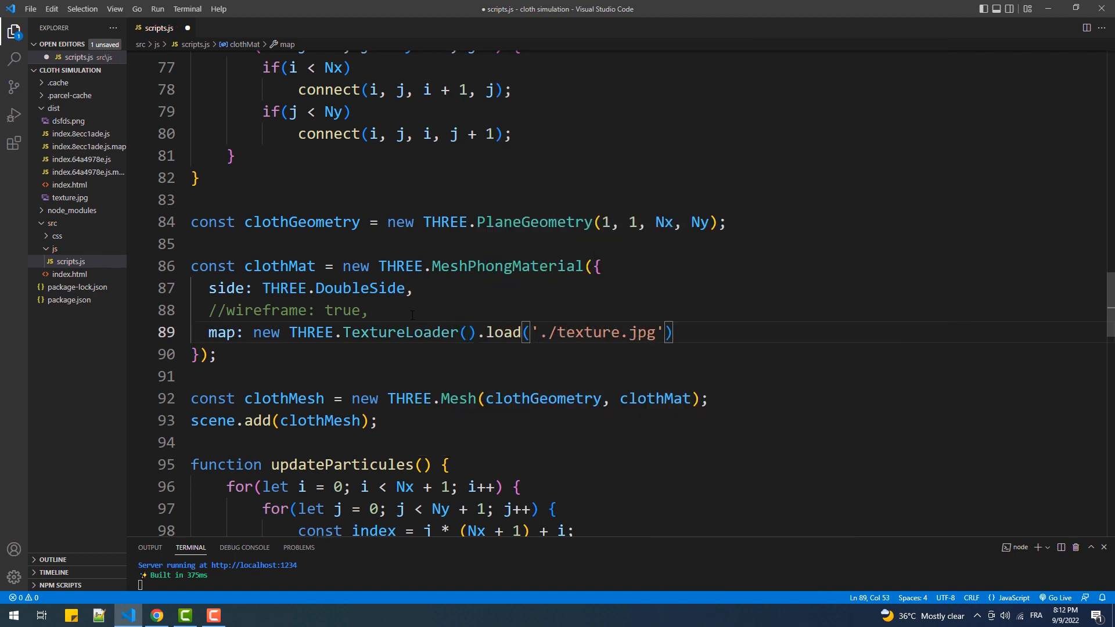